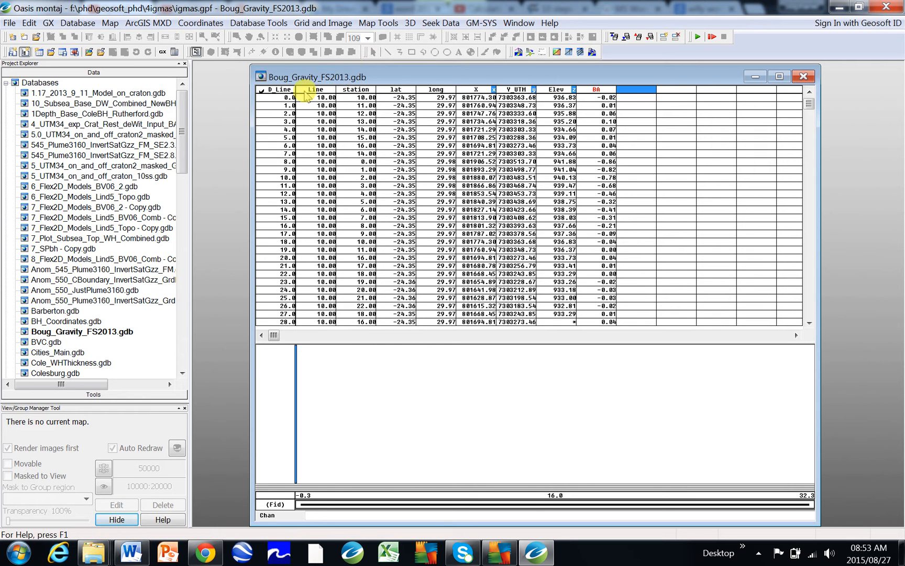
Step: Select line D_Line_10 and remove the empty profile pane so all 32 stations display
left_click(279, 89)
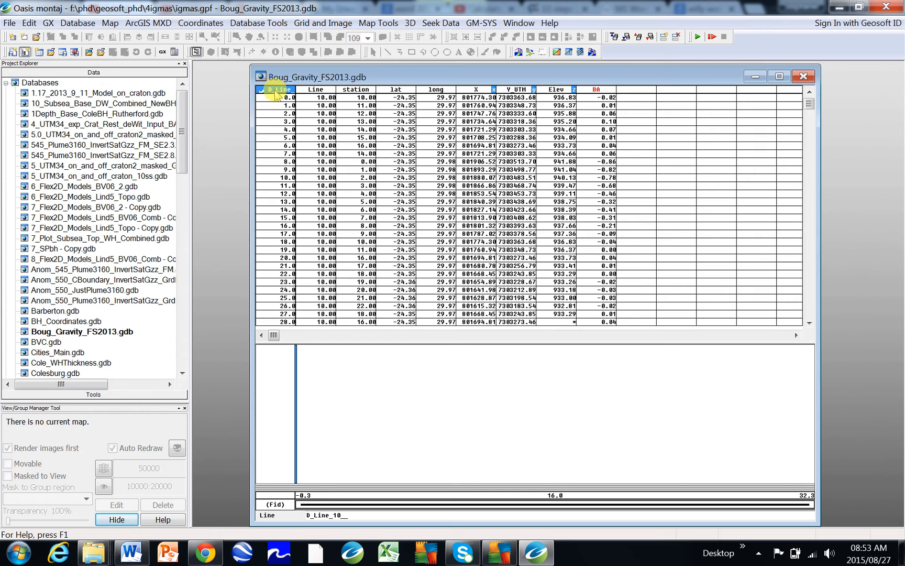
left_click(280, 89)
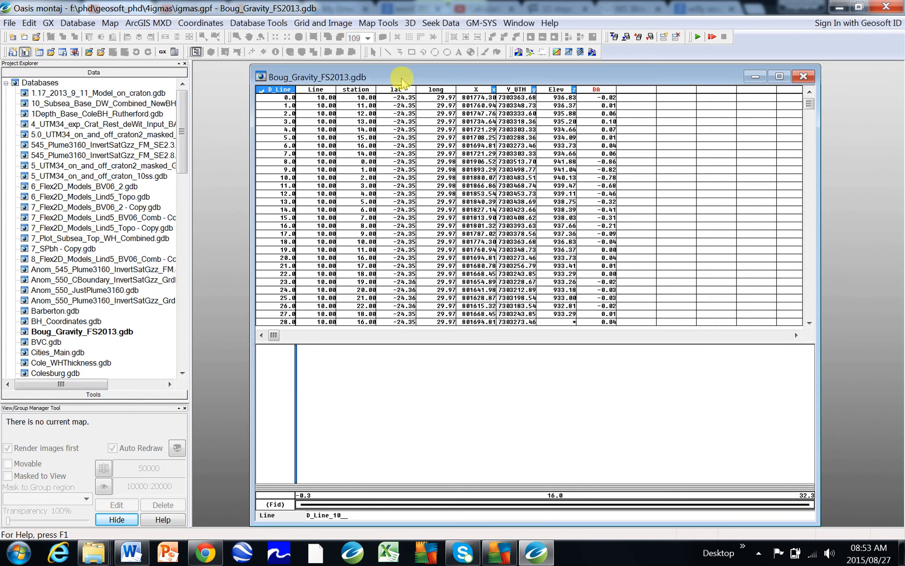
mouse_move(536, 340)
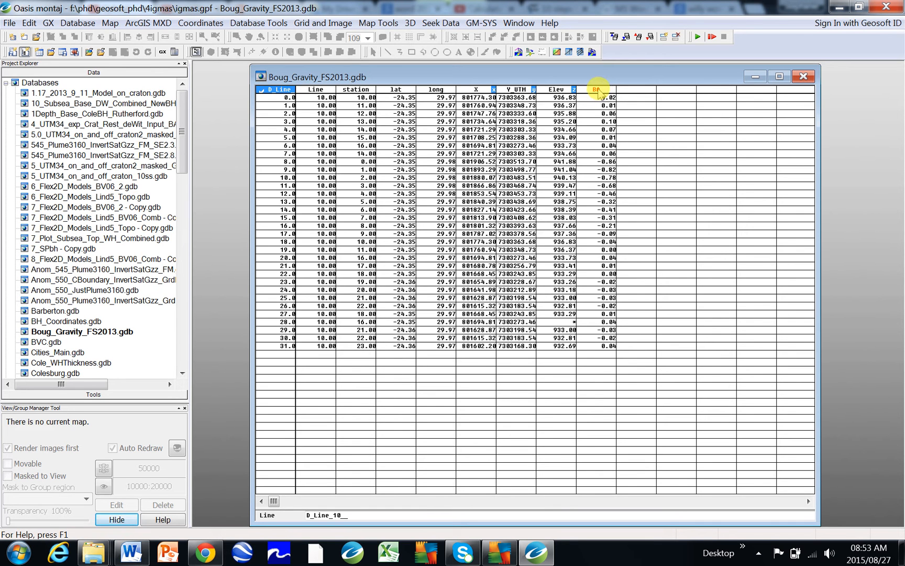
Step: Show the BA channel as a profile plot below the spreadsheet
left_click(598, 90)
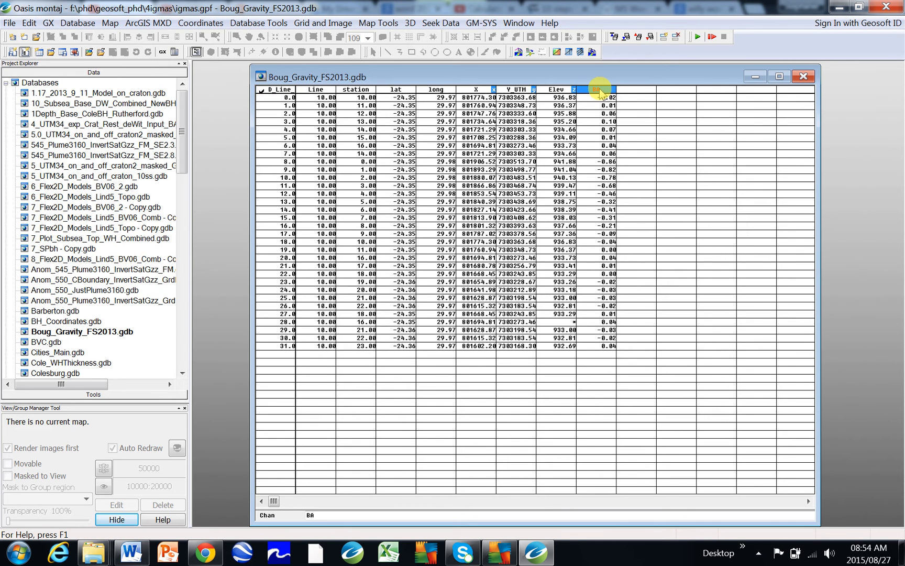
right_click(601, 91)
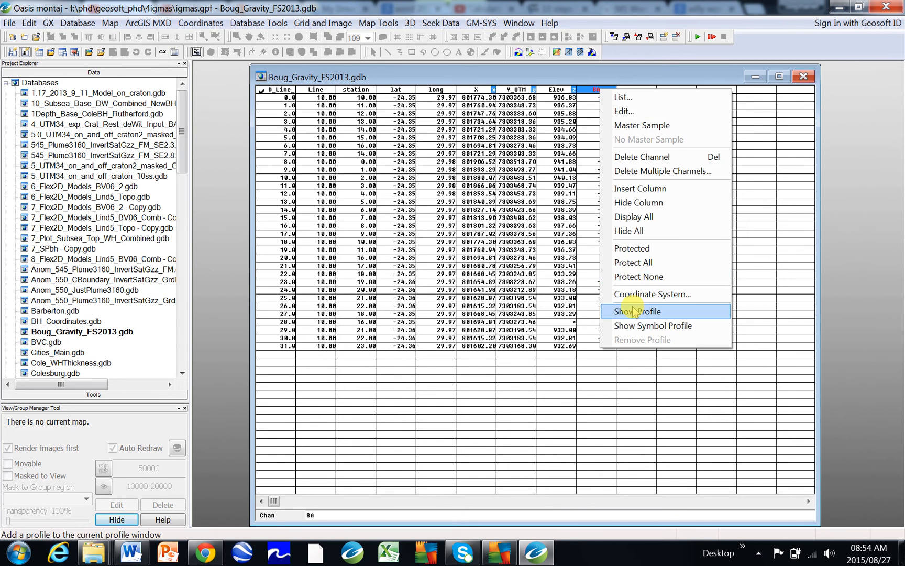
left_click(635, 311)
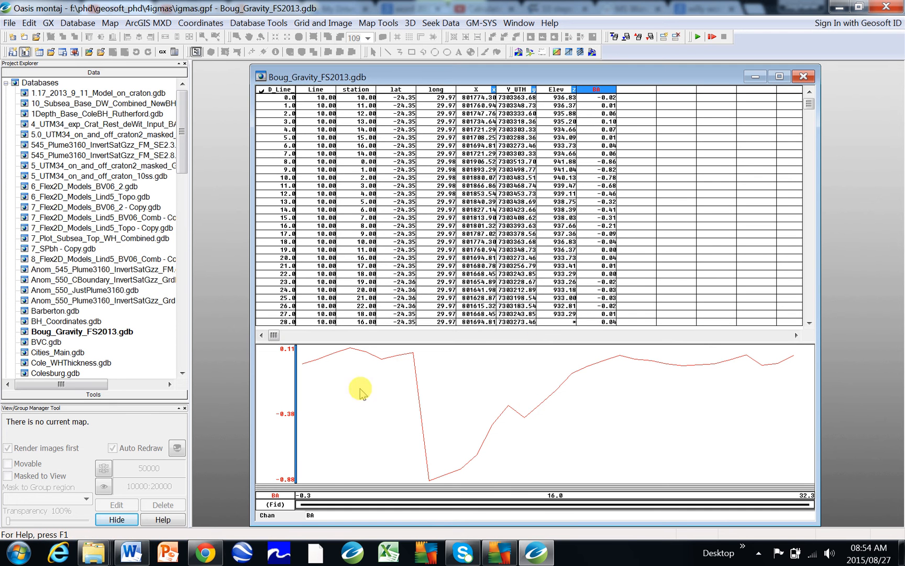
mouse_move(349, 442)
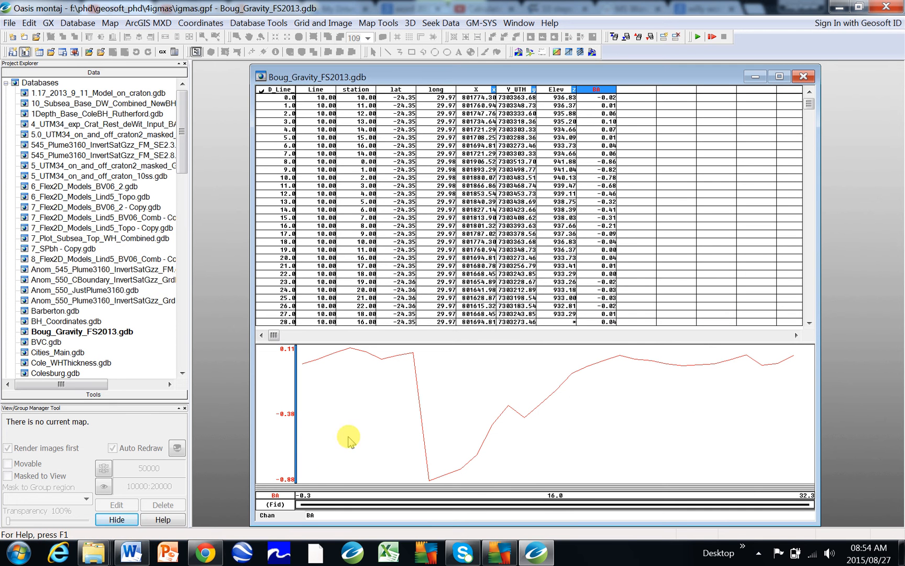
mouse_move(678, 494)
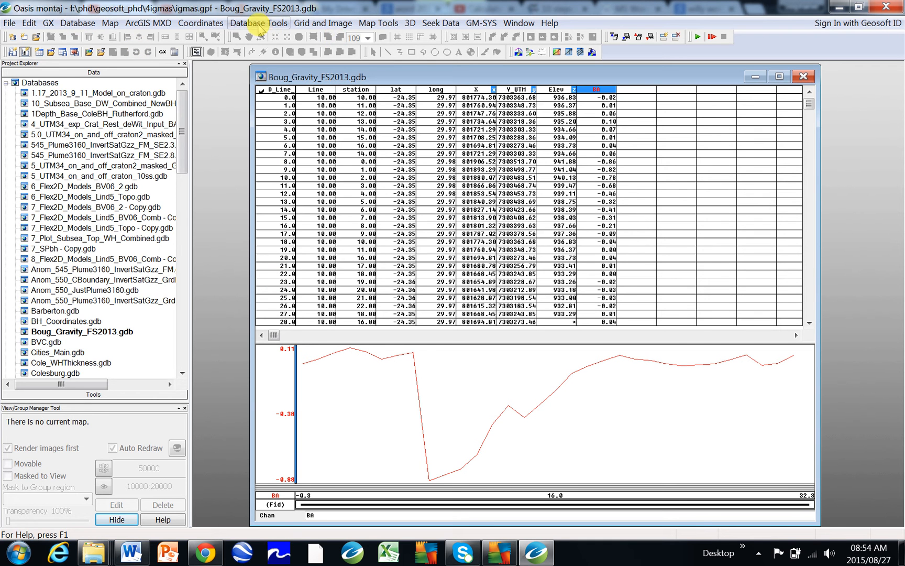
Step: Compute a Dist channel from X and Y_UTM using the distance channel tool
left_click(258, 23)
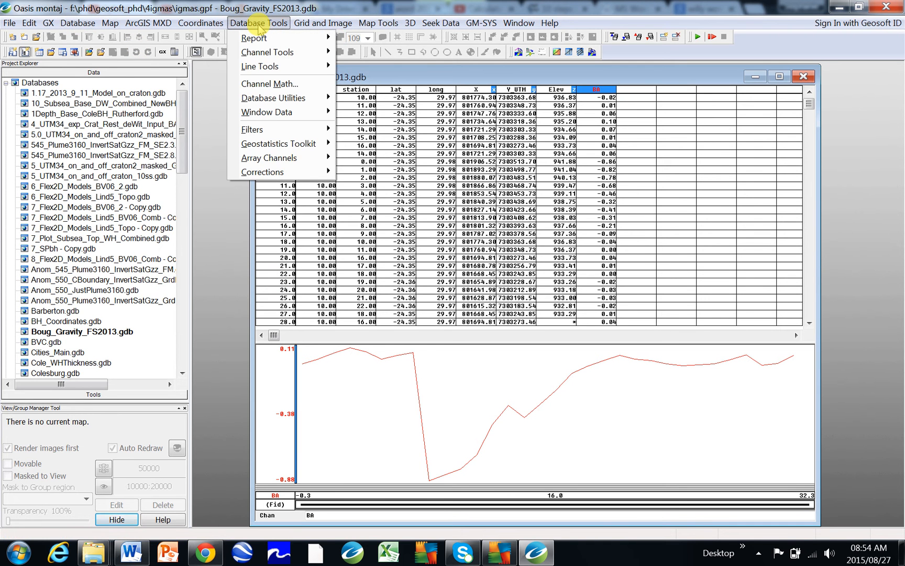
mouse_move(266, 52)
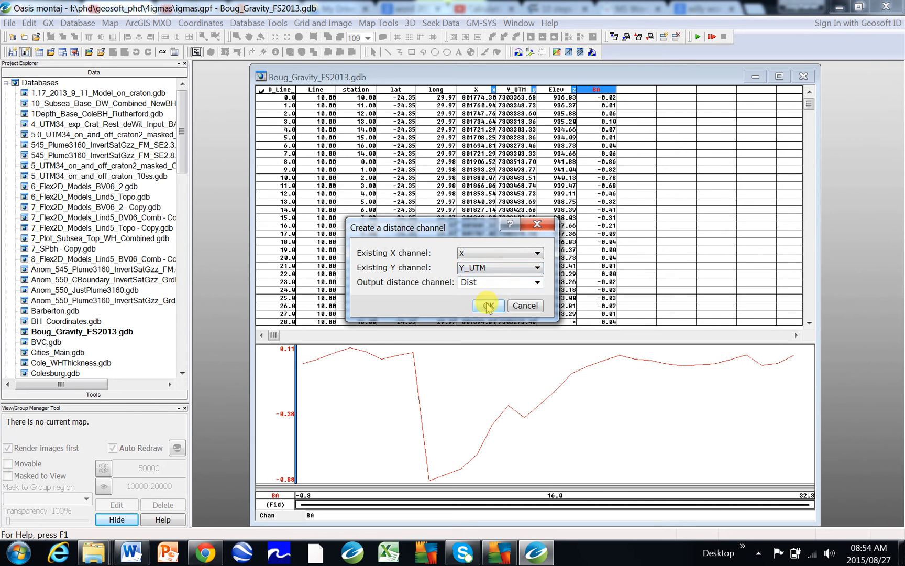
left_click(487, 305)
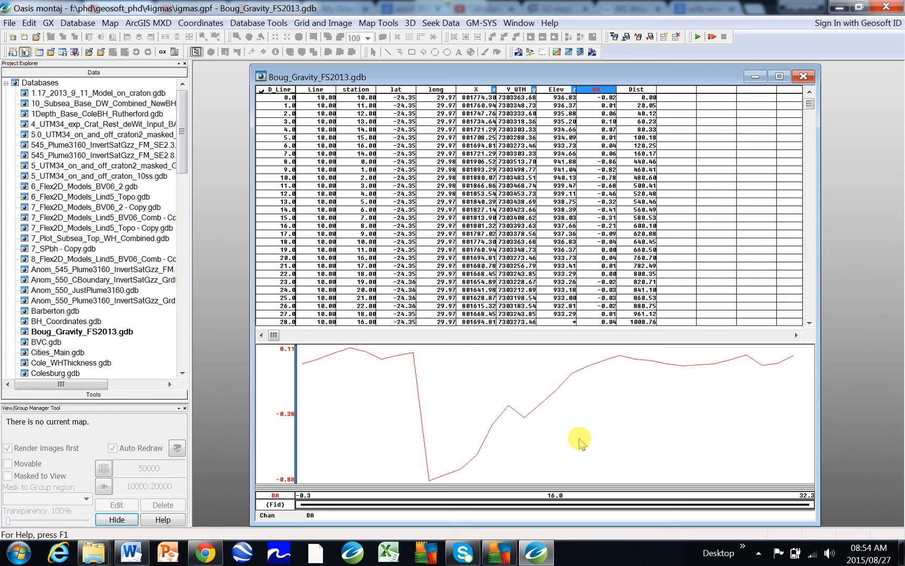
Step: Set the profile X-axis channel to Dist, spanning roughly 0 to 1152
right_click(581, 442)
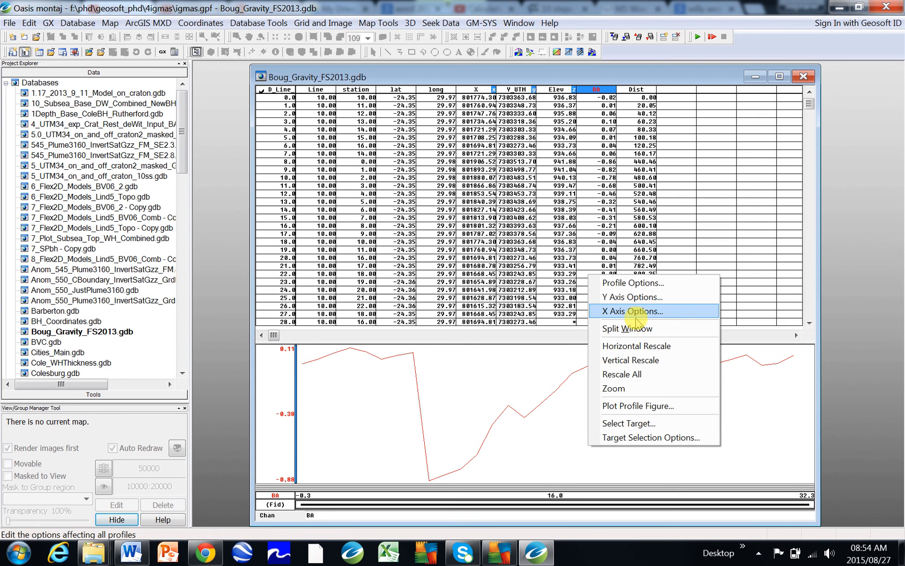
left_click(633, 311)
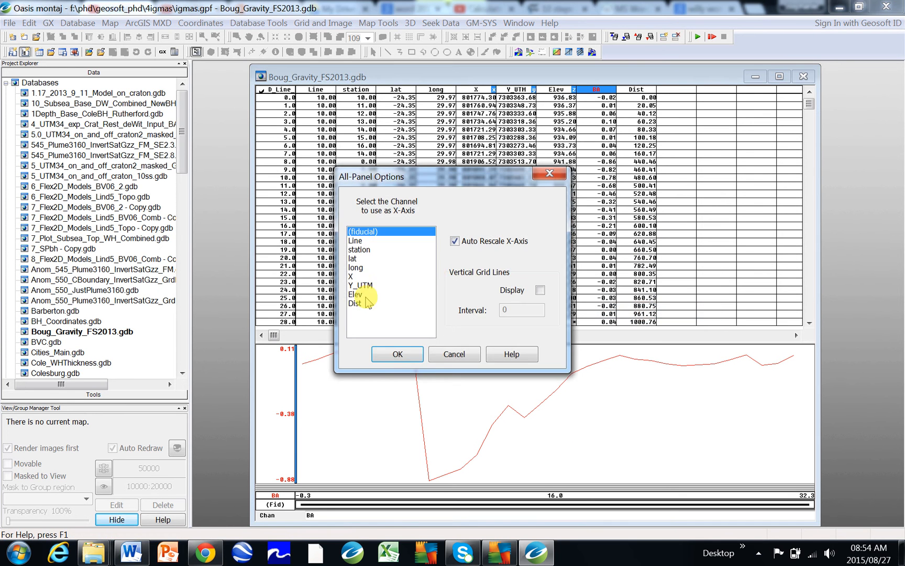
left_click(397, 353)
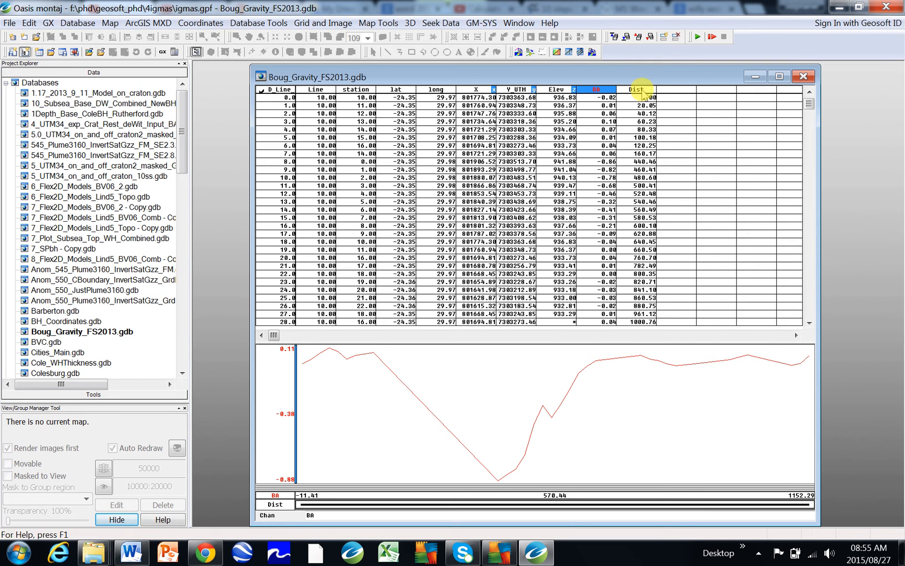
Step: Rename the Dist channel to Distance with 0 decimals
right_click(638, 89)
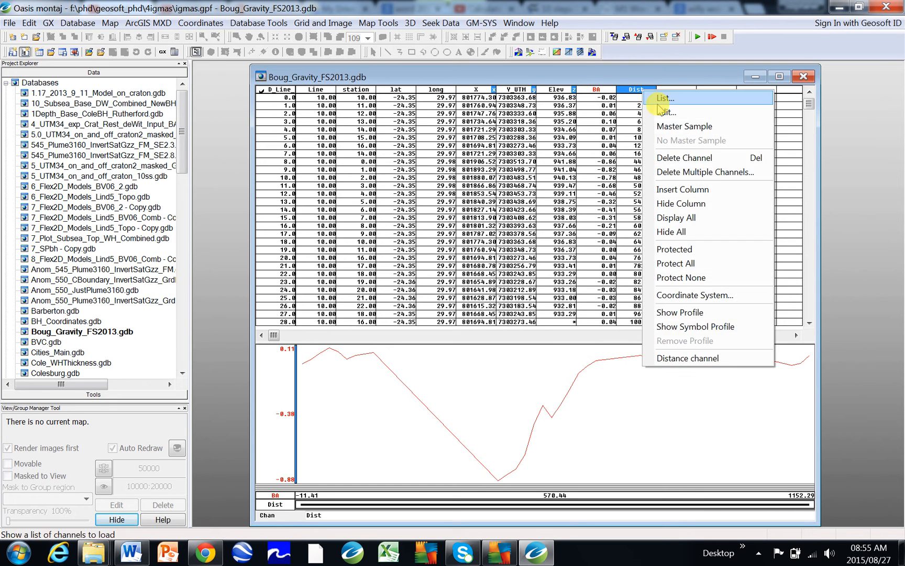
left_click(668, 112)
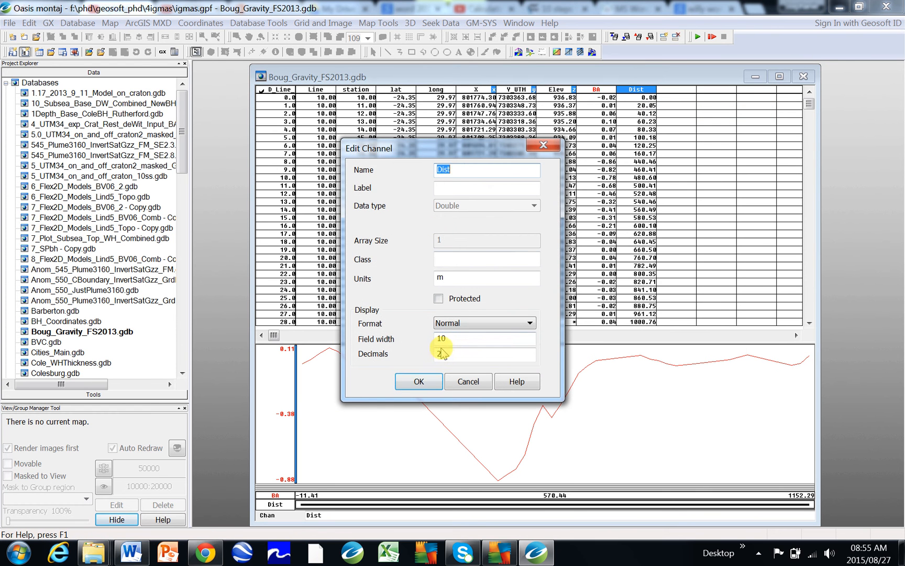
type("0")
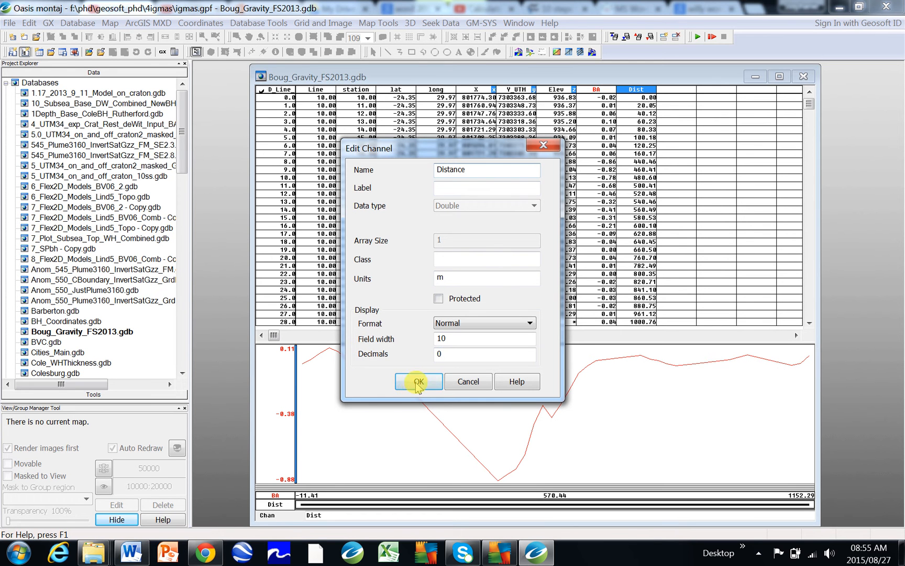
left_click(418, 381)
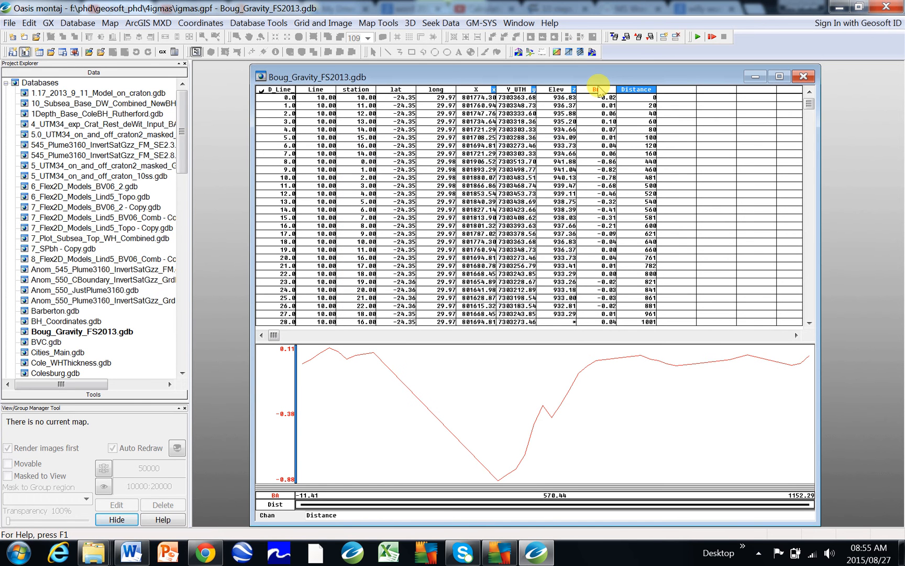
Step: Check that the BA channel's units are mGal
right_click(596, 89)
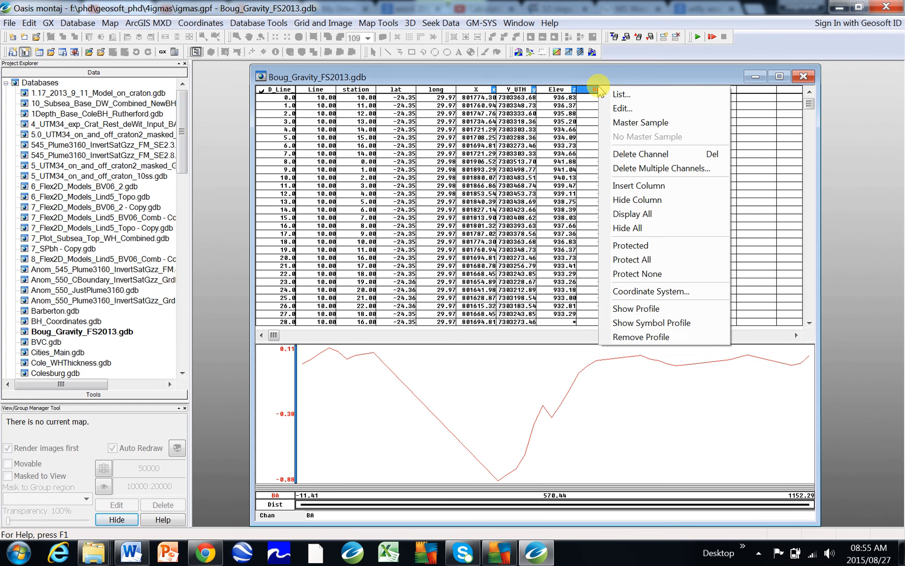
left_click(622, 109)
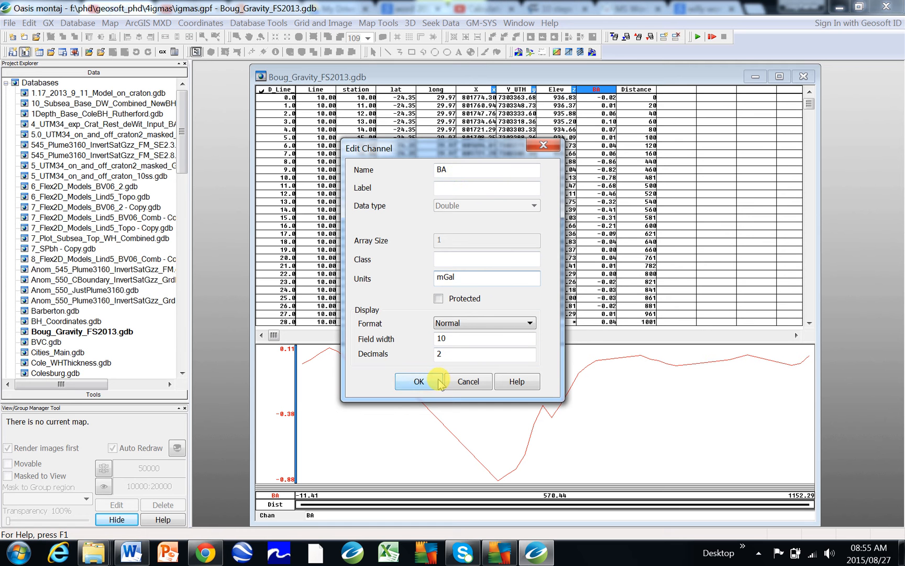
left_click(418, 381)
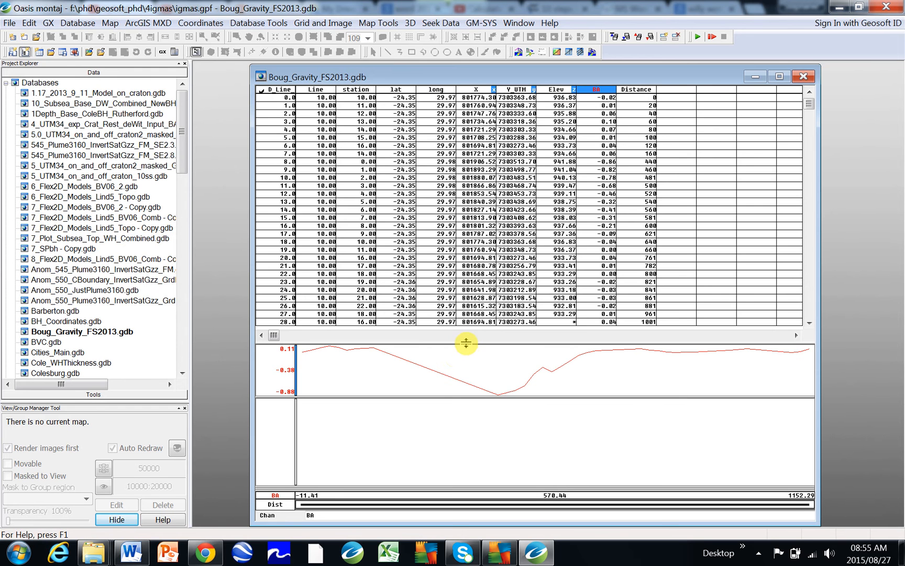
Step: Drag the table/profile splitter upward to expose two extra profile panes
left_click_drag(465, 344, 477, 198)
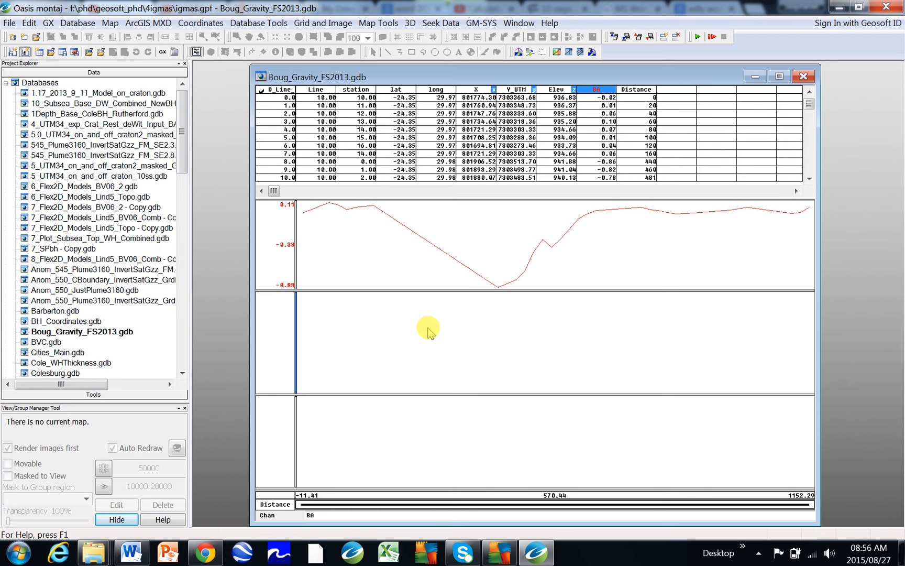
mouse_move(294, 284)
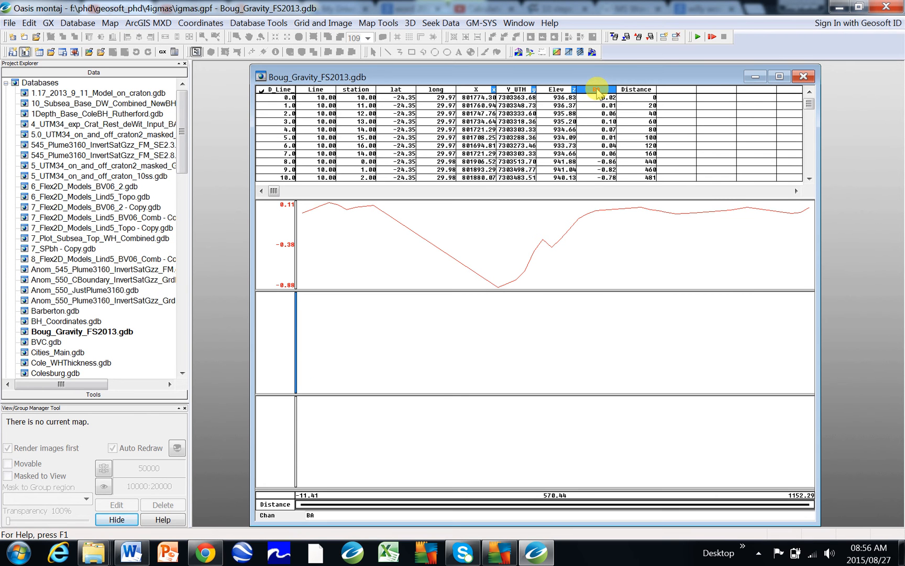
right_click(597, 90)
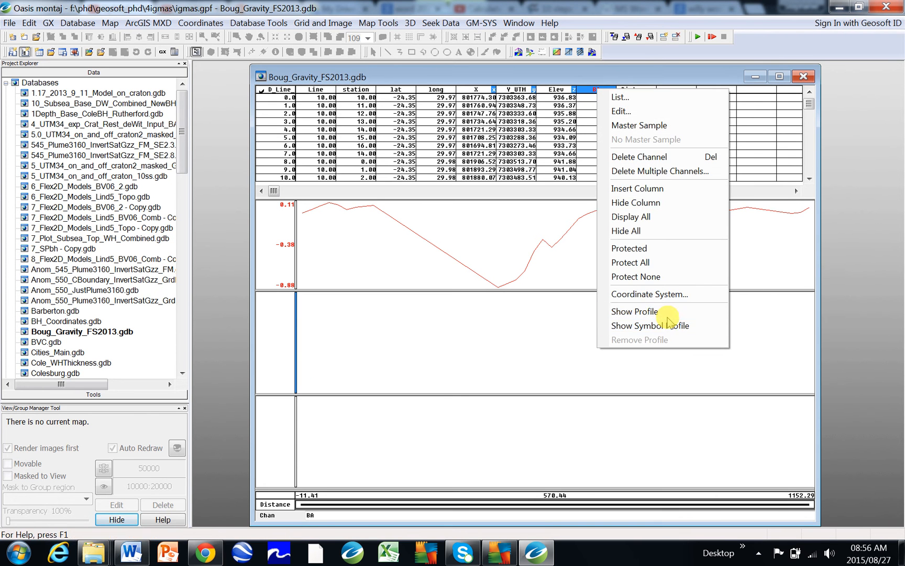
left_click(634, 311)
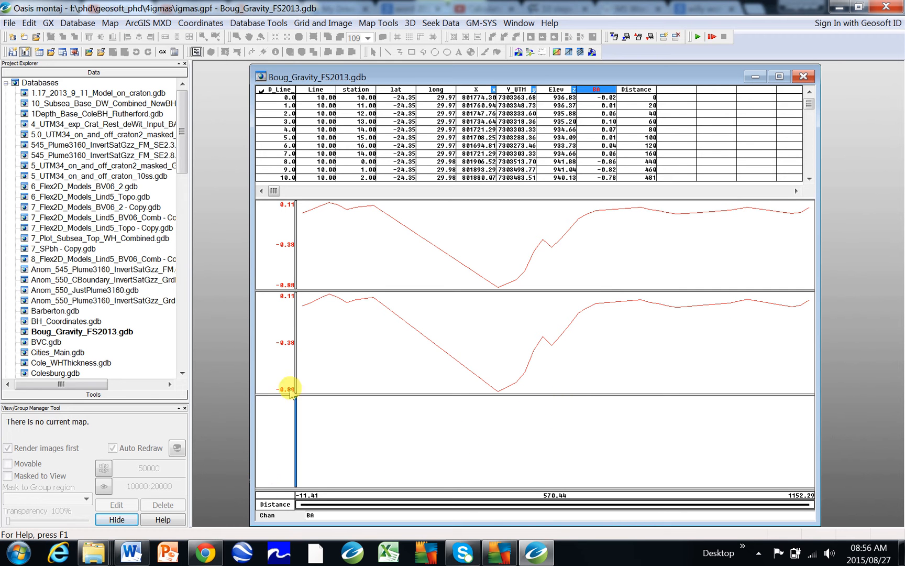
right_click(593, 89)
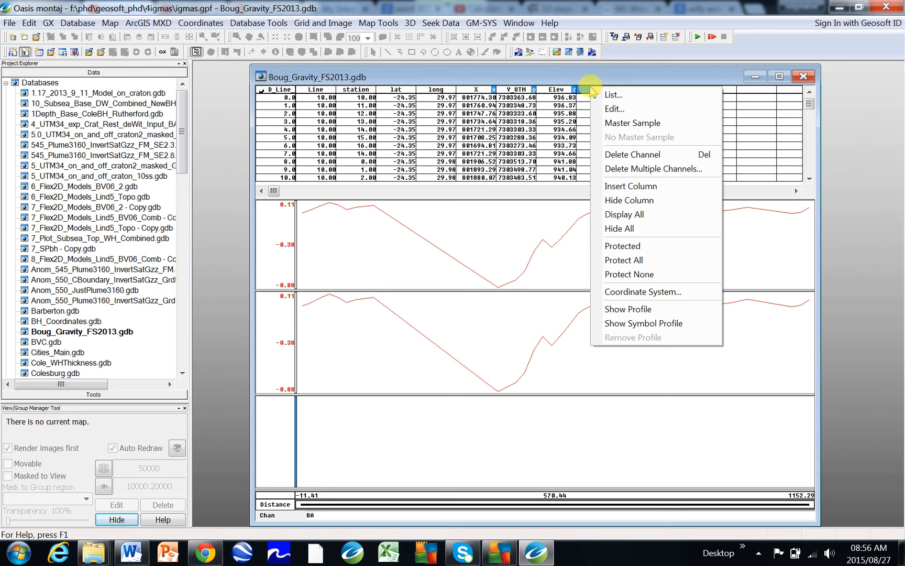
left_click(627, 309)
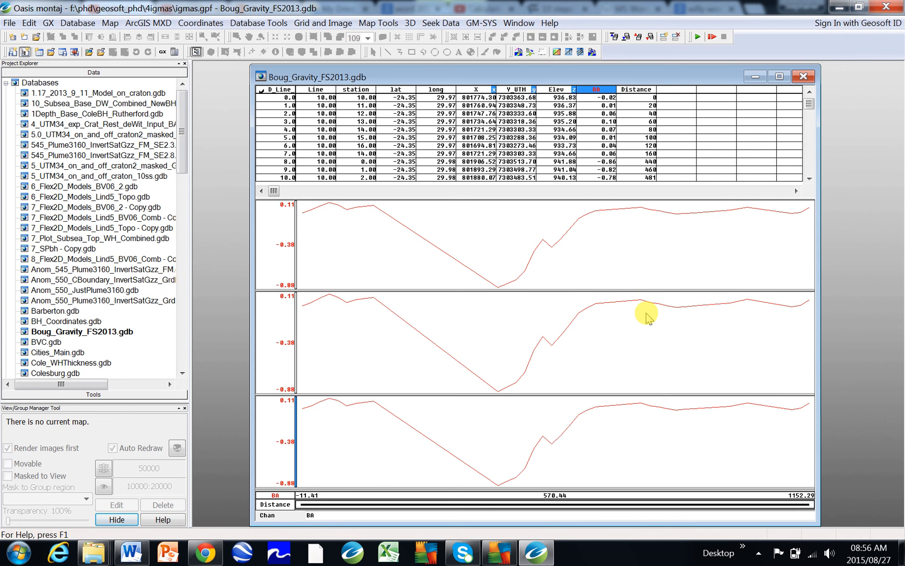
mouse_move(579, 270)
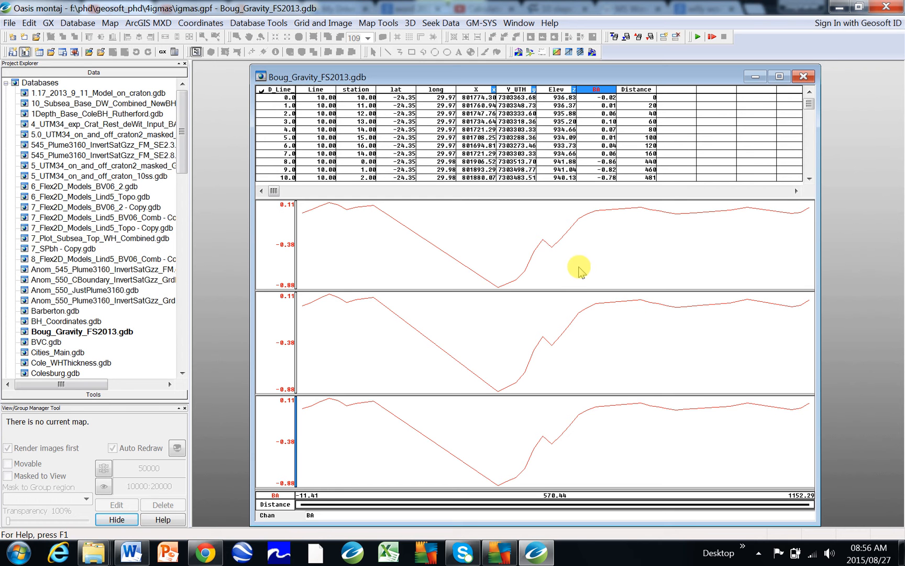
mouse_move(492, 240)
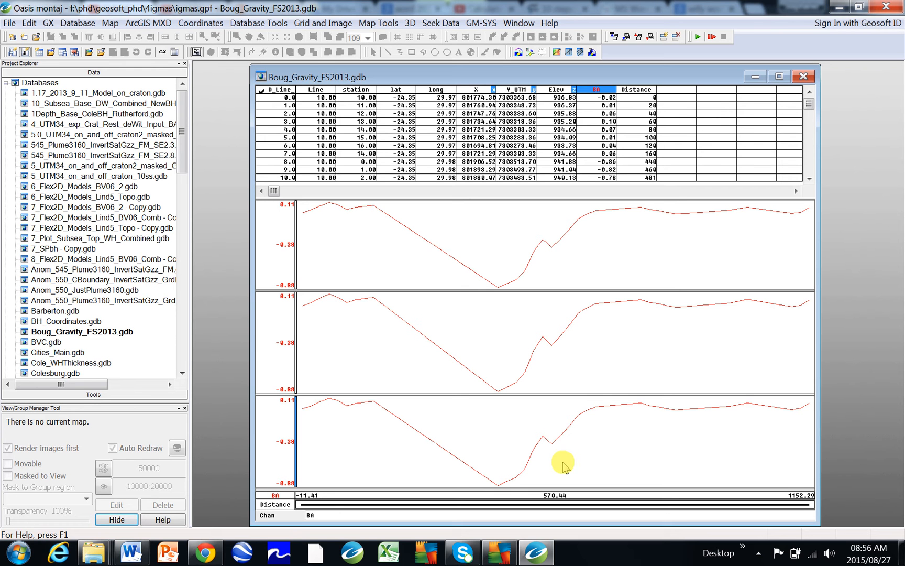
Step: Set the top profile panel's source line to Previous in Profile Options
left_click(502, 250)
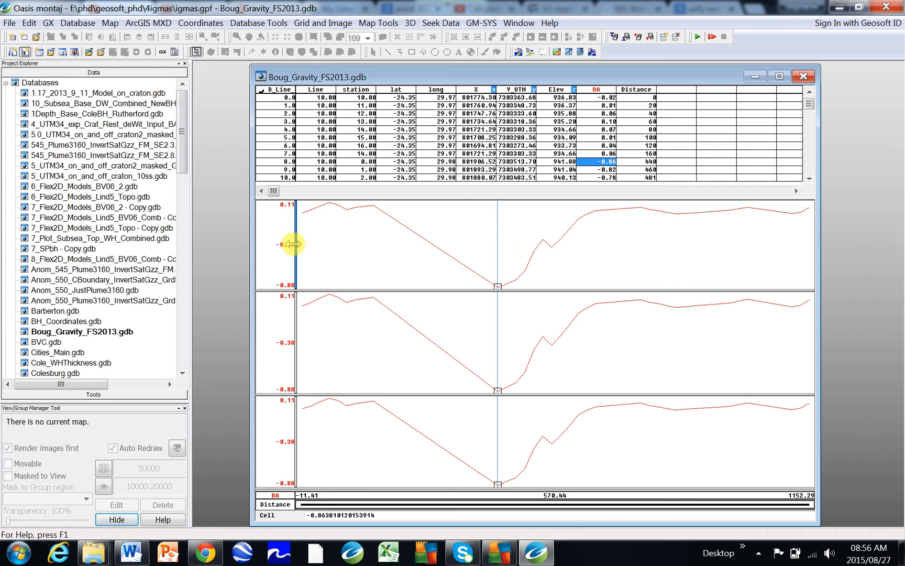
right_click(292, 243)
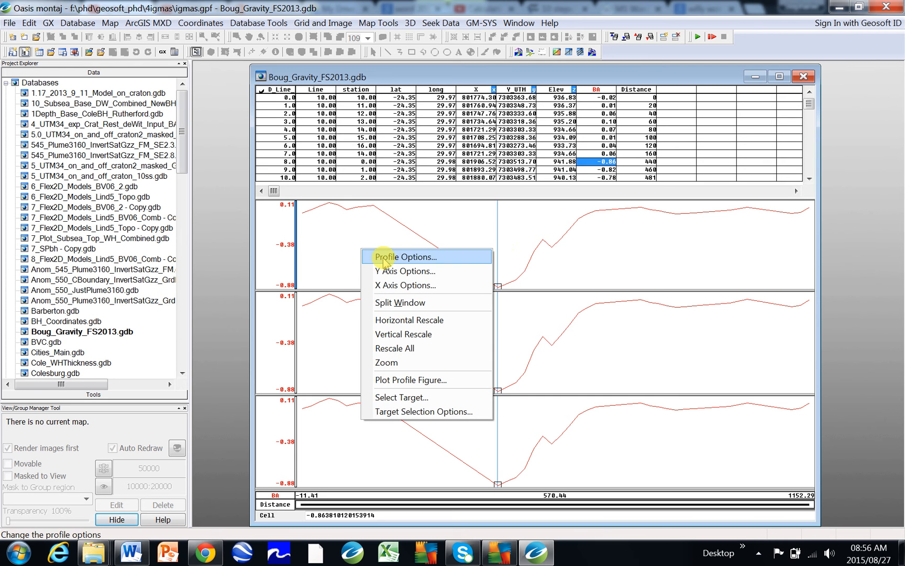
left_click(403, 256)
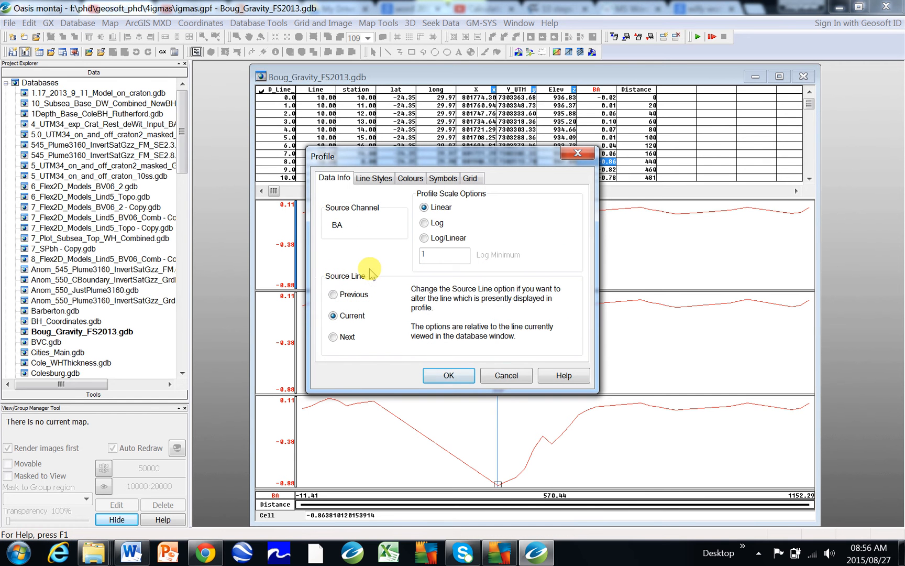
mouse_move(516, 289)
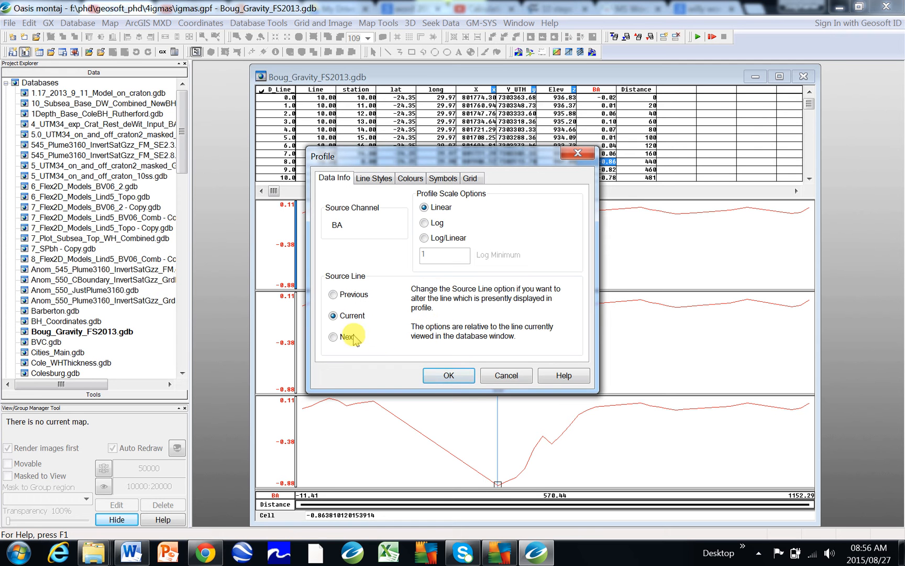
left_click(333, 294)
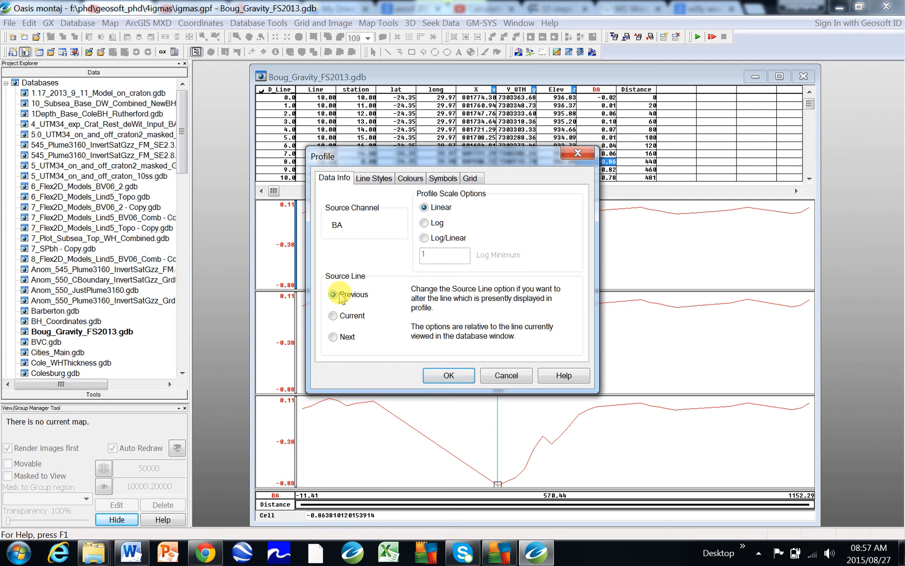
left_click(334, 294)
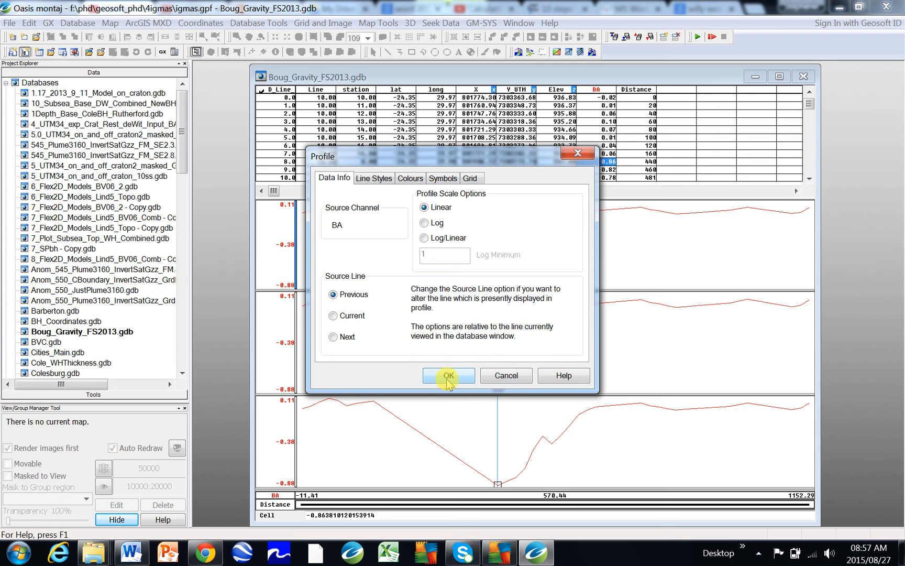
left_click(449, 375)
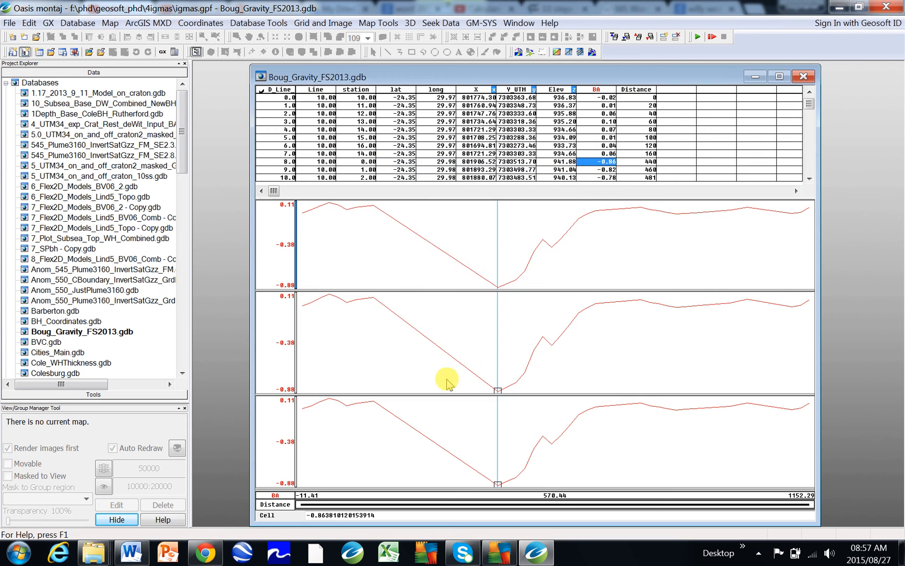
mouse_move(370, 370)
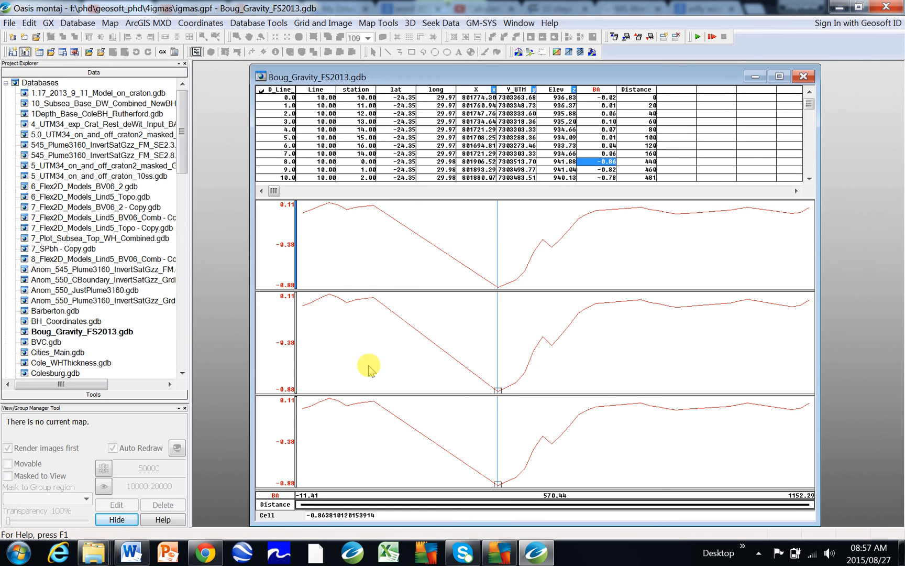
mouse_move(407, 332)
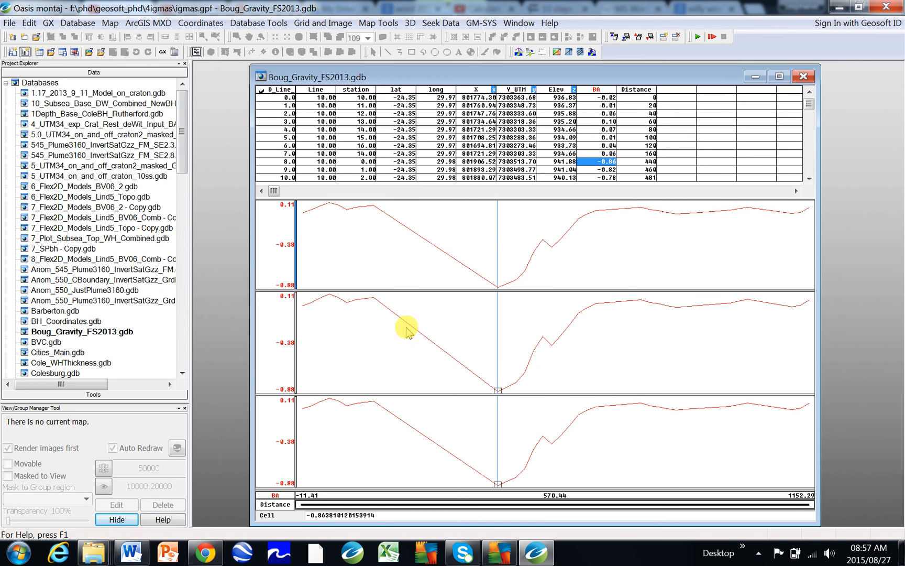
mouse_move(370, 447)
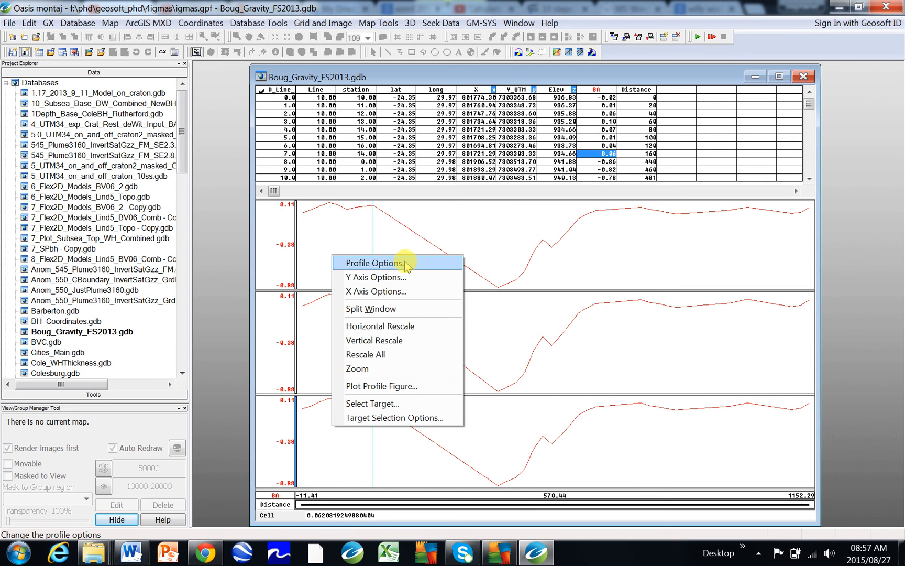
Step: Set the bottom profile panel's source line to Next in Profile Options
left_click(379, 262)
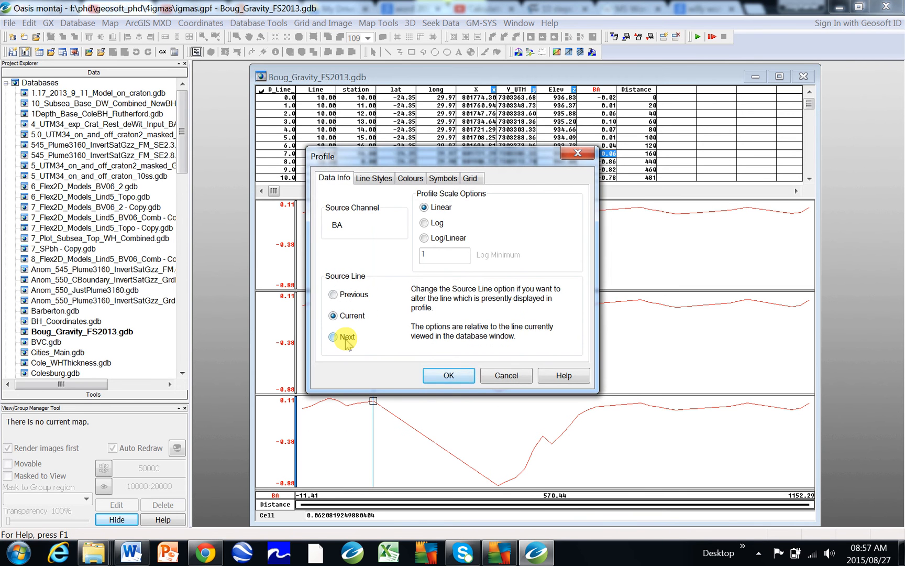
left_click(333, 337)
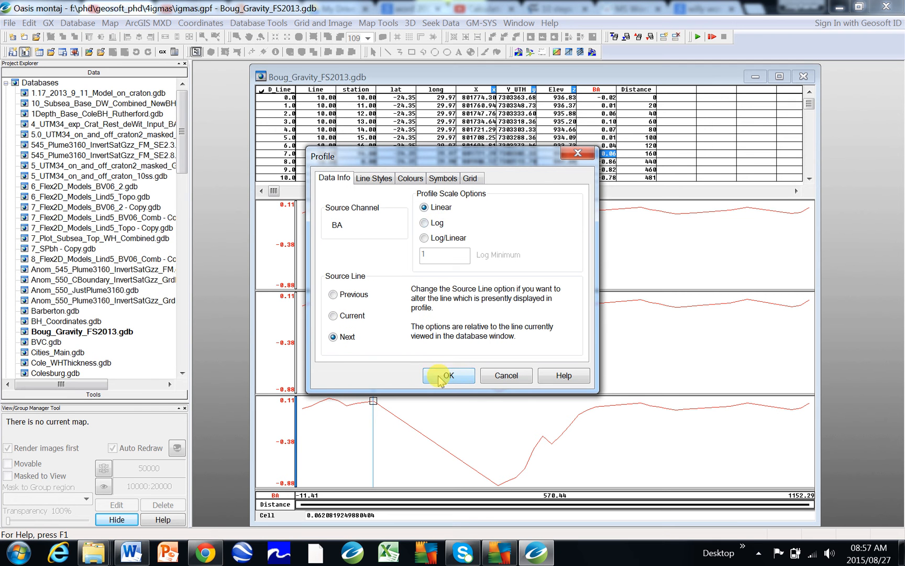
left_click(449, 375)
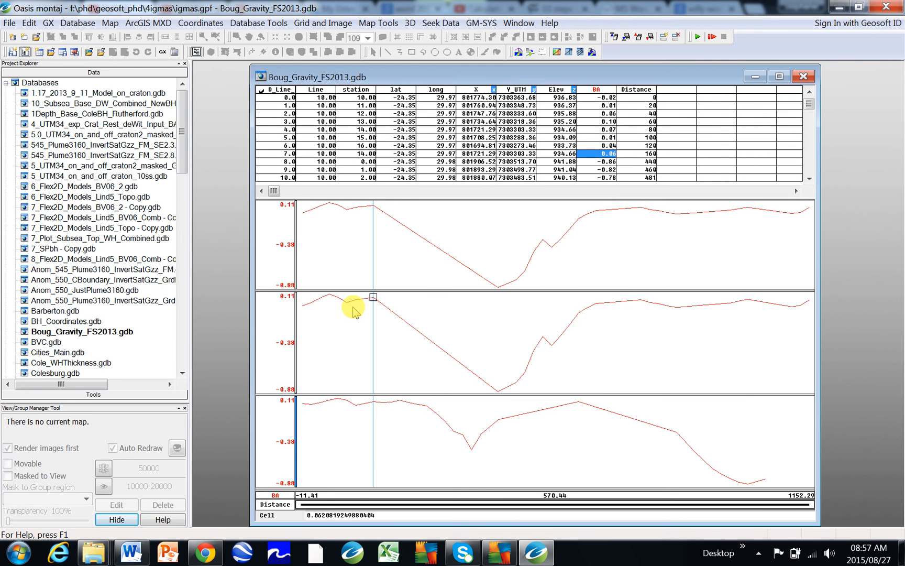
mouse_move(338, 126)
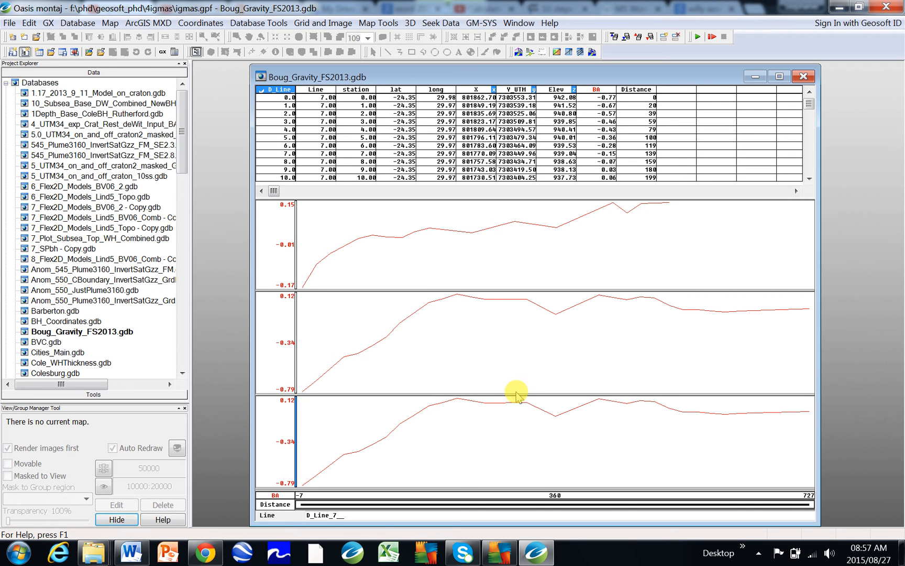
mouse_move(506, 443)
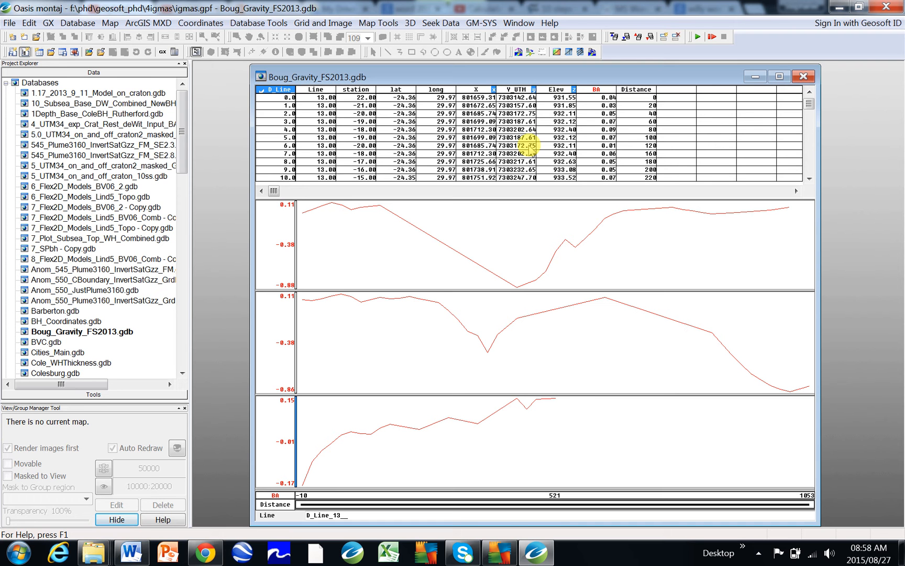
Step: Plot all profile panels against Y_UTM, spanning about 7303139 to 7303476
right_click(444, 355)
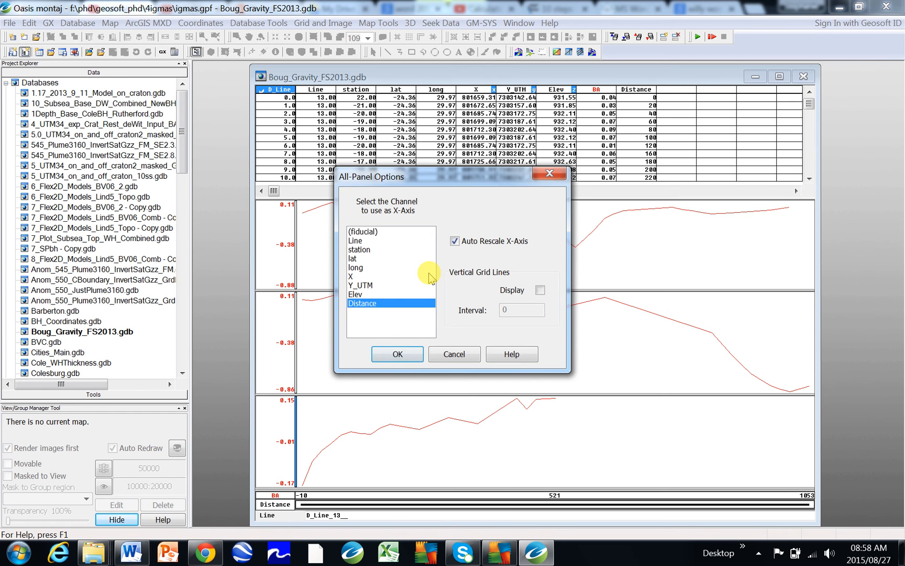
mouse_move(358, 285)
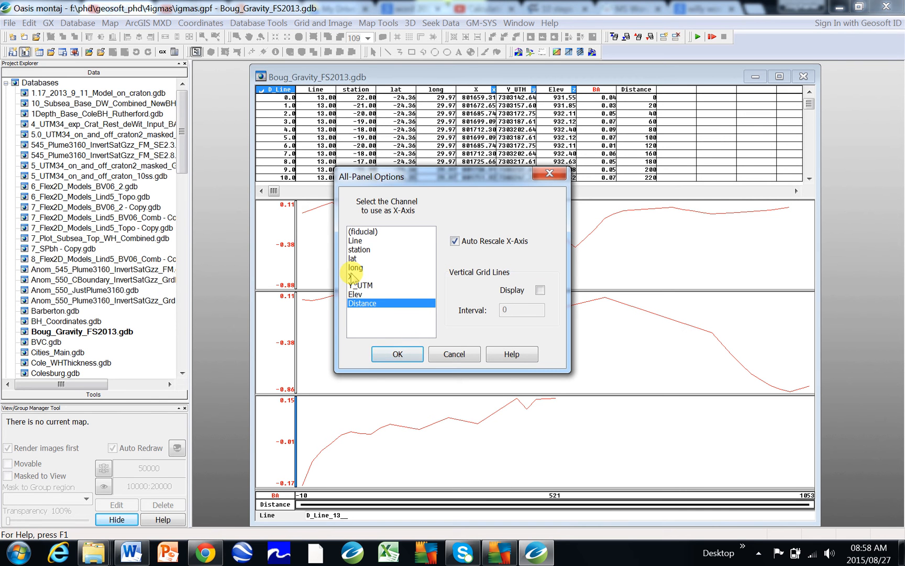
left_click(358, 276)
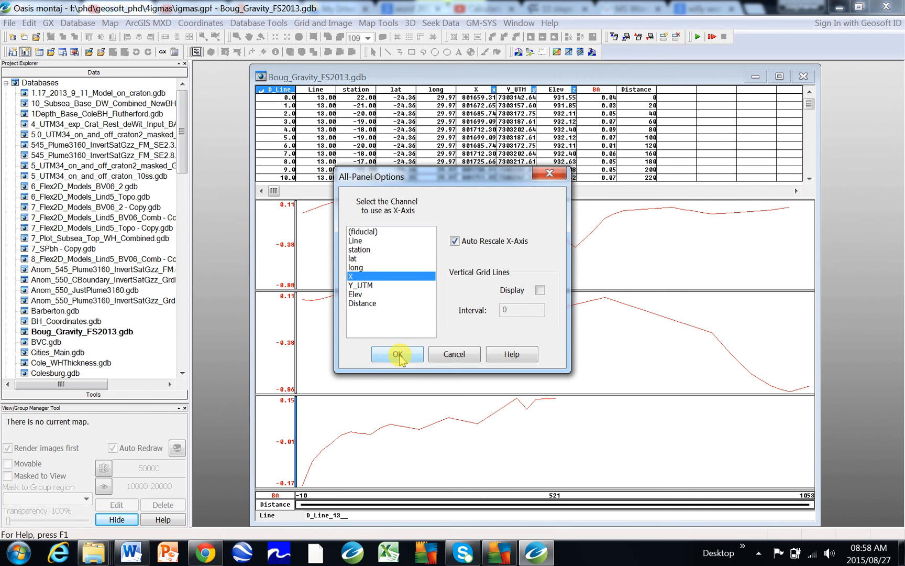
left_click(397, 354)
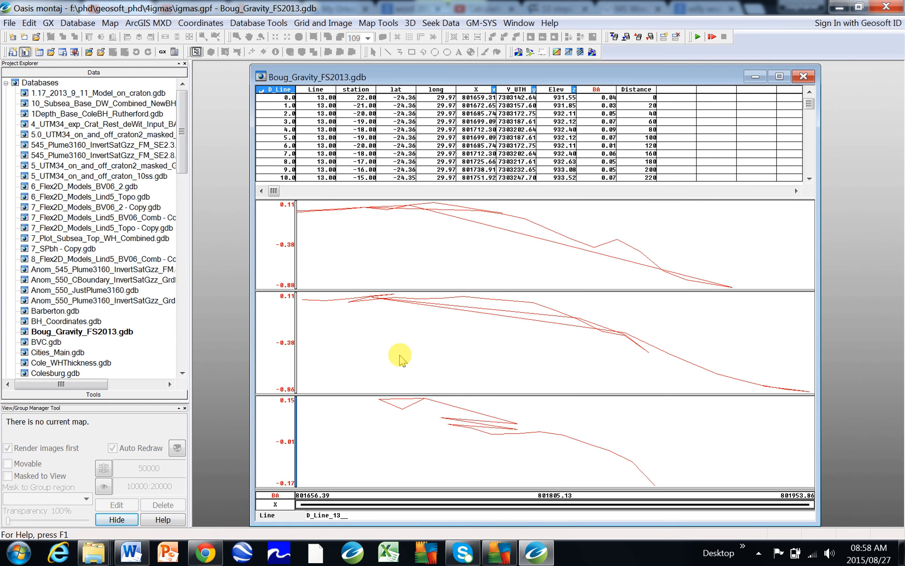
left_click(441, 392)
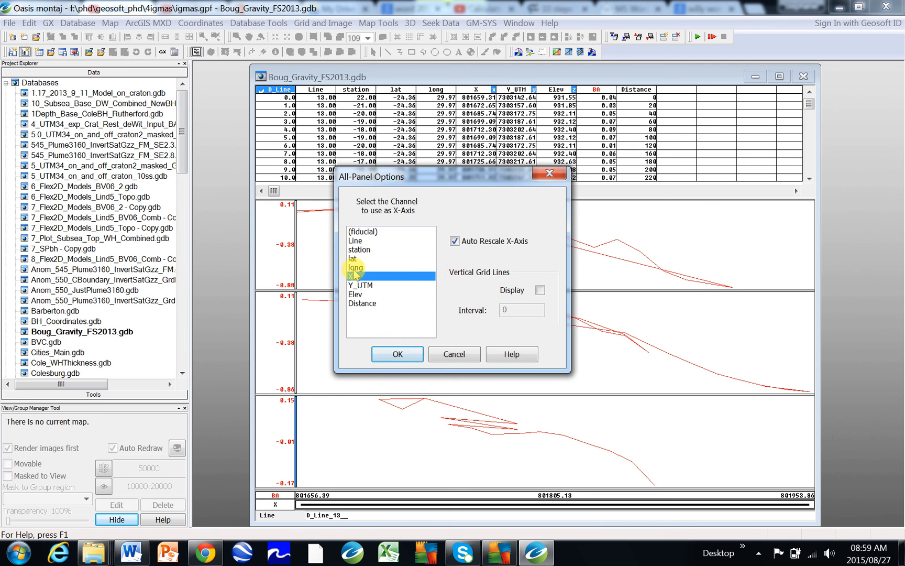
left_click(361, 285)
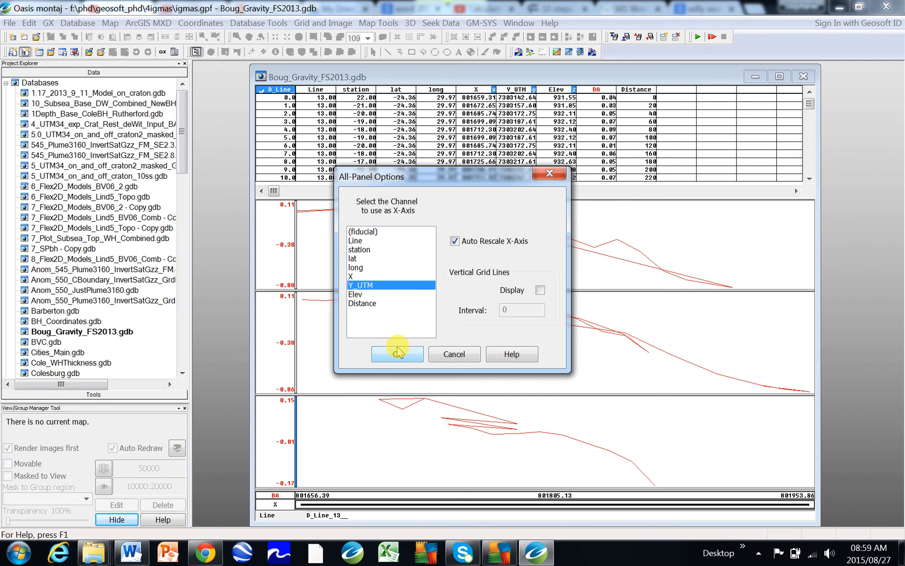
left_click(398, 353)
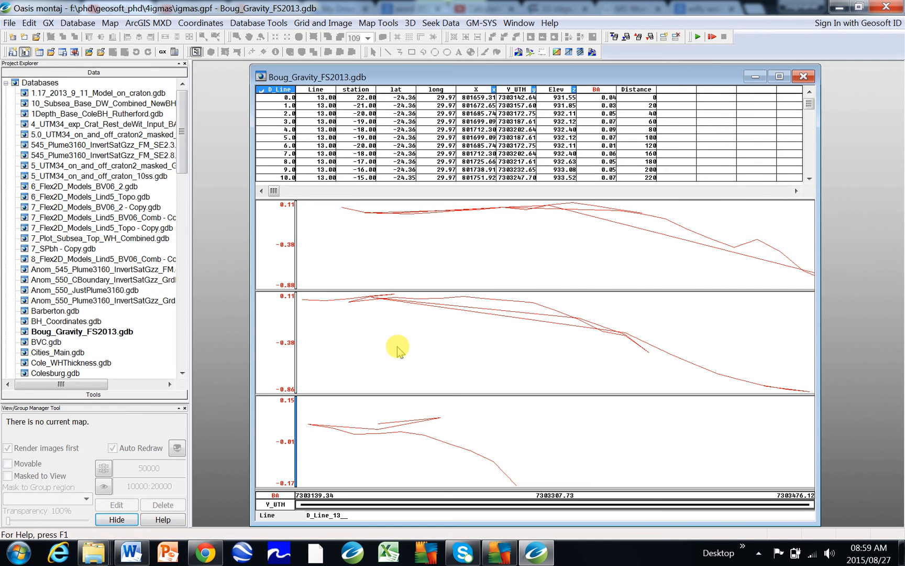
mouse_move(368, 38)
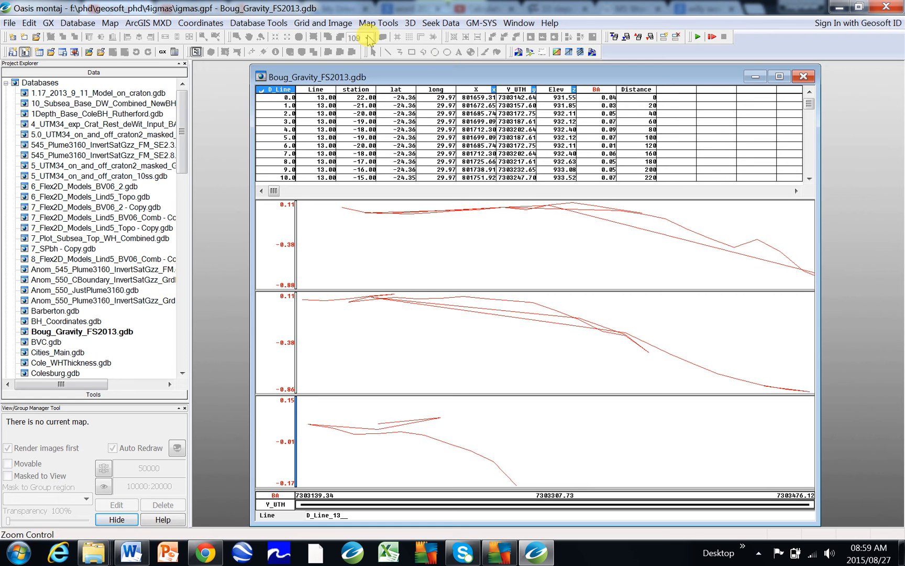
Step: Start minimum-curvature gridding of the BA channel and browse for the test.grd output name
left_click(323, 22)
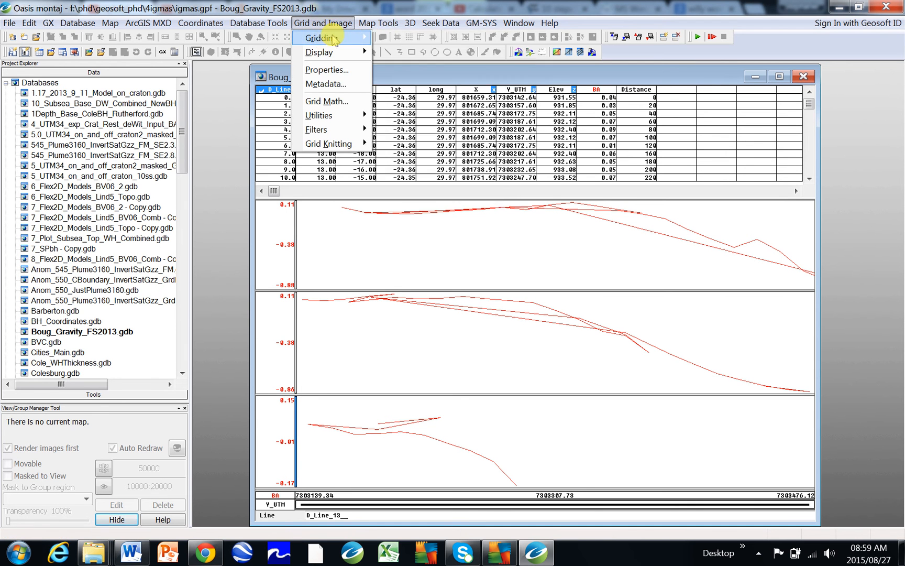
left_click(325, 38)
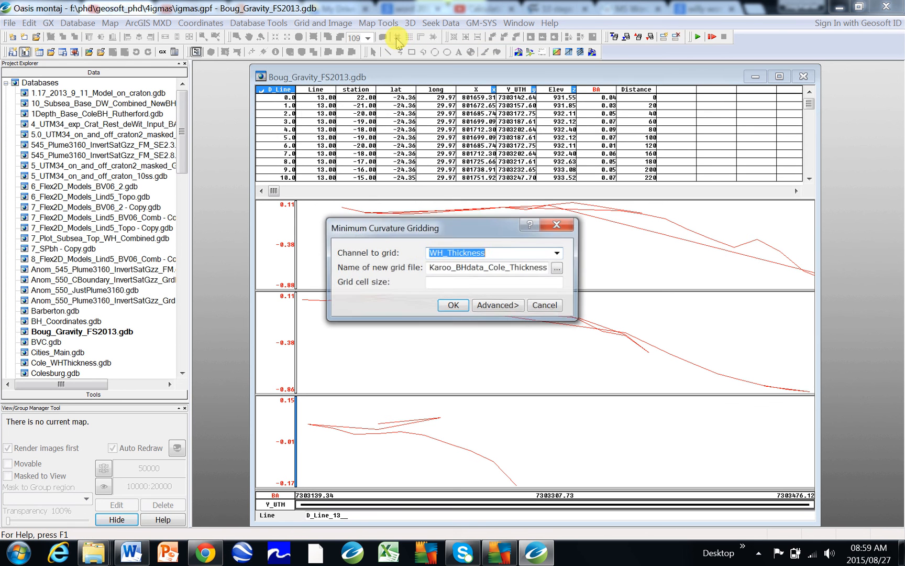
left_click(555, 253)
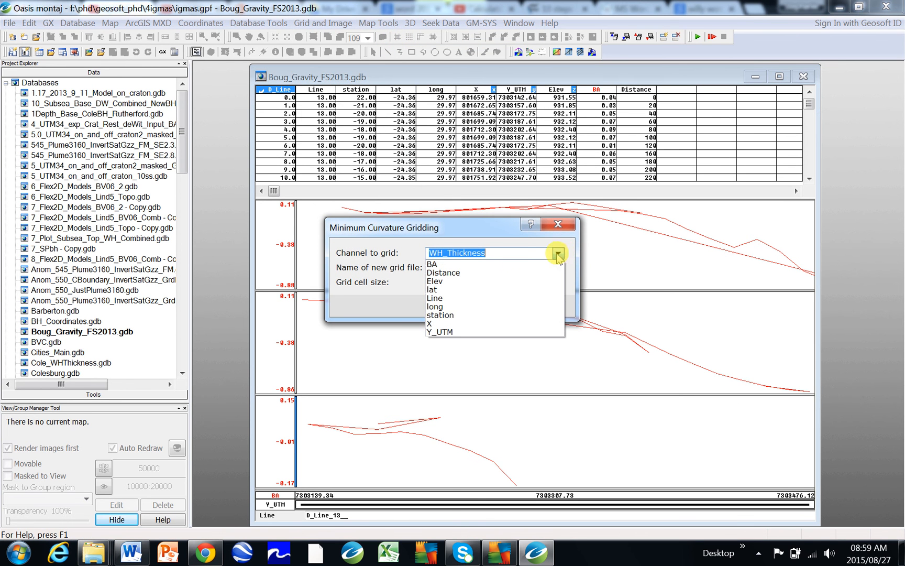
left_click(432, 264)
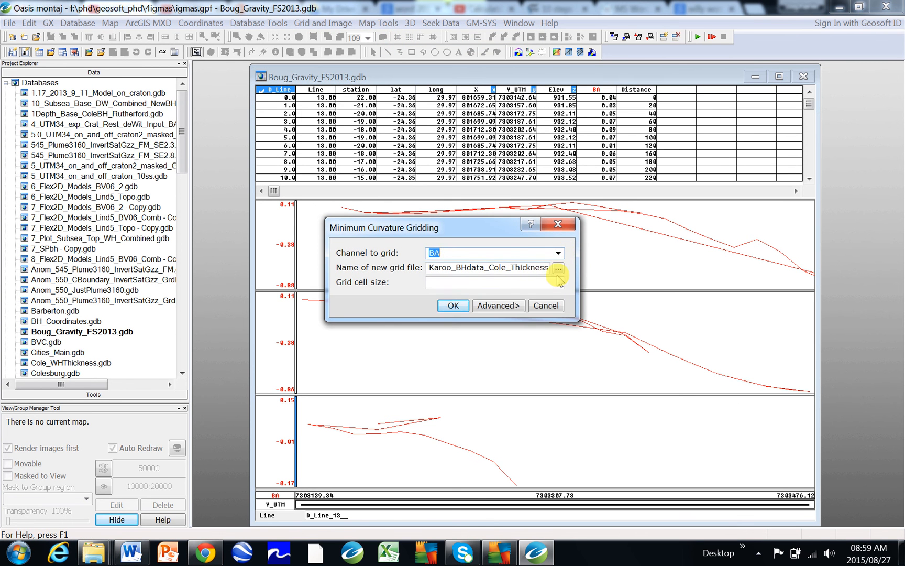
left_click(558, 267)
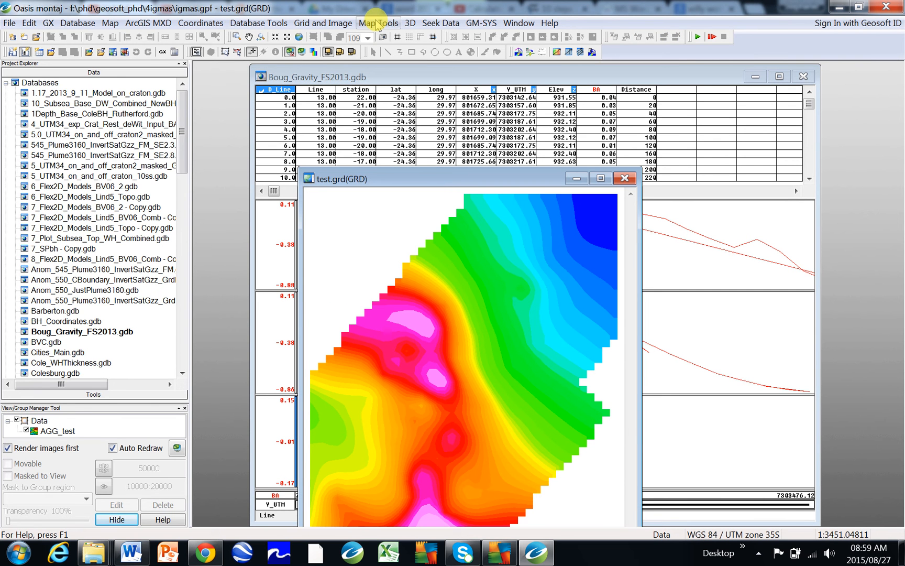
Step: Plot the survey line paths in black on the test.grd map, then return to the gravity database
left_click(379, 23)
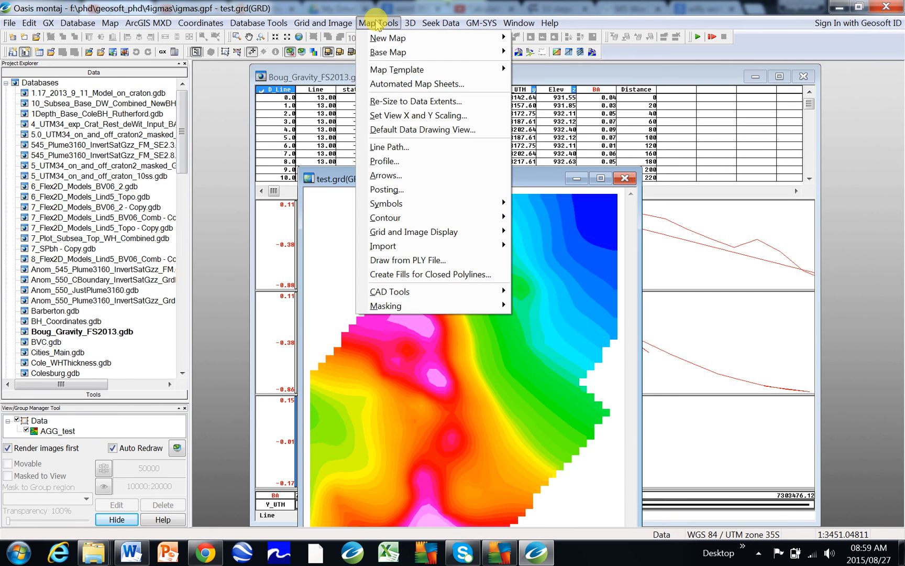
left_click(378, 22)
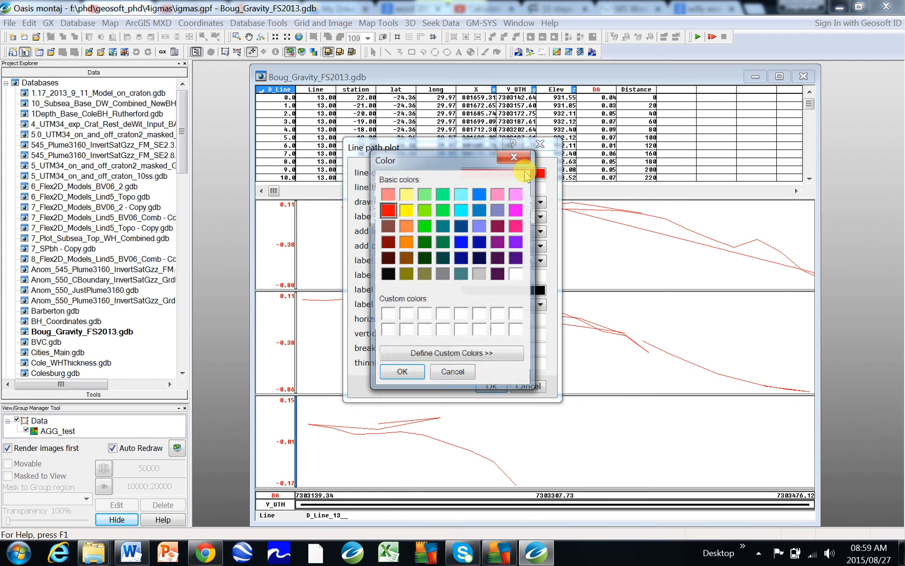
left_click(388, 274)
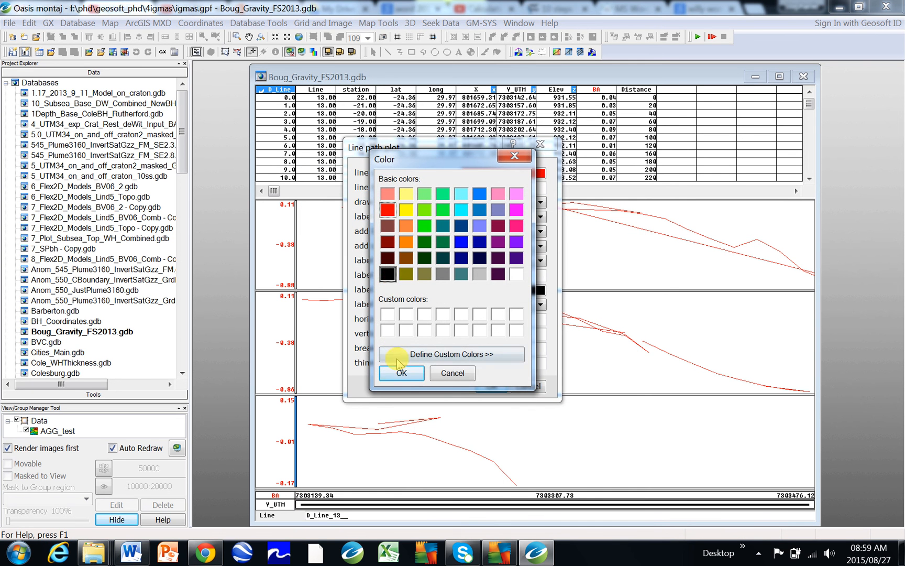
left_click(401, 373)
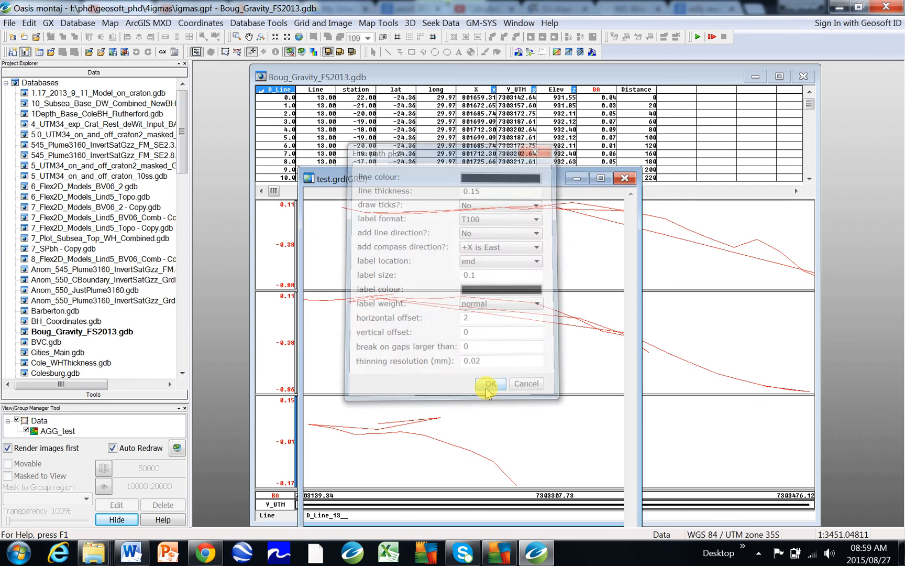
left_click(490, 383)
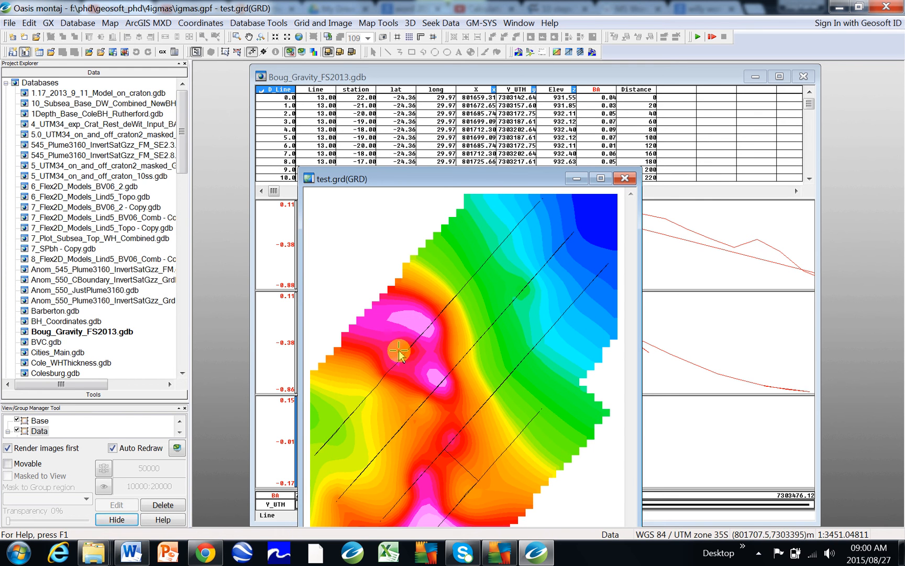
mouse_move(492, 78)
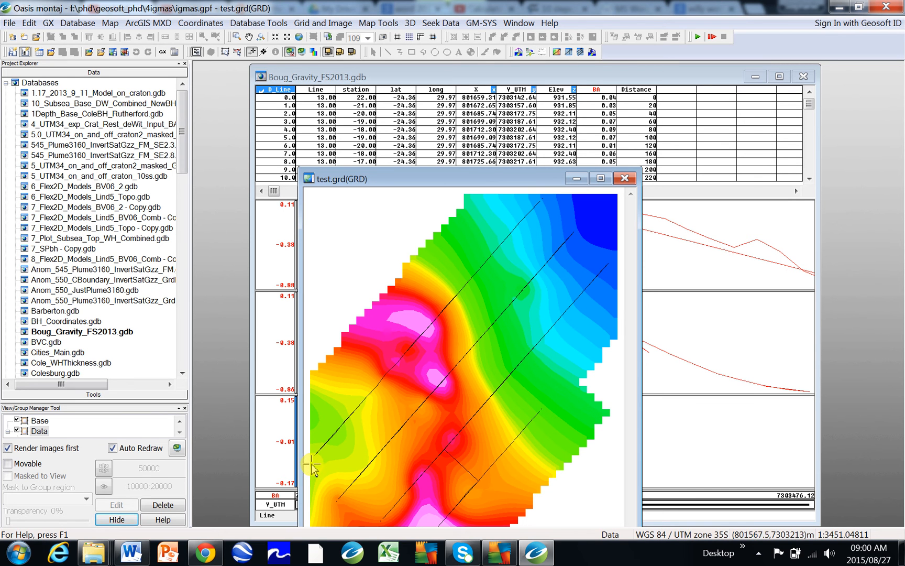
left_click(393, 348)
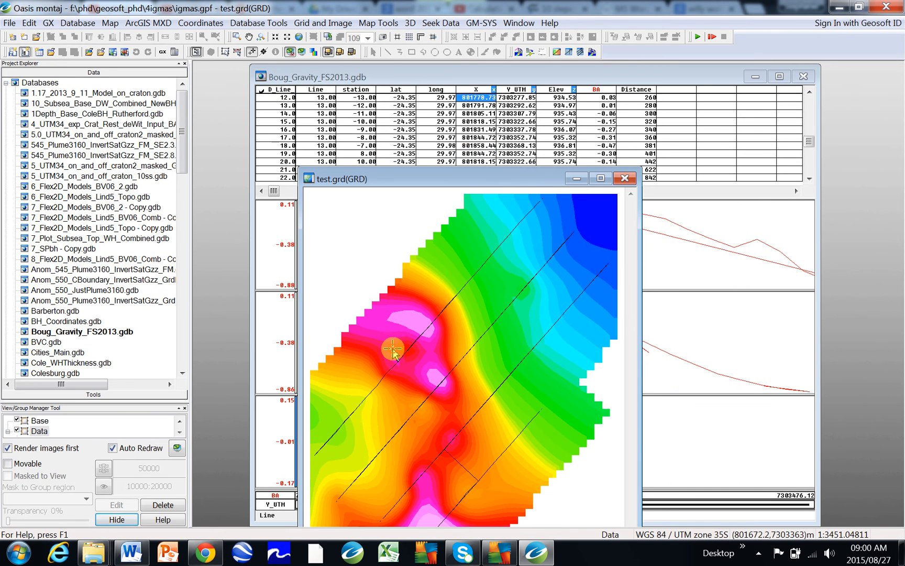
left_click(625, 178)
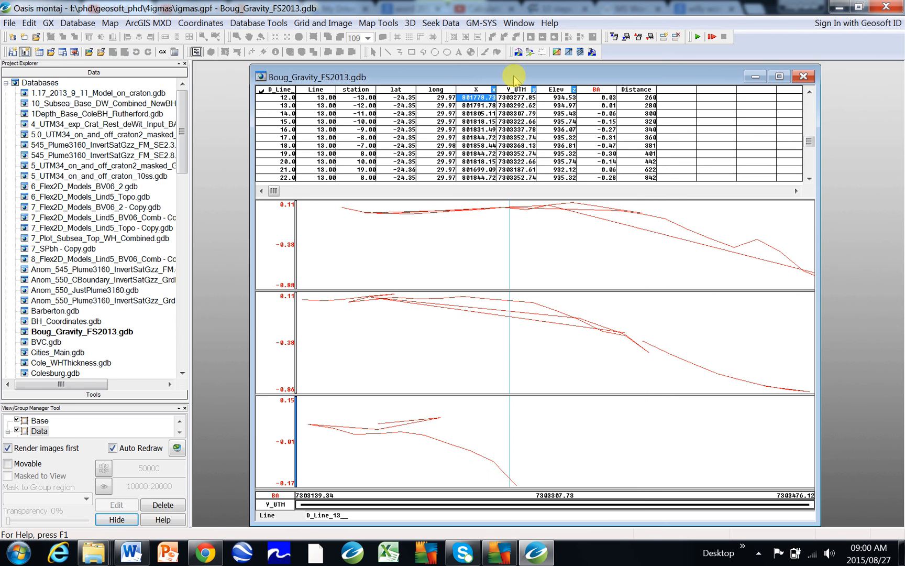
mouse_move(63, 9)
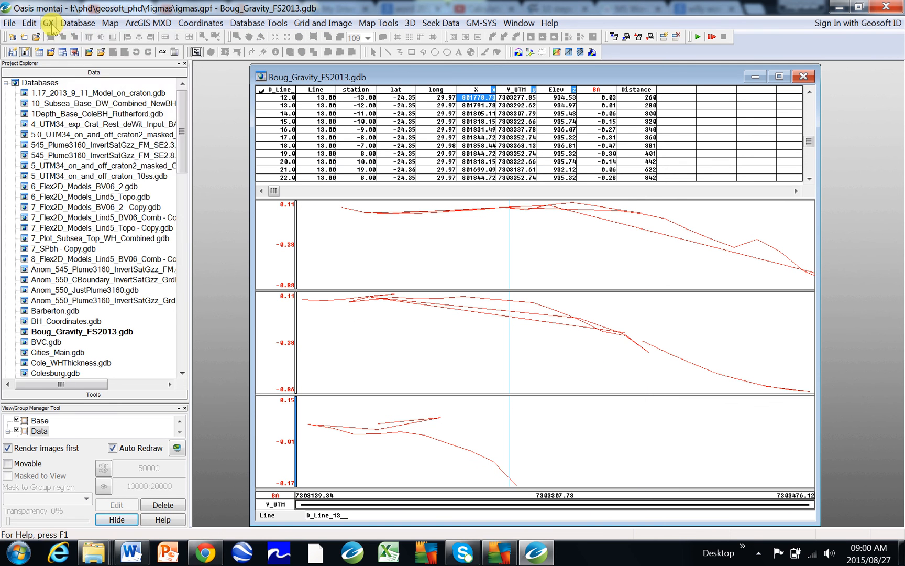
Step: Run sortall.gx to sort all channels ascending by X, including read-only channels
left_click(48, 23)
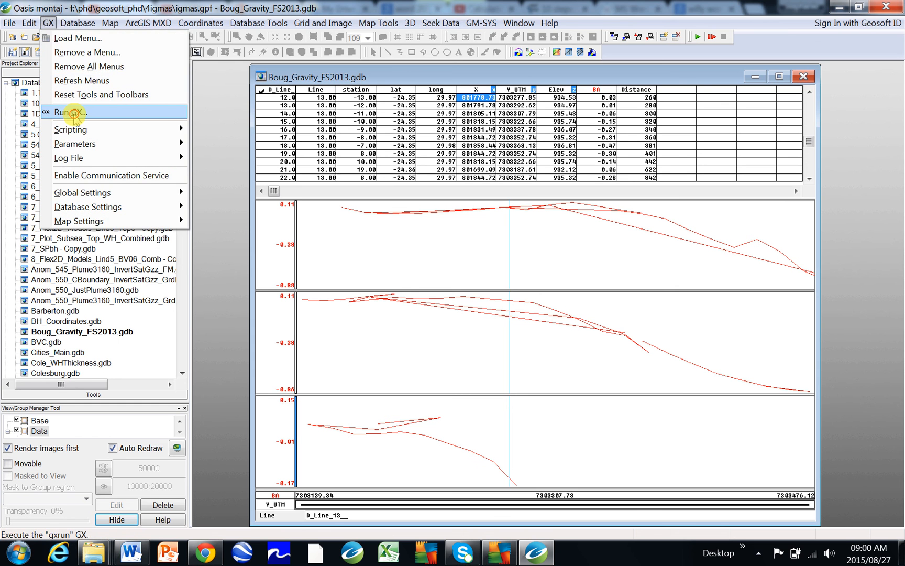
left_click(66, 112)
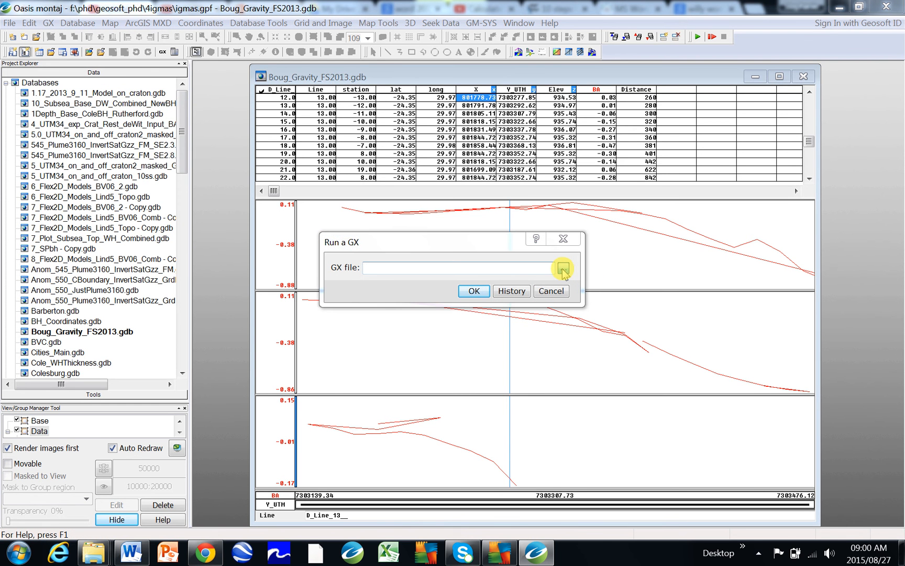
left_click(563, 267)
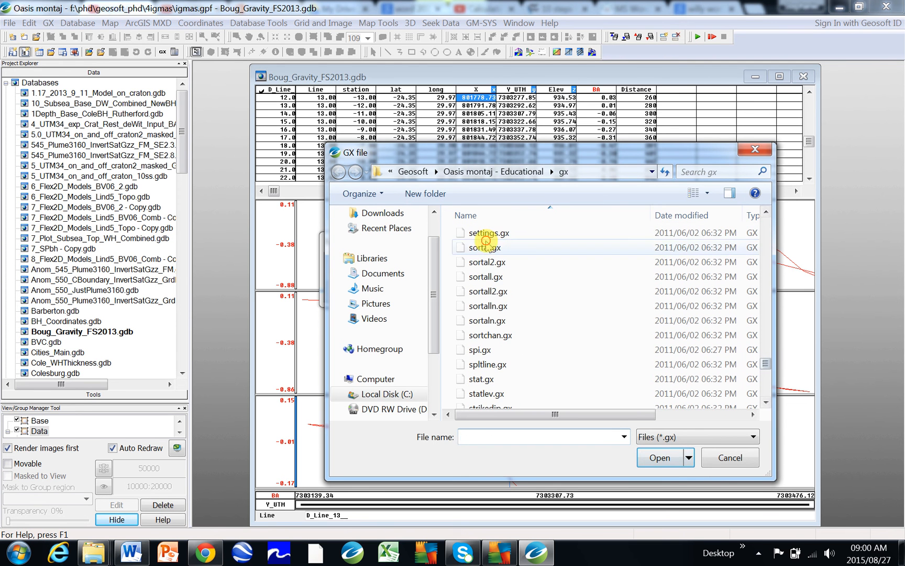
left_click(480, 247)
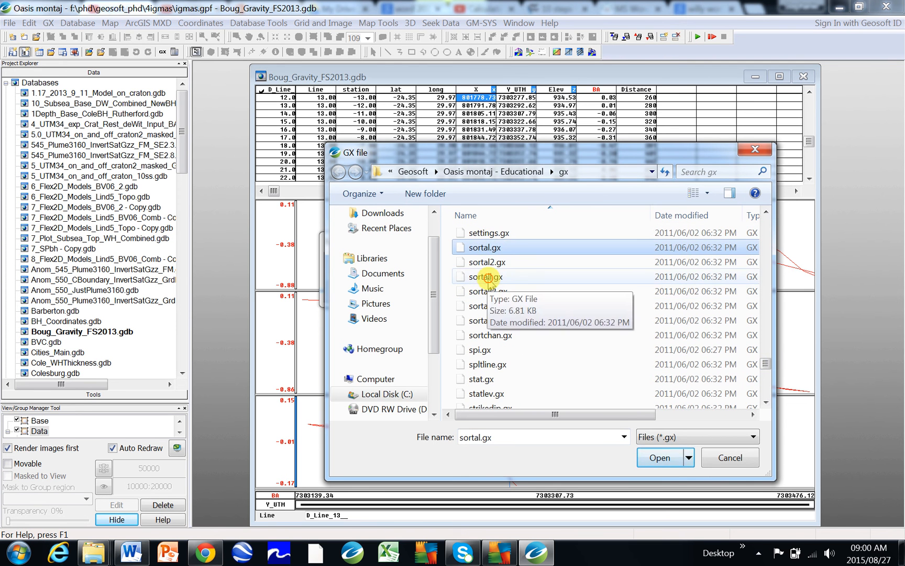
left_click(661, 457)
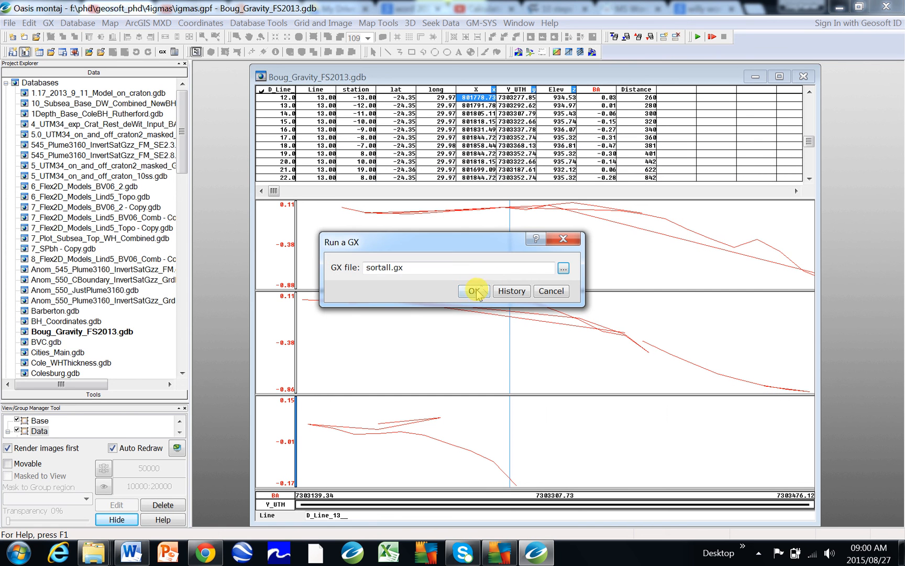
left_click(474, 290)
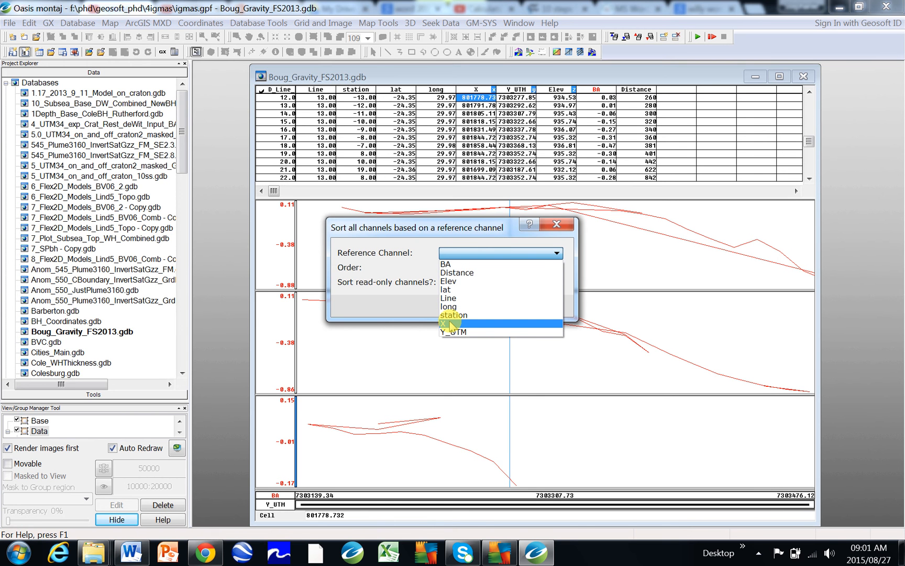
left_click(447, 323)
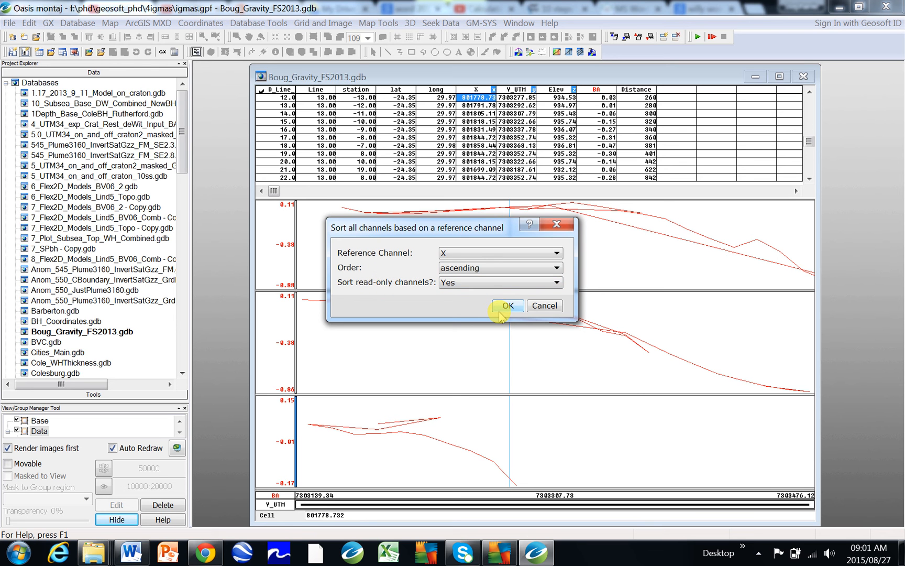
left_click(506, 305)
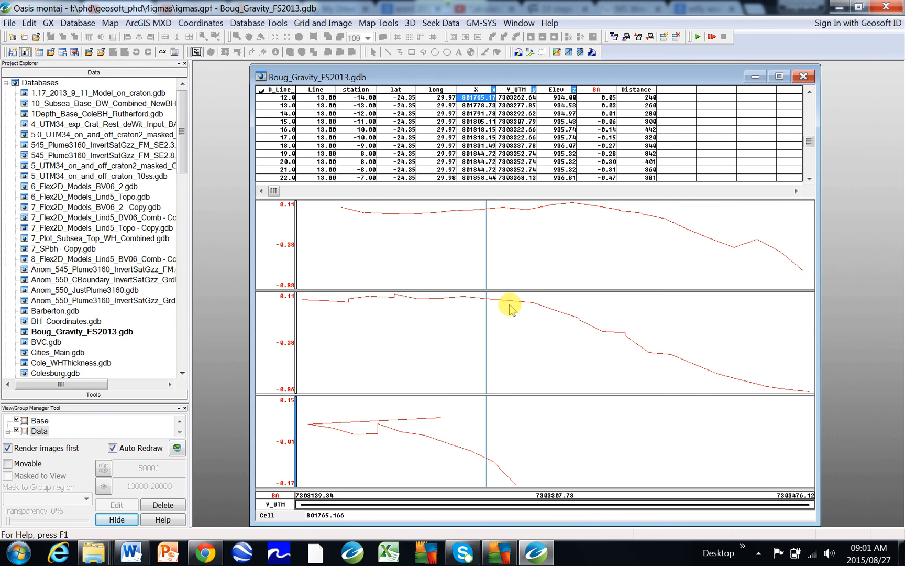
mouse_move(491, 280)
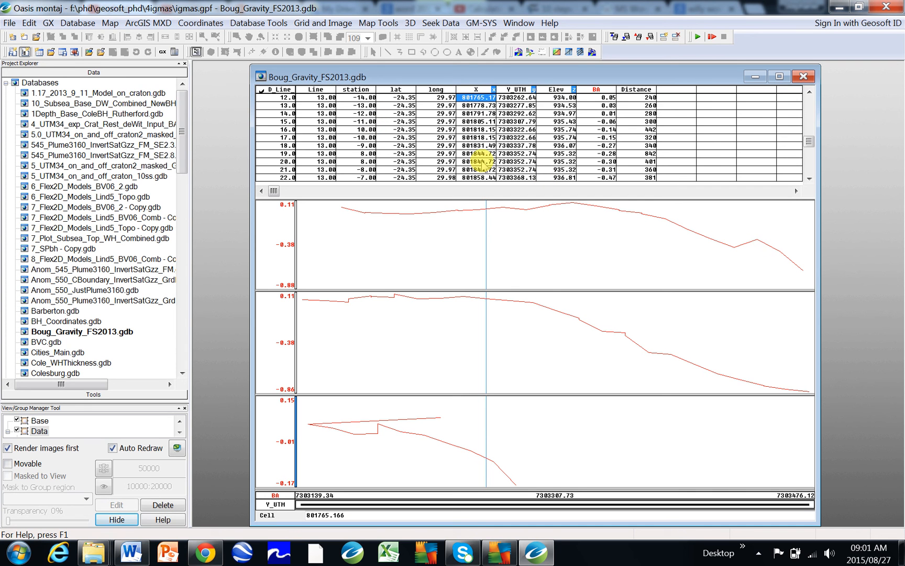
mouse_move(406, 355)
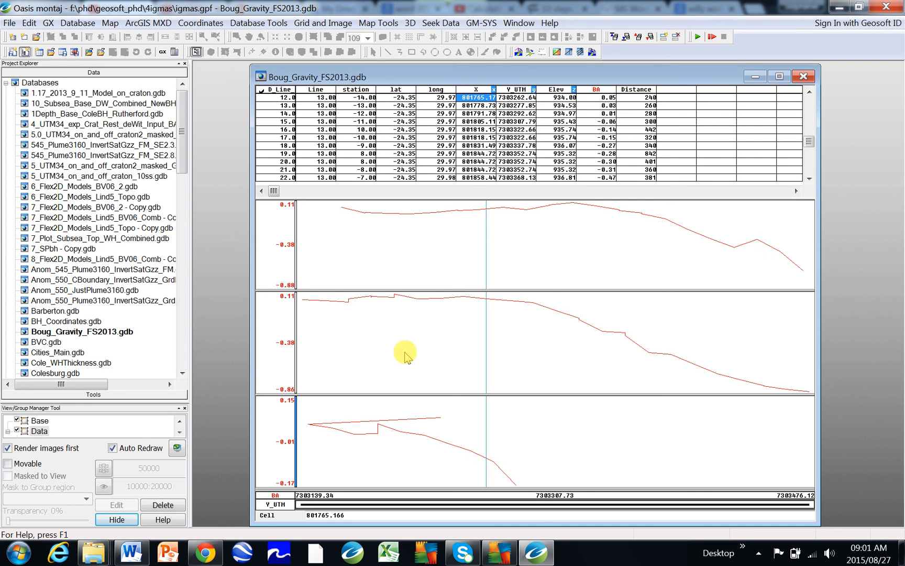
Step: From the Distance column's context menu, compute a Dist channel from X and Y_UTM
right_click(405, 353)
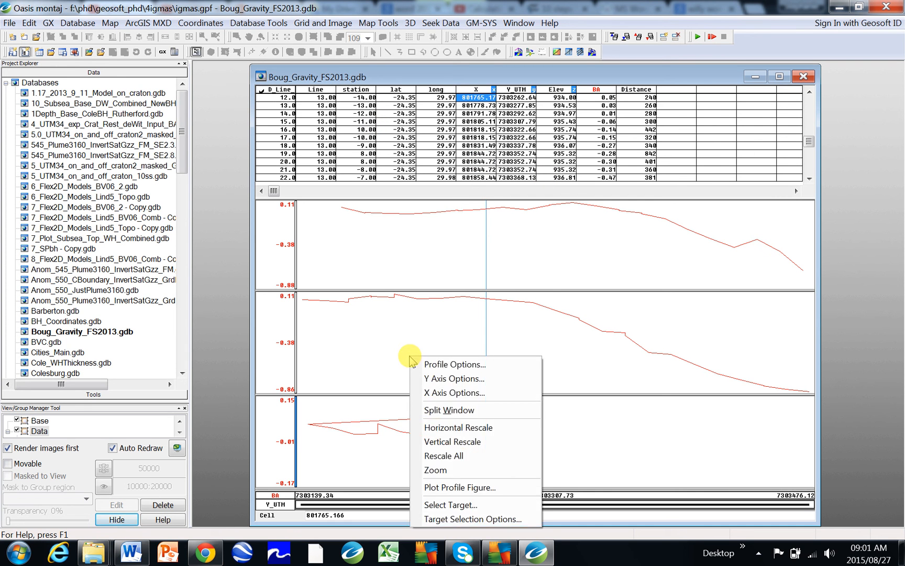
left_click(454, 393)
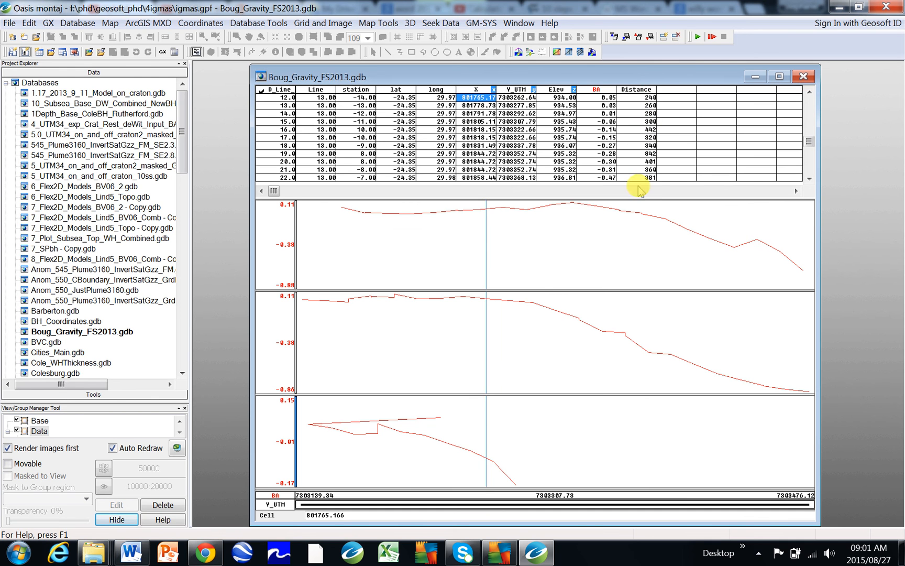
left_click(636, 89)
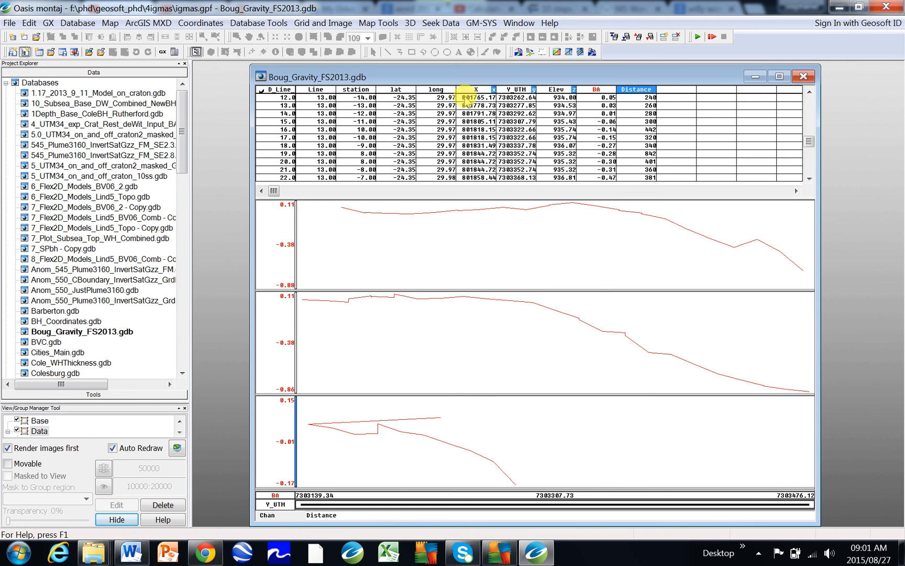
left_click(259, 22)
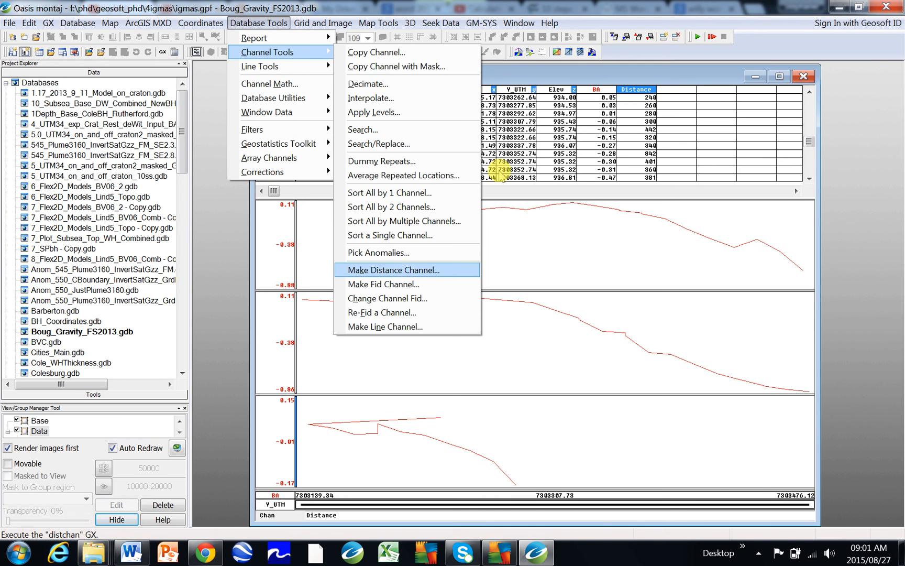
left_click(396, 270)
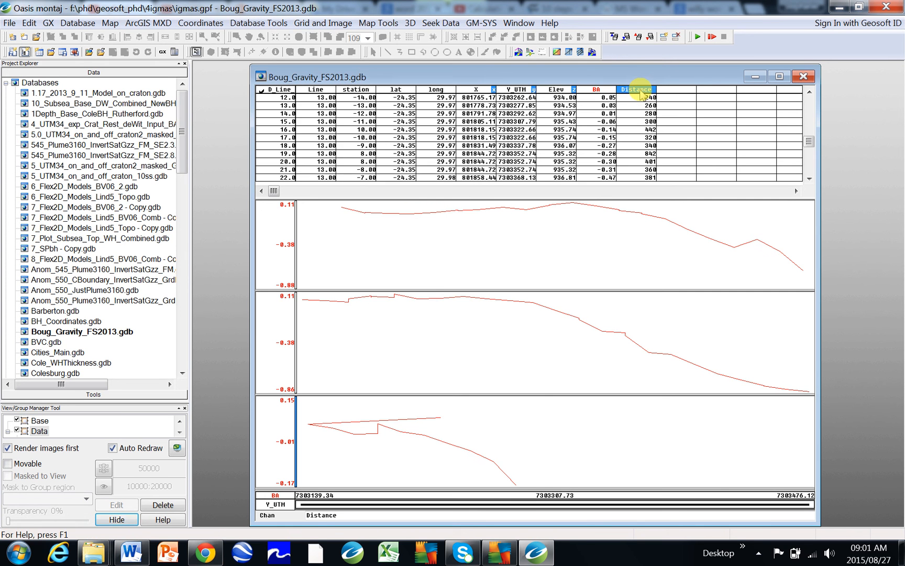
right_click(635, 90)
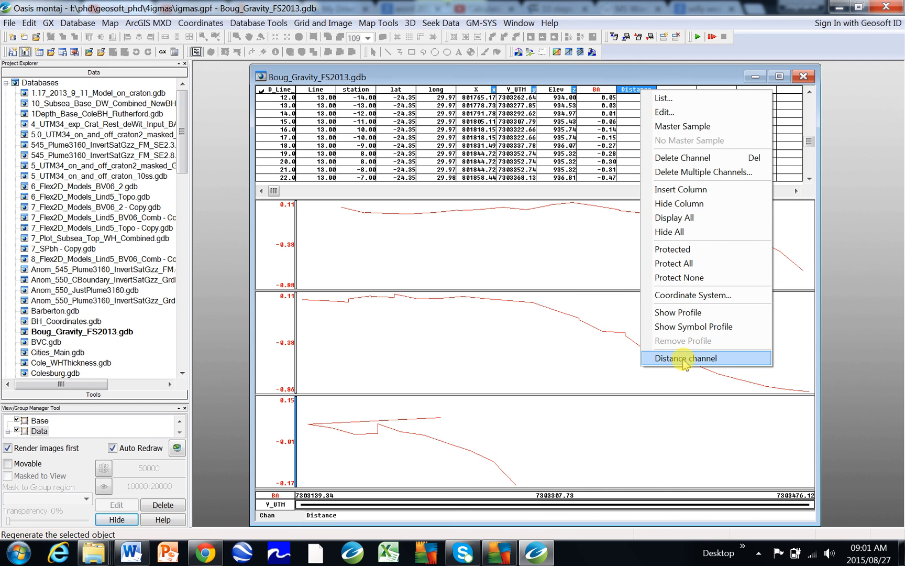
left_click(686, 358)
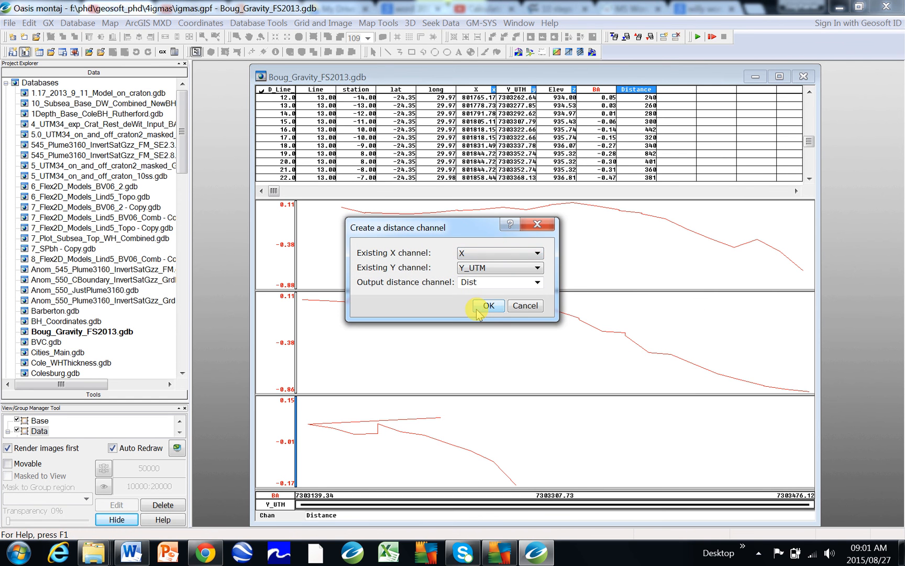
left_click(487, 304)
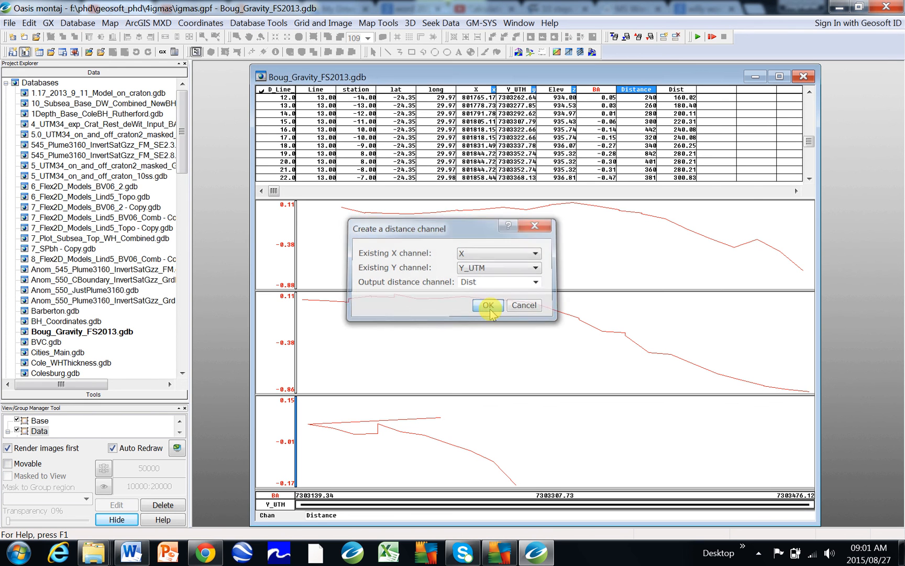
left_click(488, 305)
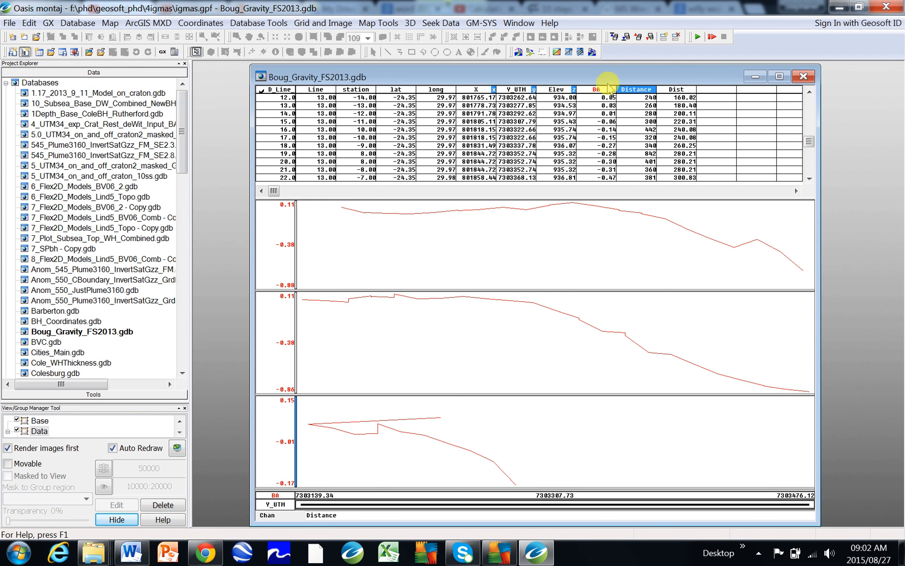
left_click(635, 90)
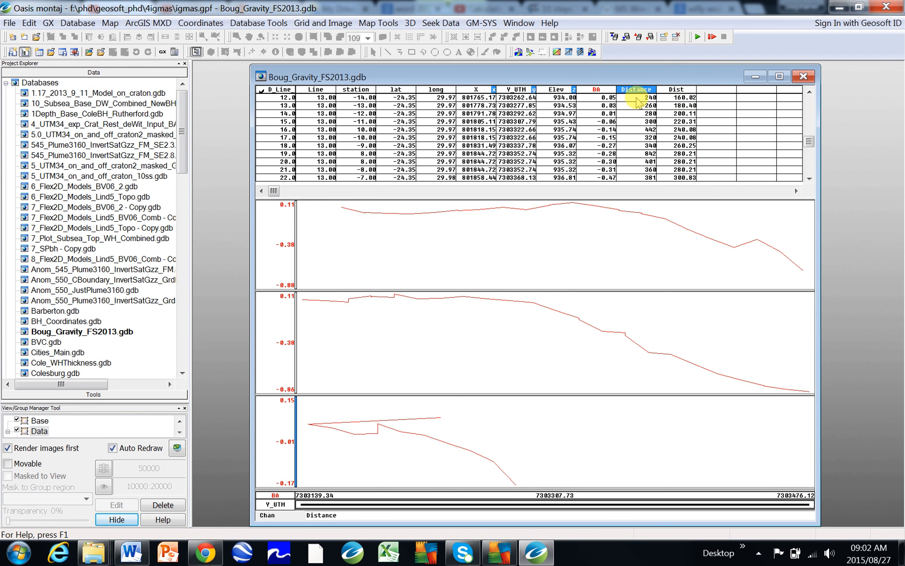
mouse_move(668, 96)
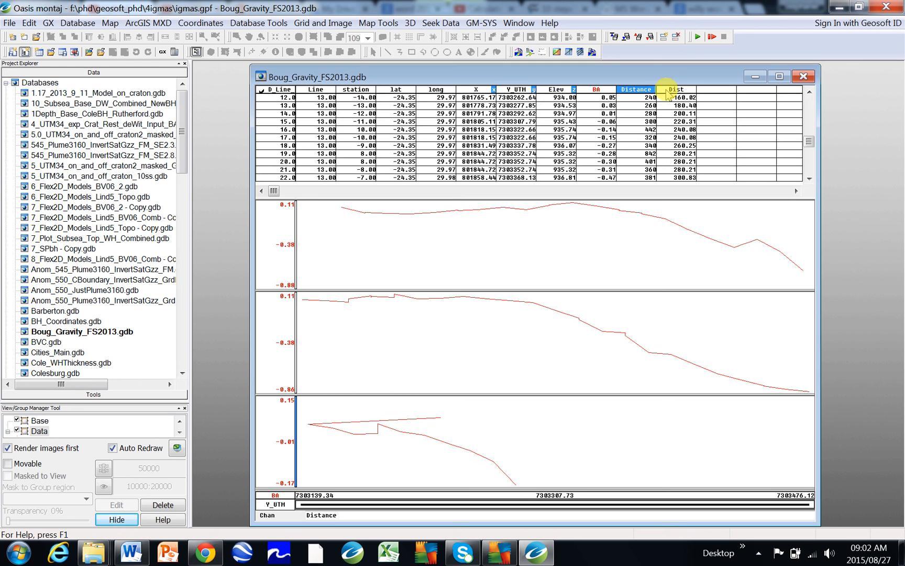
mouse_move(502, 352)
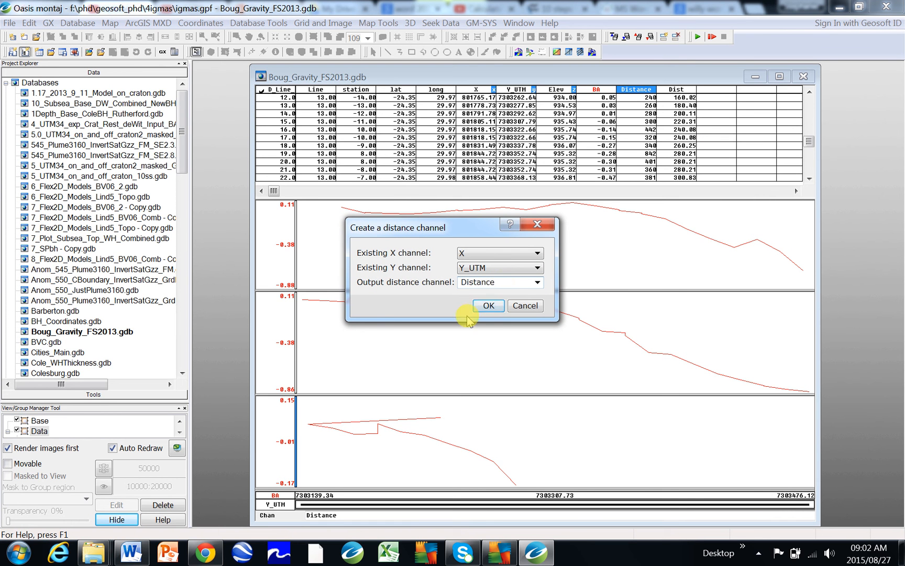
Step: Write the X/Y_UTM distance calculation into the existing Distance channel
left_click(488, 306)
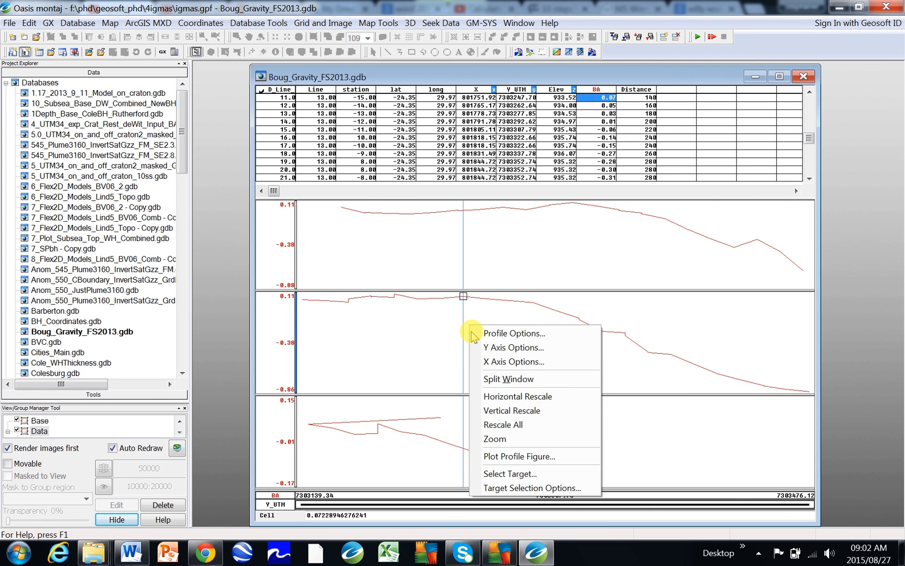
Step: In Profile Options, set Distance as the X-axis channel for the BA profiles
left_click(514, 362)
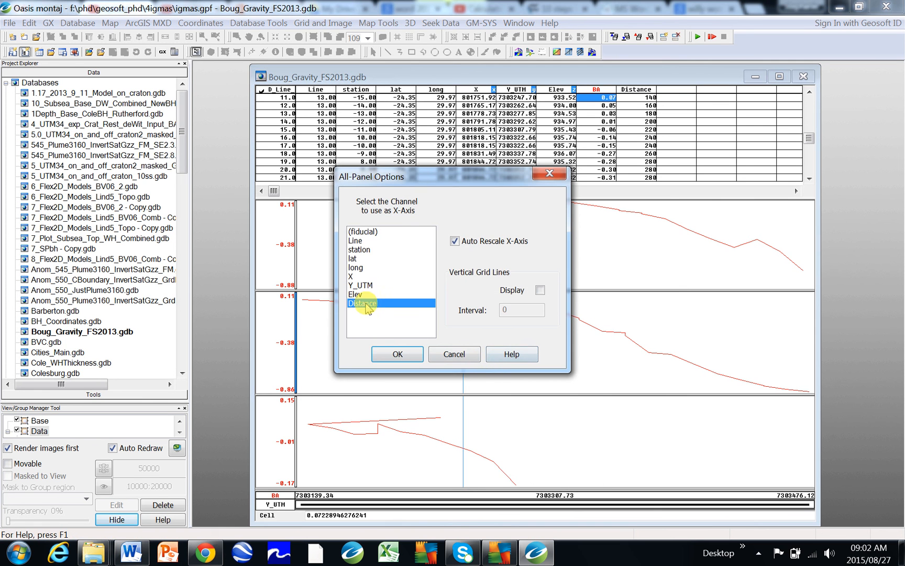
left_click(397, 353)
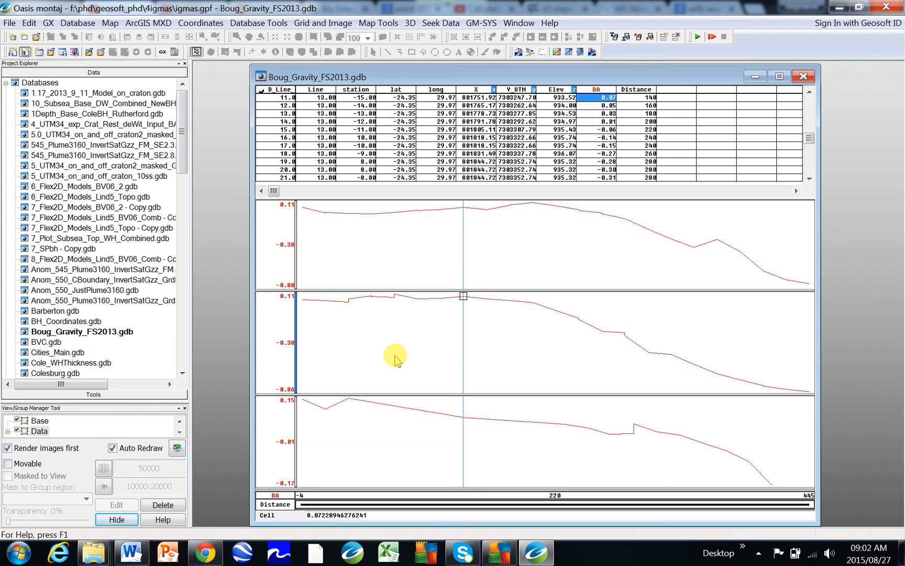
mouse_move(514, 224)
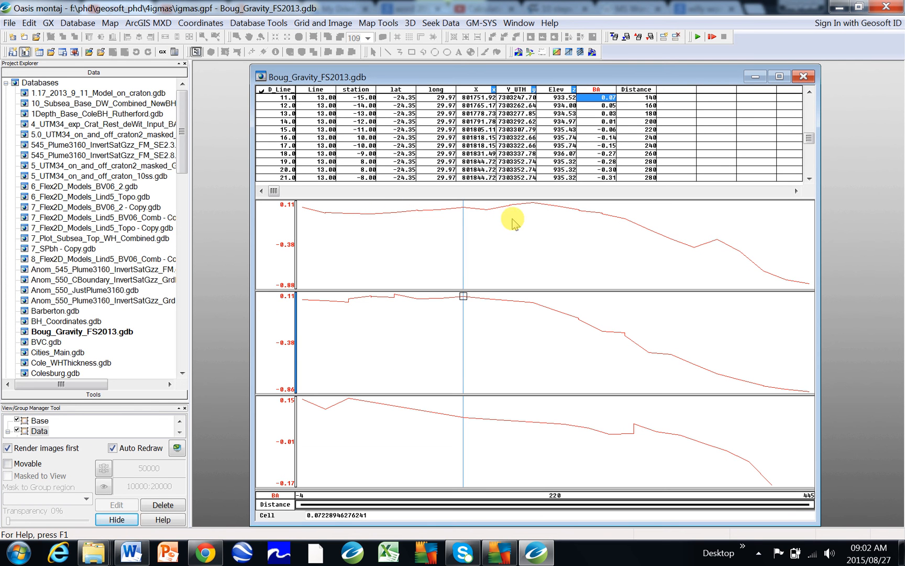
mouse_move(743, 282)
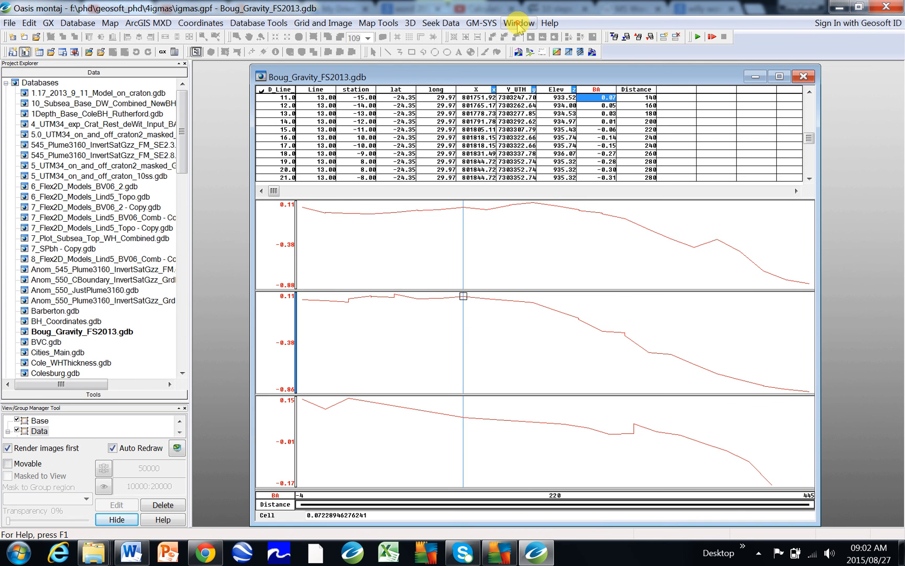
Step: Tile the database and test.grd windows vertically and select line D_Line_10's profiles
left_click(517, 23)
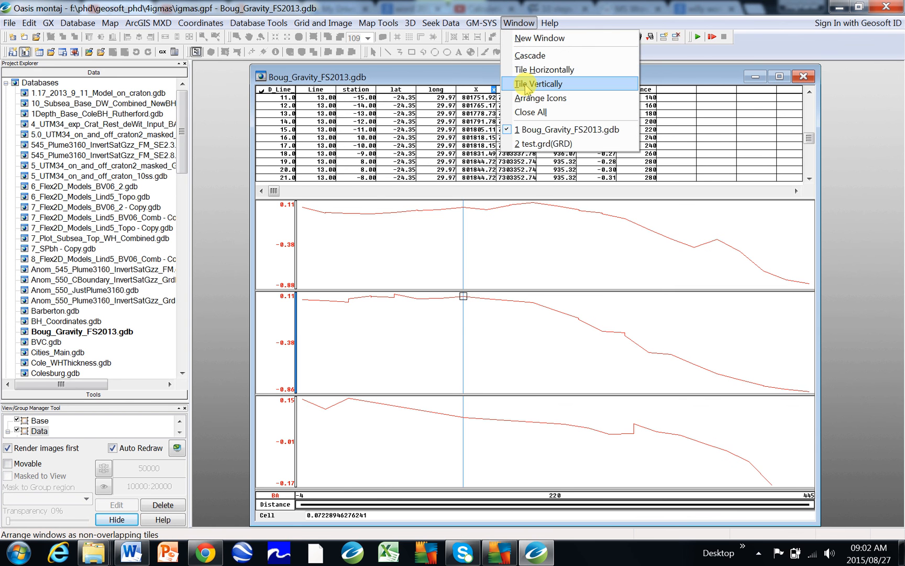
left_click(544, 70)
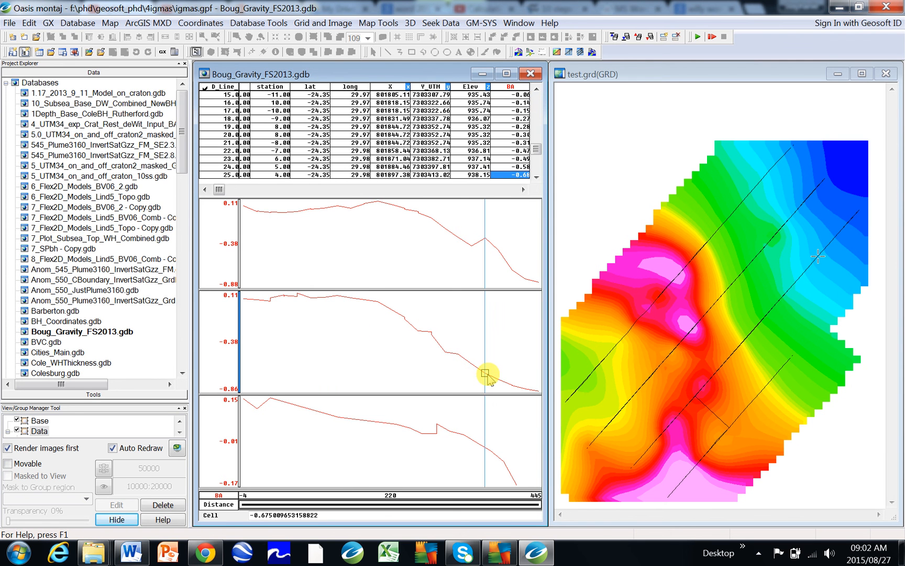
mouse_move(242, 286)
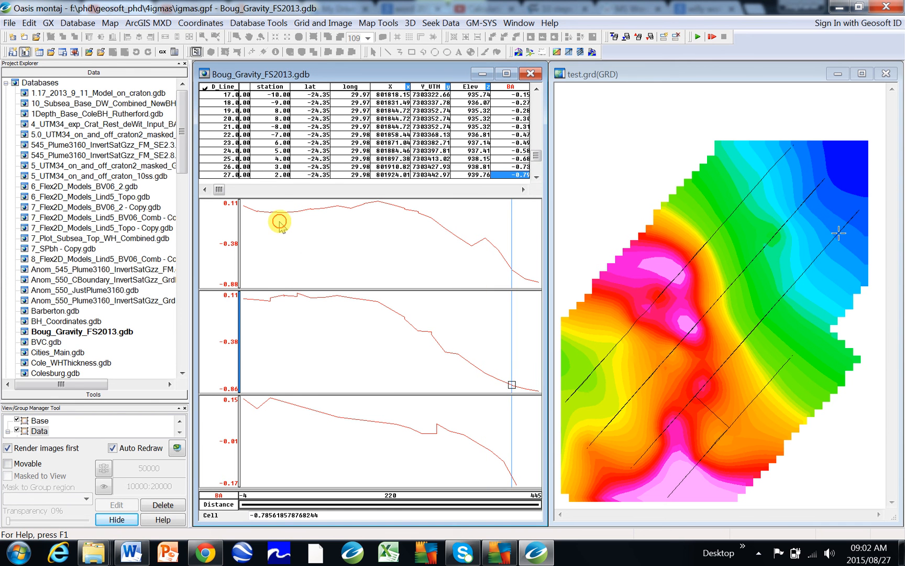
left_click(343, 249)
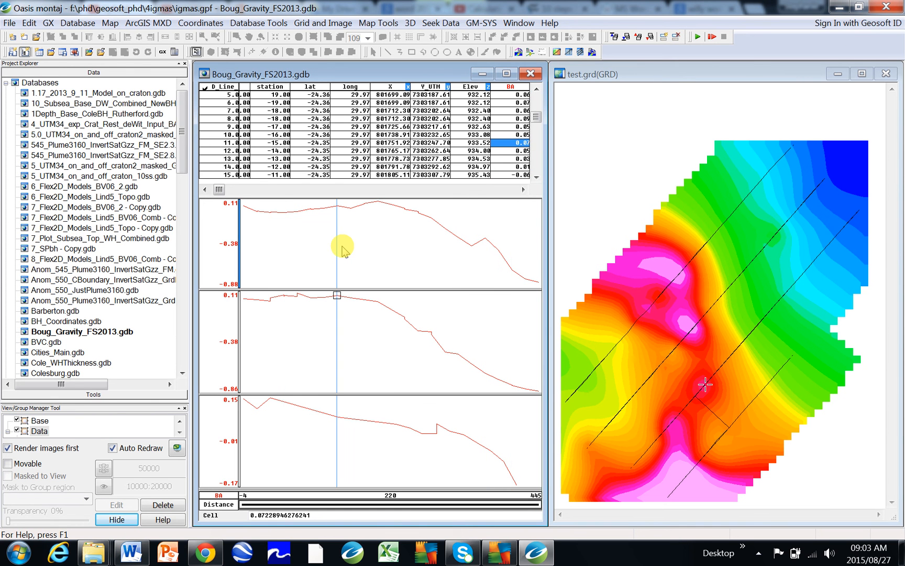
mouse_move(257, 323)
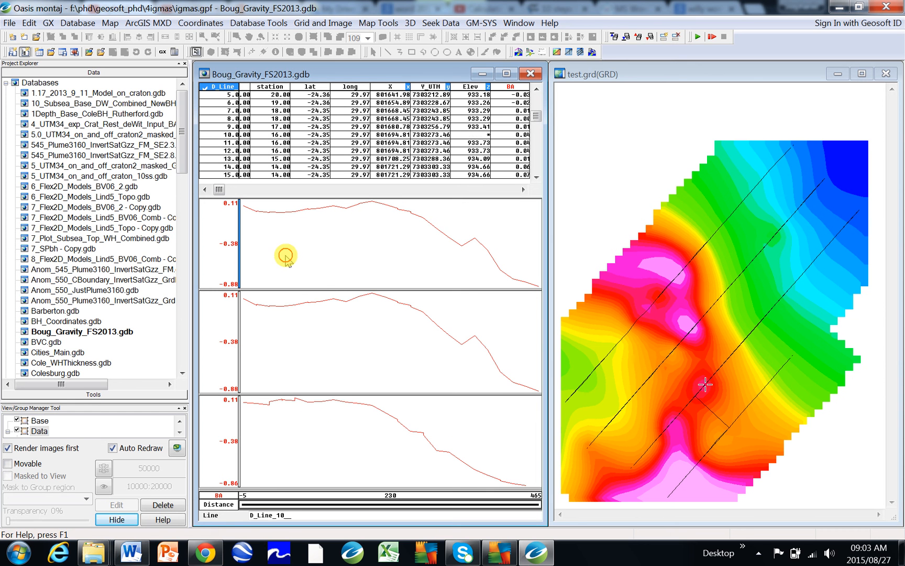
left_click(449, 335)
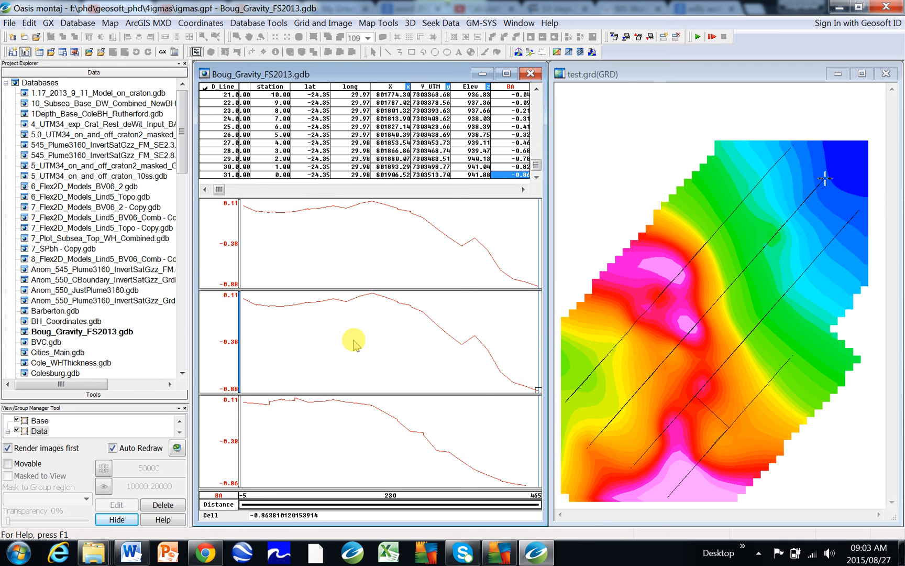
Step: Plot line 10's BA profiles as a figure, declining overwrite and naming the map test.map
right_click(355, 341)
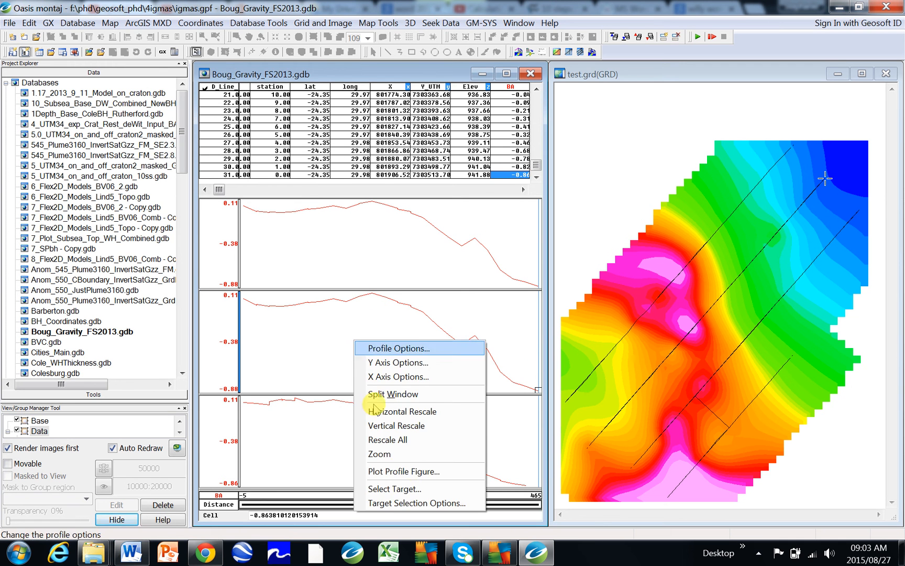
left_click(404, 471)
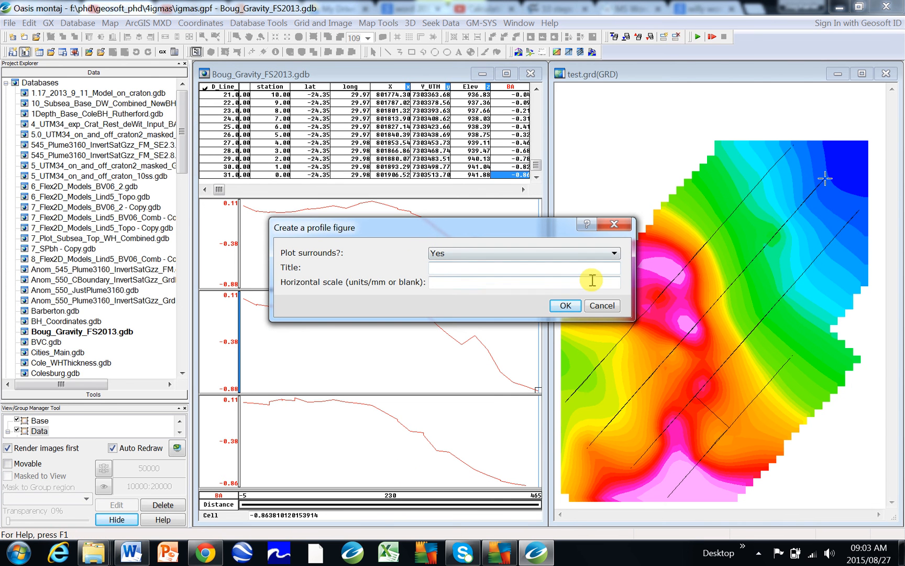
left_click(564, 306)
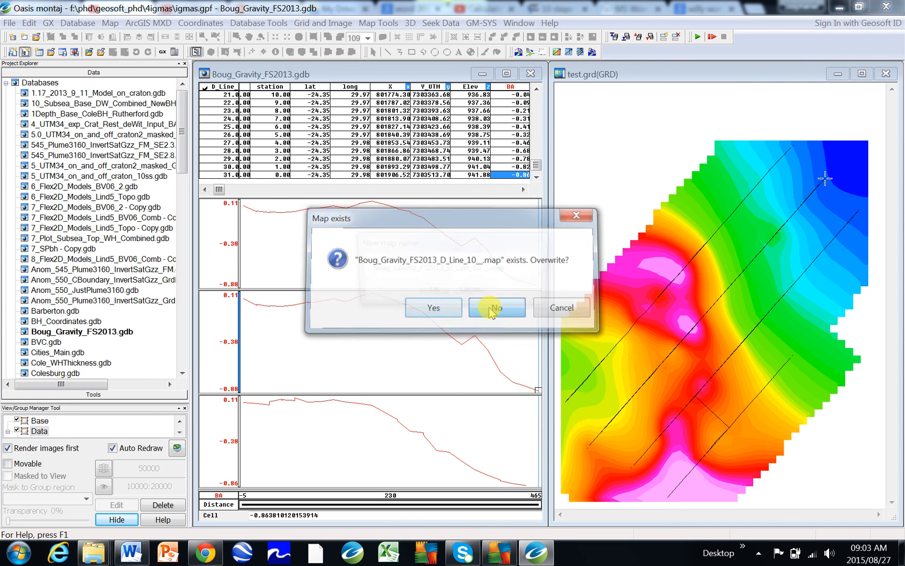
left_click(496, 307)
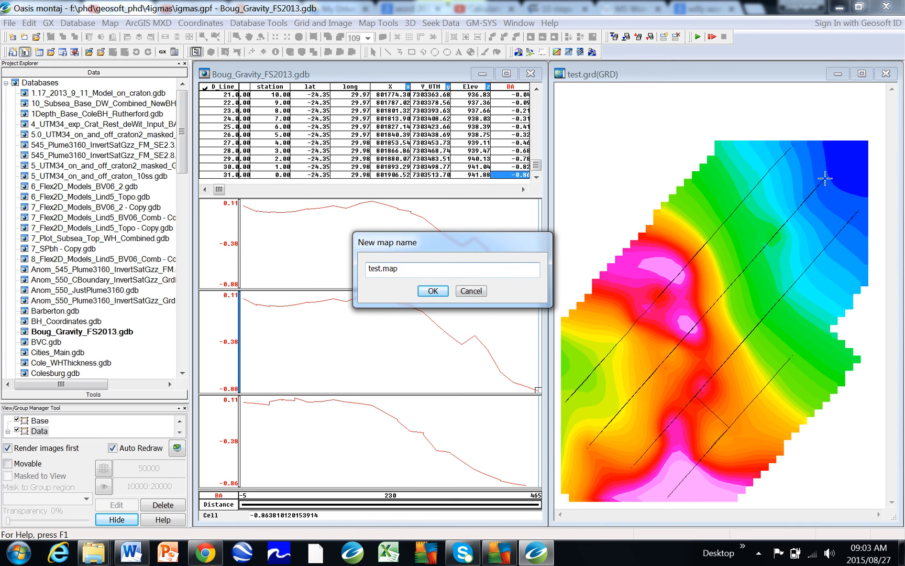
left_click(432, 290)
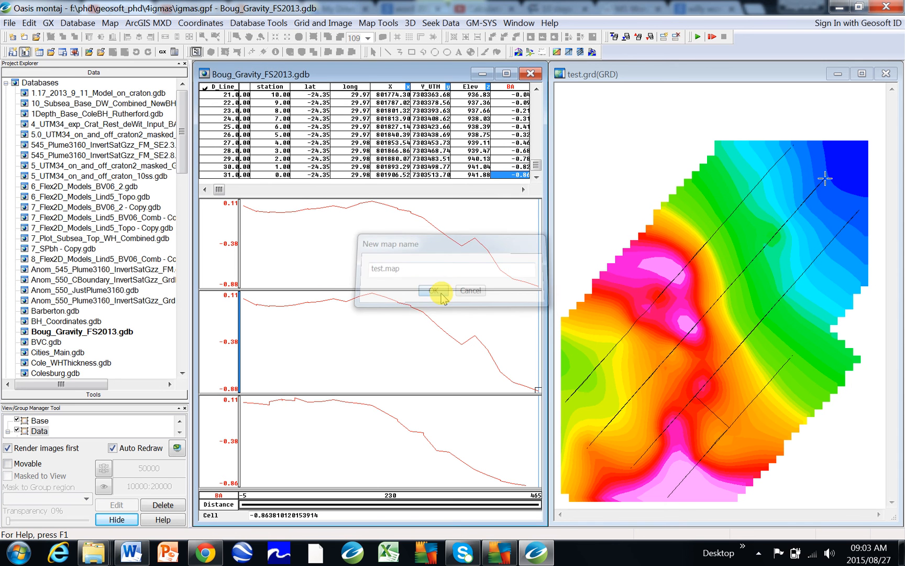
left_click(435, 290)
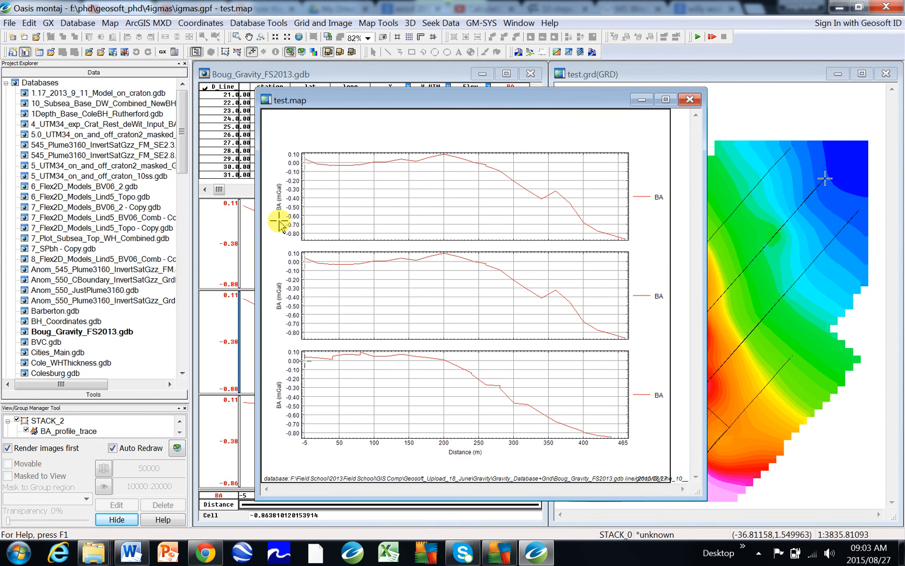
mouse_move(420, 429)
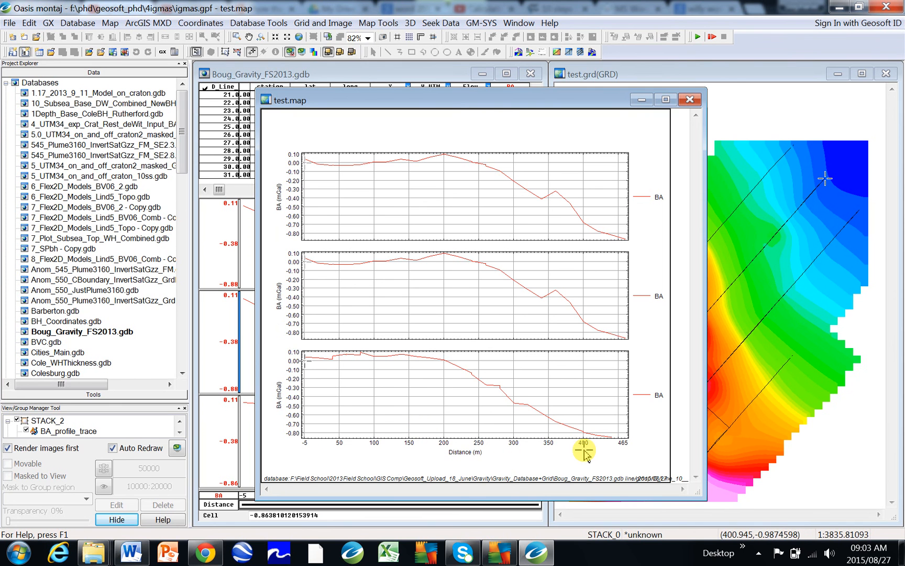
mouse_move(536, 118)
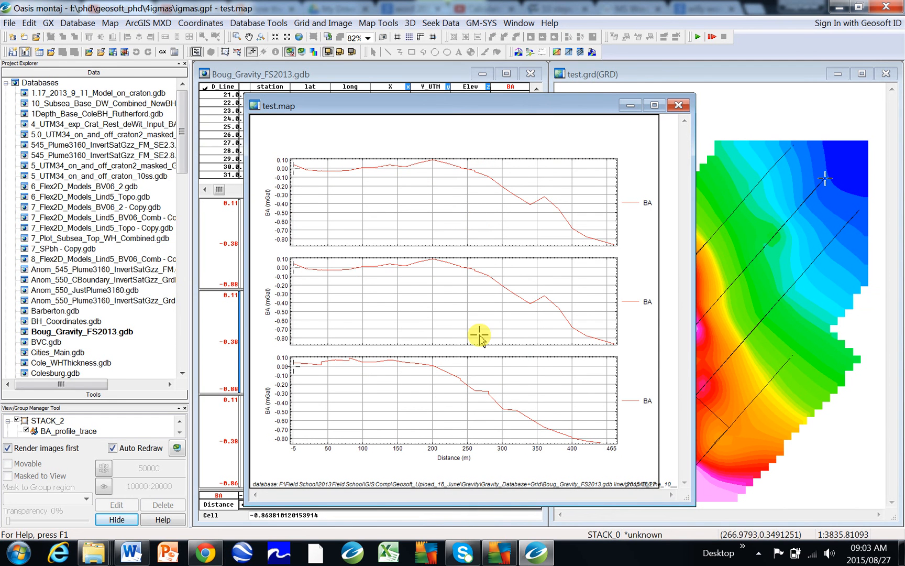
left_click(677, 105)
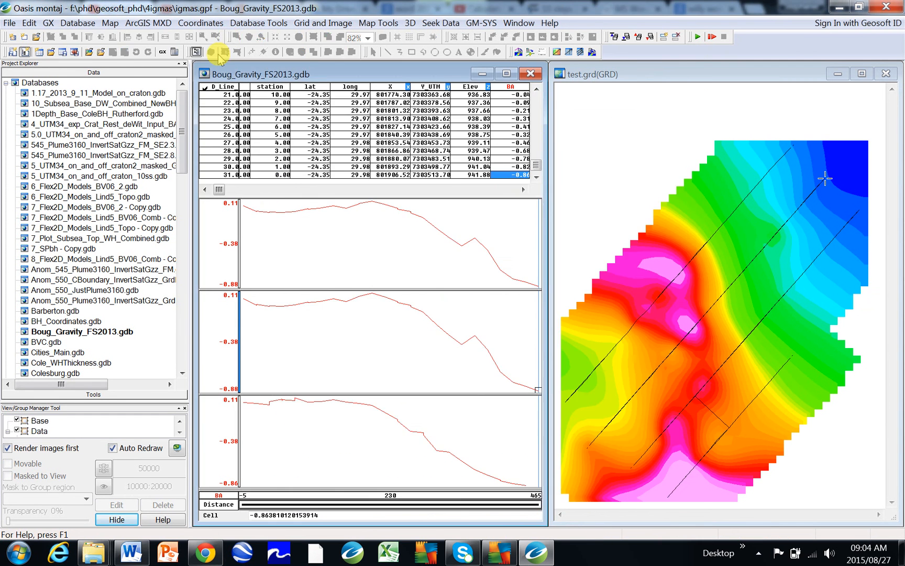
Step: Select line D_Line_13 and plot its three BA profiles as a profile figure map
left_click(218, 86)
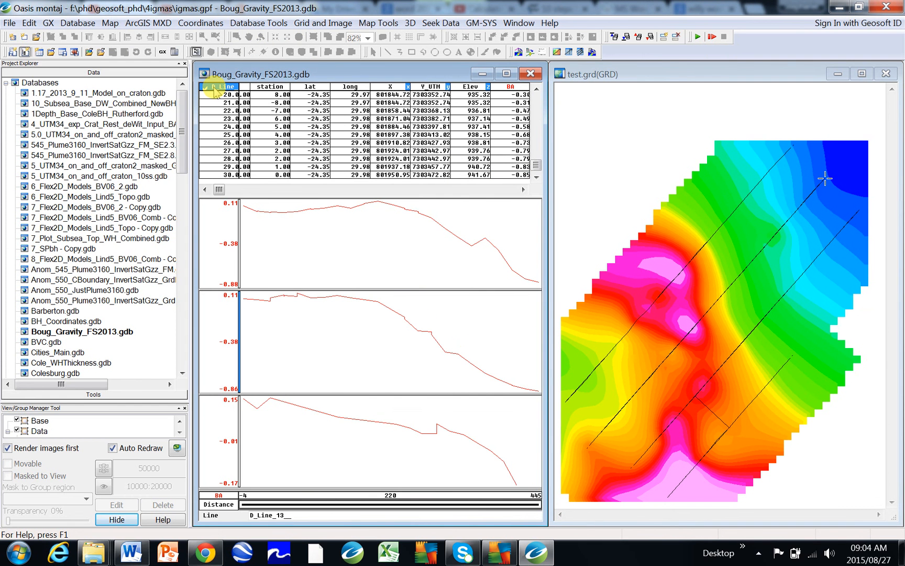
scroll("up", 3)
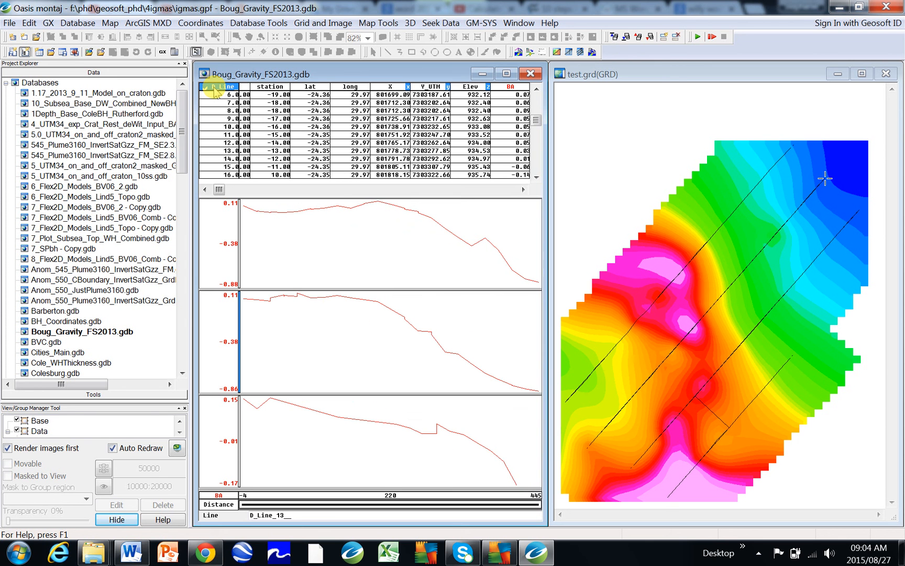
right_click(340, 355)
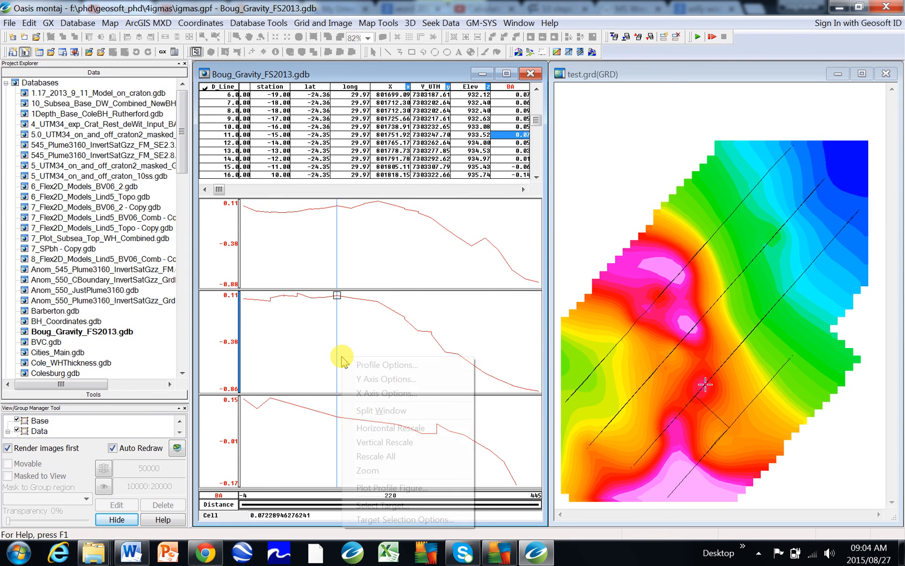
left_click(392, 488)
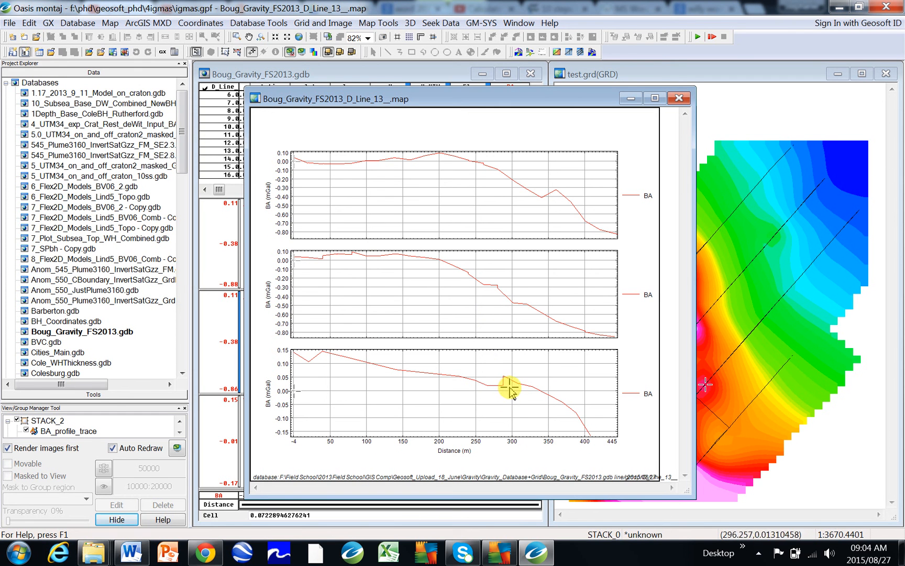
mouse_move(507, 389)
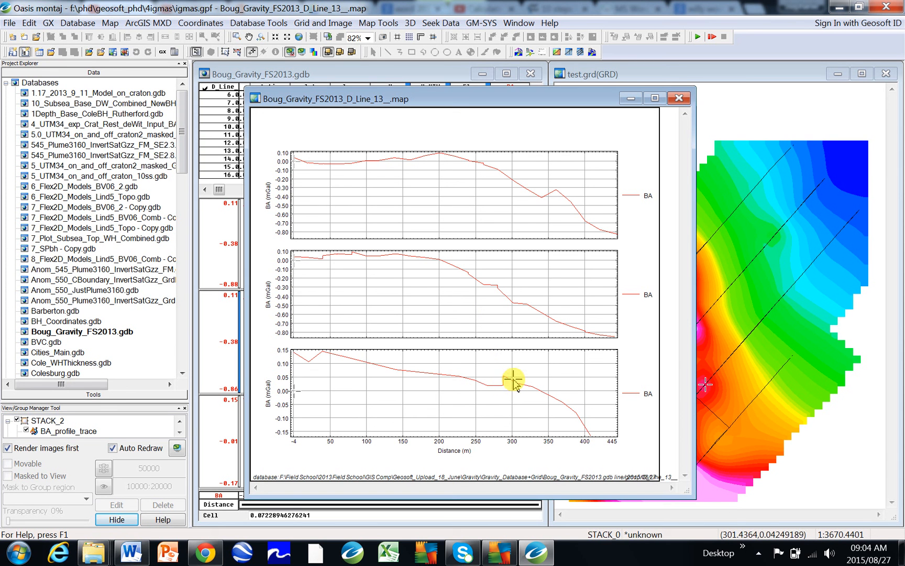
mouse_move(428, 221)
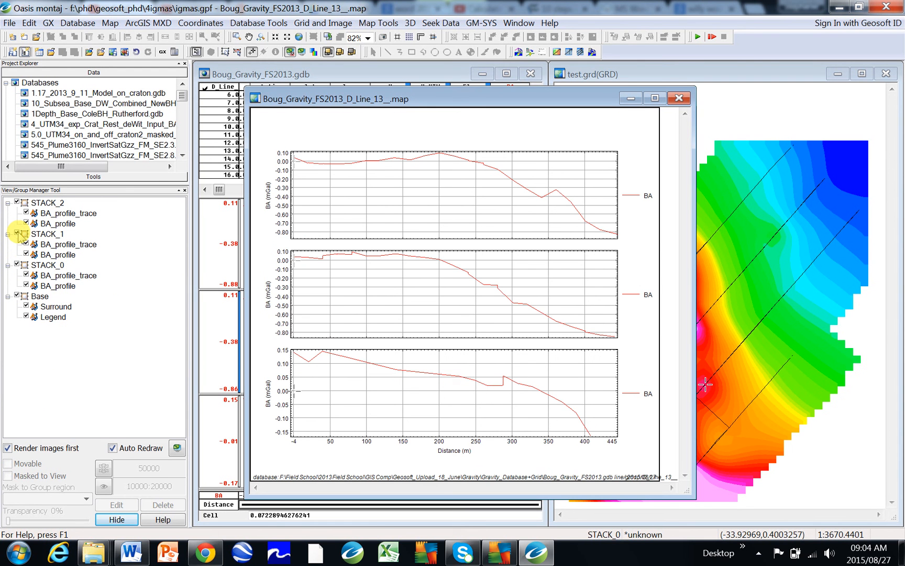
Step: Dismiss the software update notice and select STACK_0 in the View/Group Manager
left_click(17, 203)
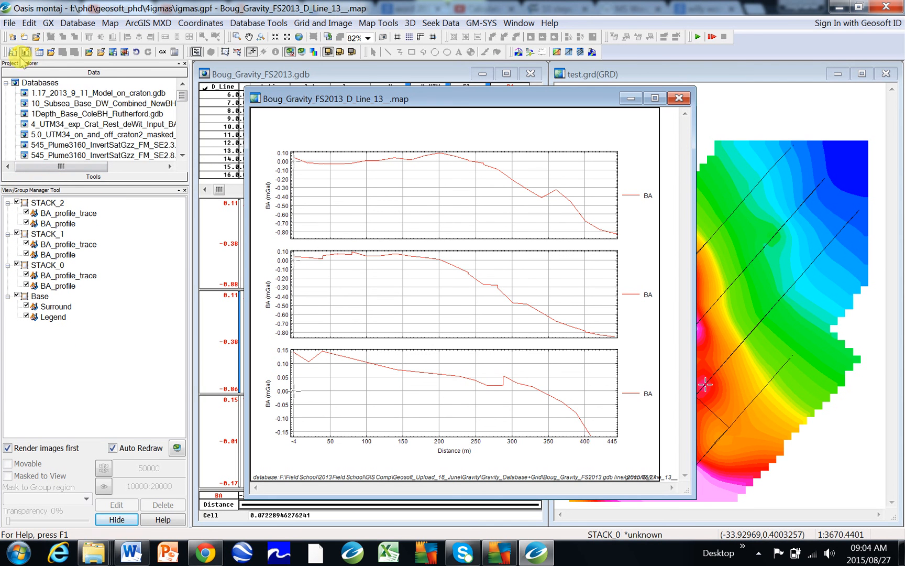
mouse_move(24, 52)
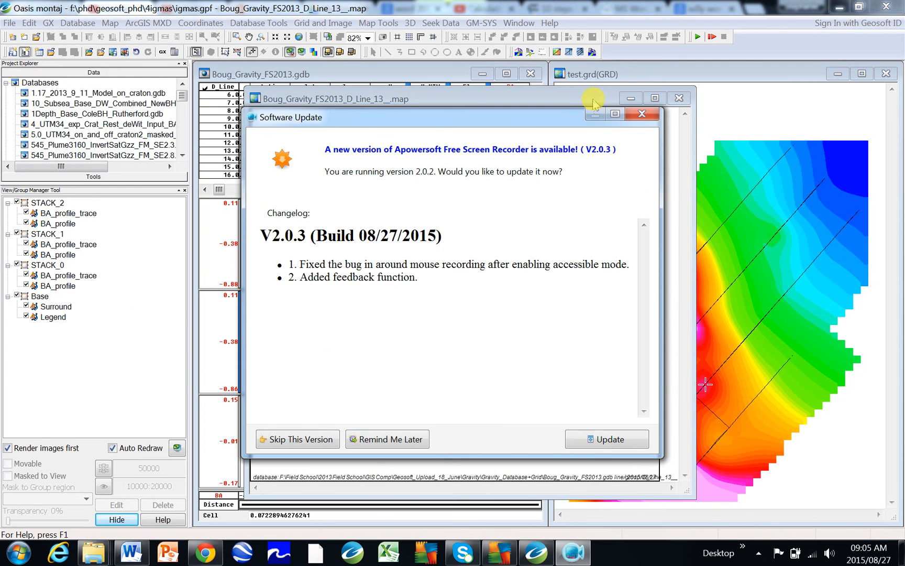
left_click(641, 114)
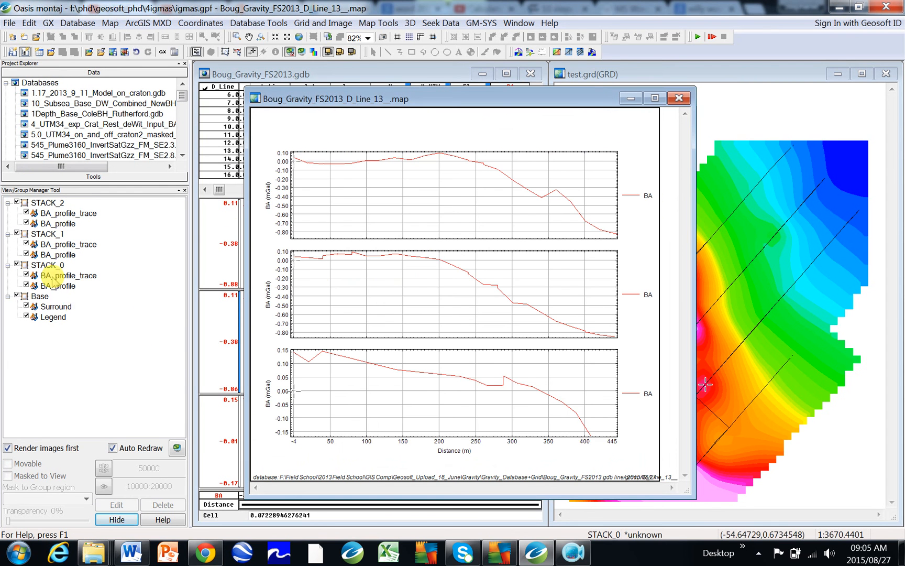
left_click(59, 285)
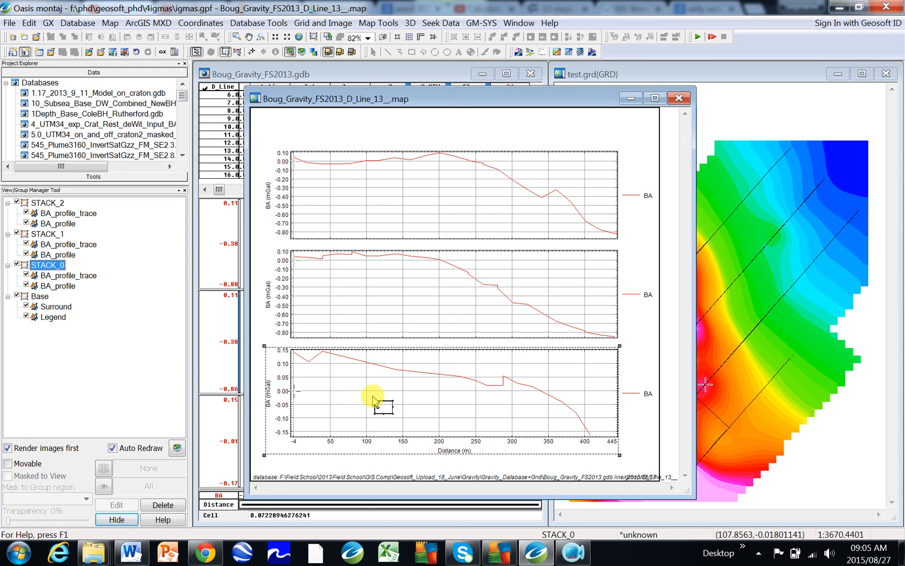
right_click(373, 398)
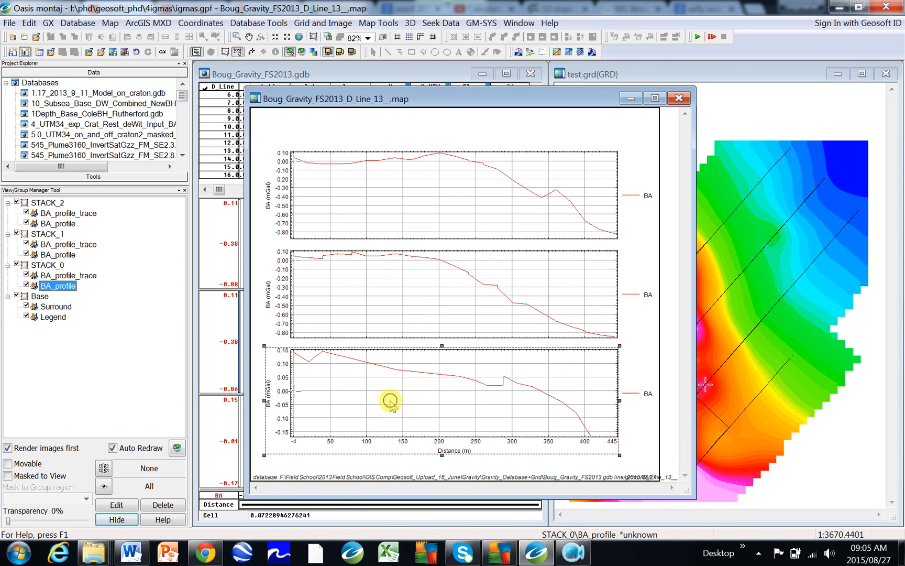
right_click(391, 402)
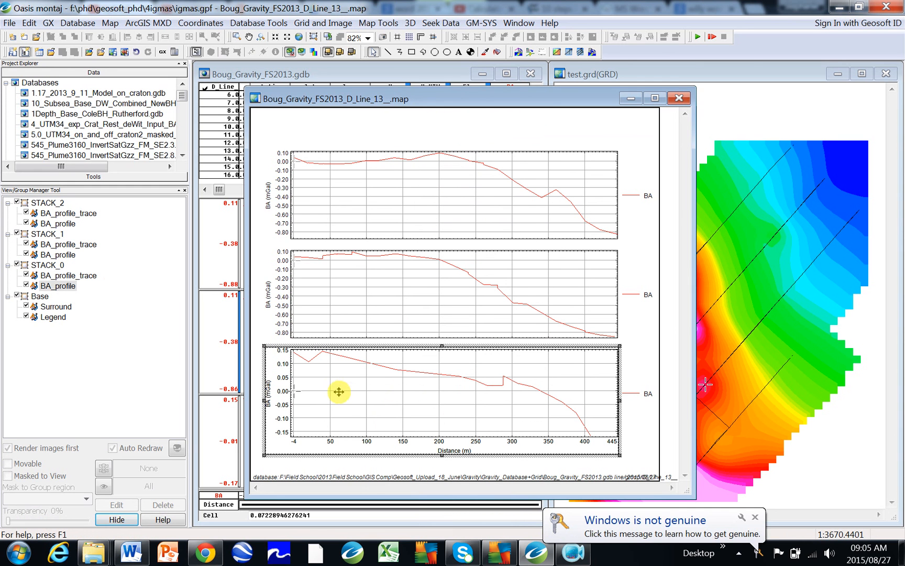
mouse_move(337, 371)
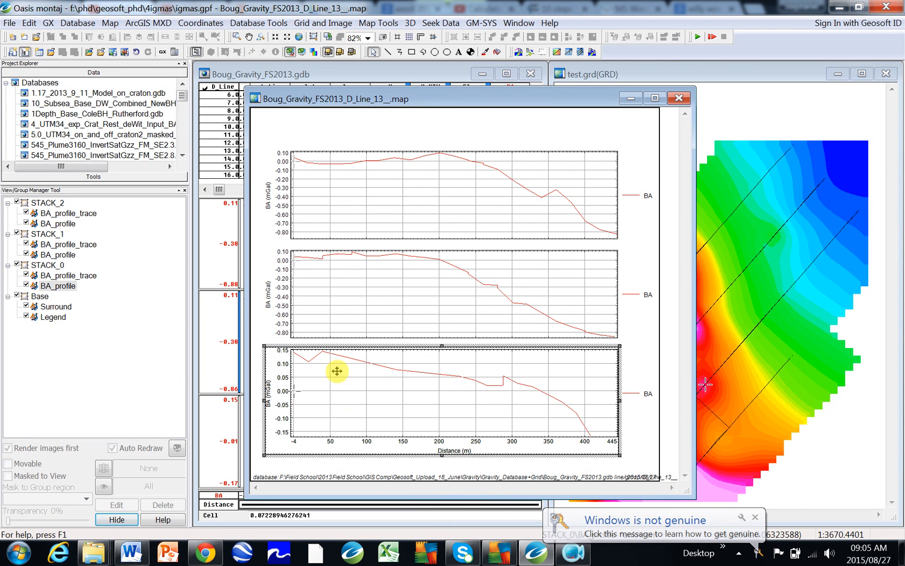
mouse_move(330, 408)
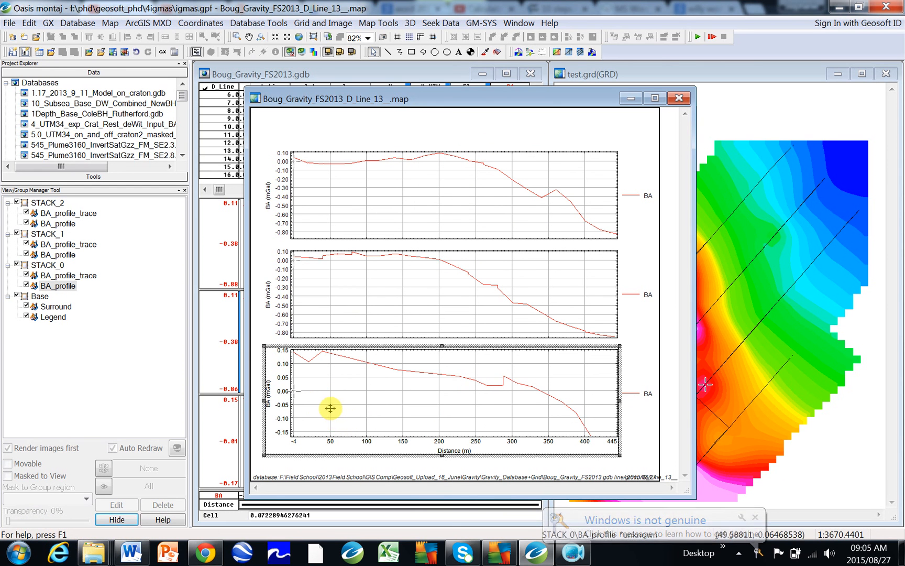
left_click(330, 408)
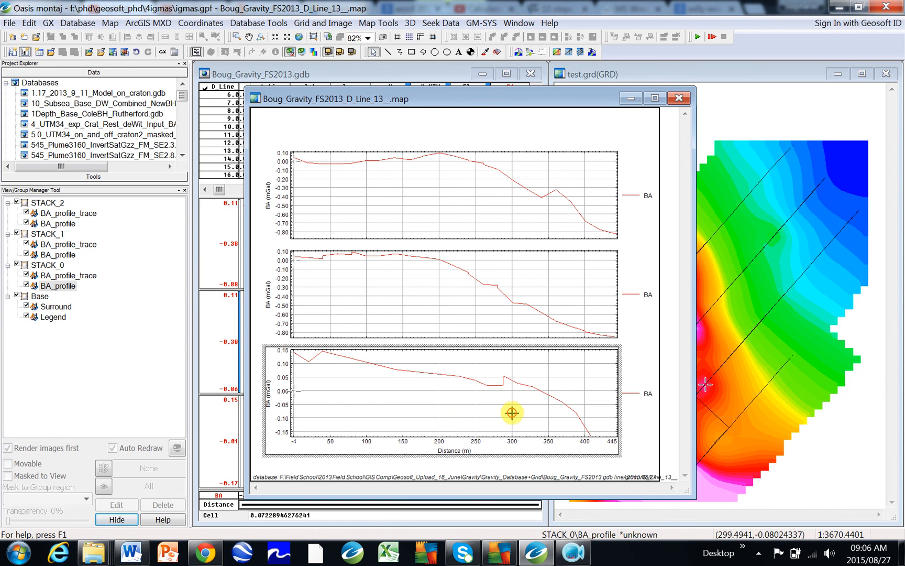
mouse_move(550, 383)
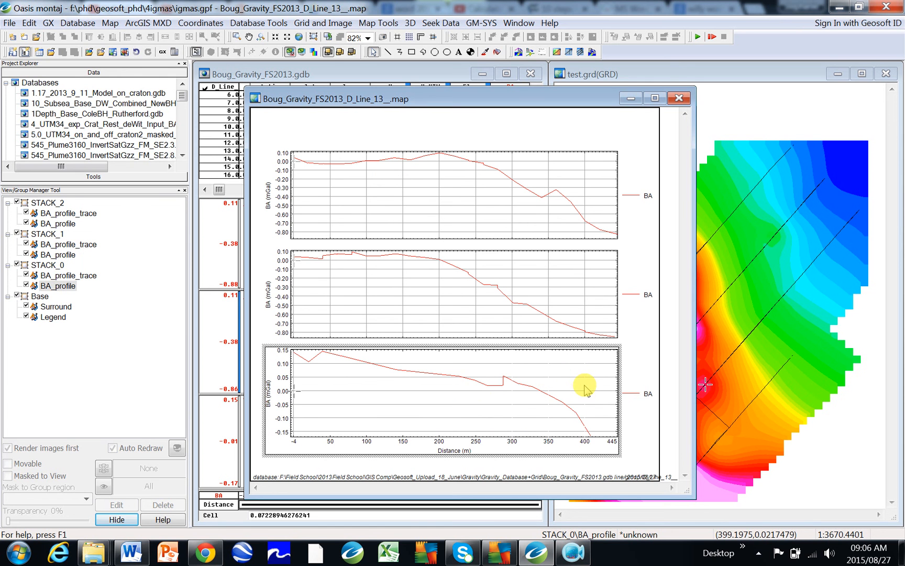
mouse_move(277, 468)
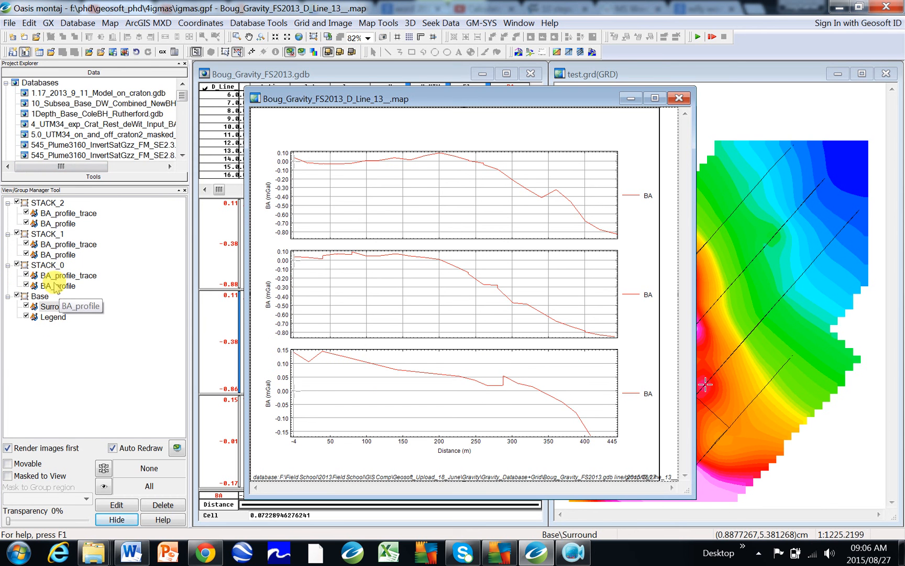
Step: Select STACK_0 and its BA_profile group, then right-click the profile group for options
left_click(49, 265)
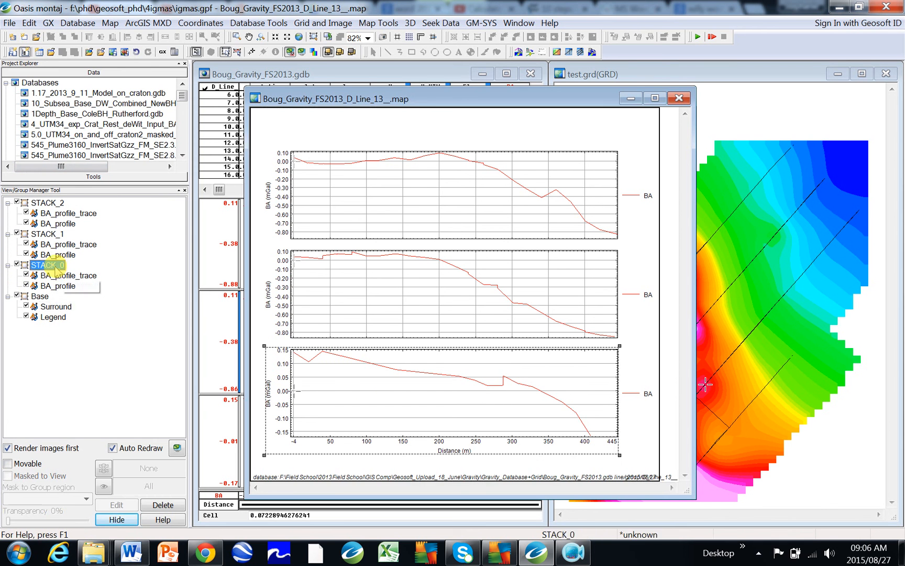
mouse_move(57, 289)
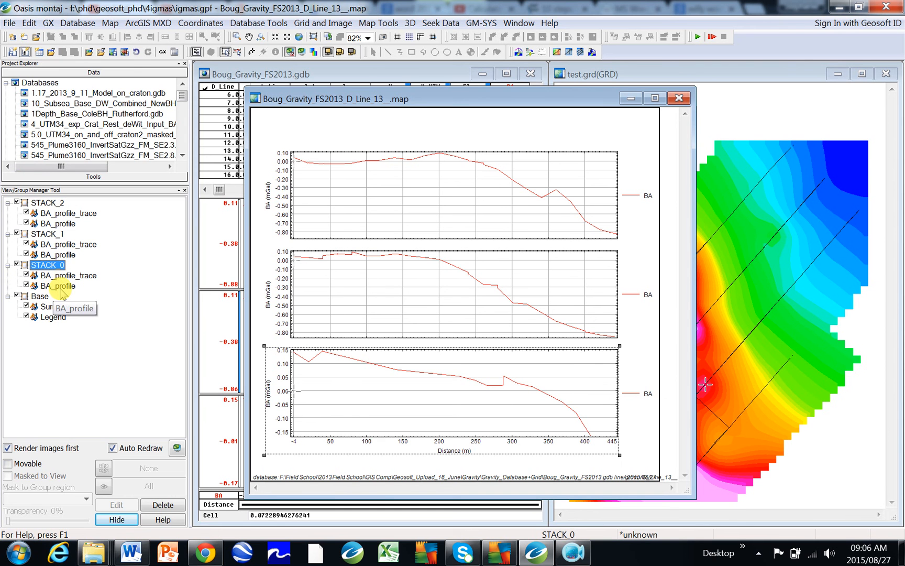
left_click(58, 285)
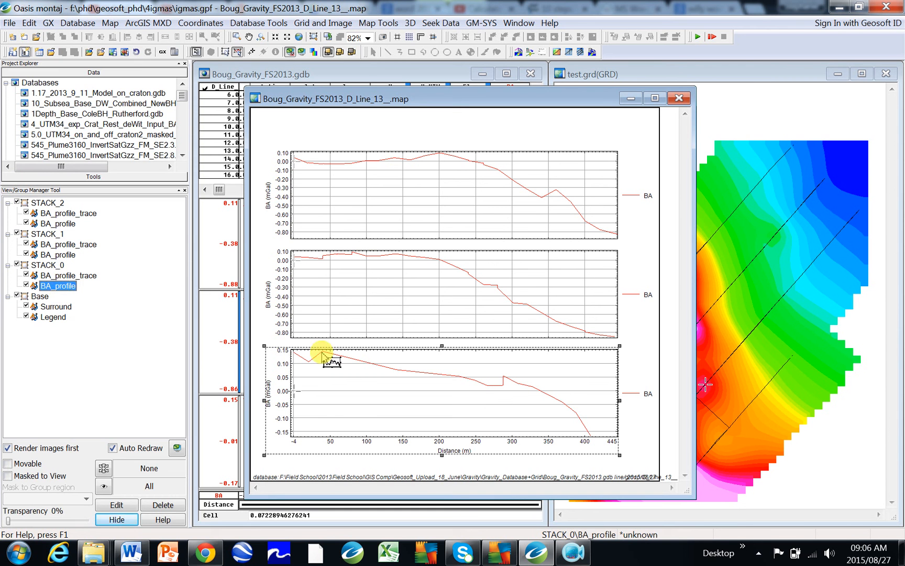
right_click(329, 352)
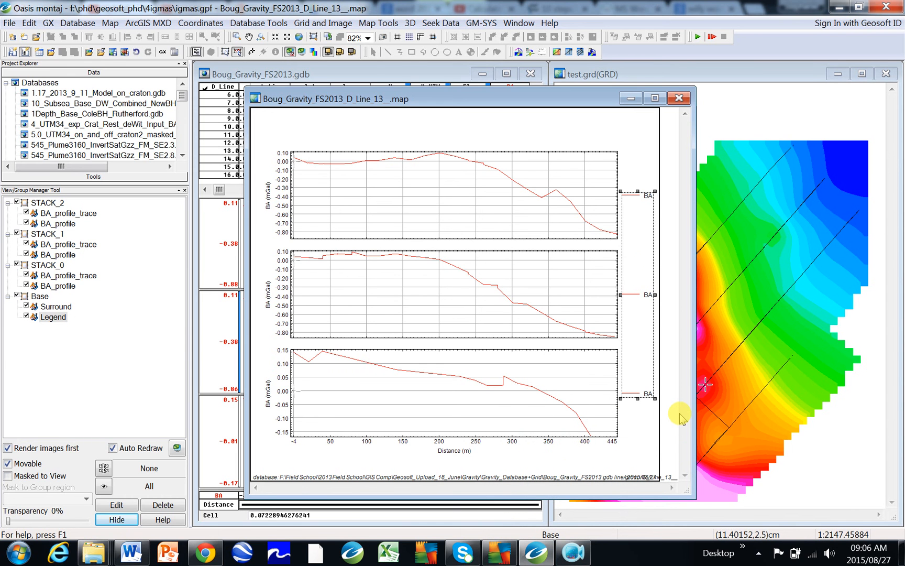
mouse_move(681, 415)
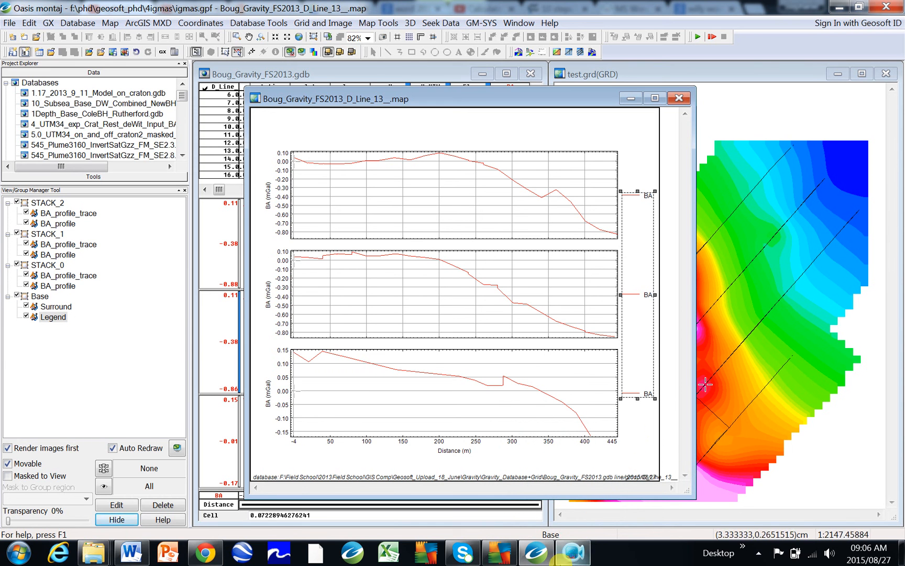